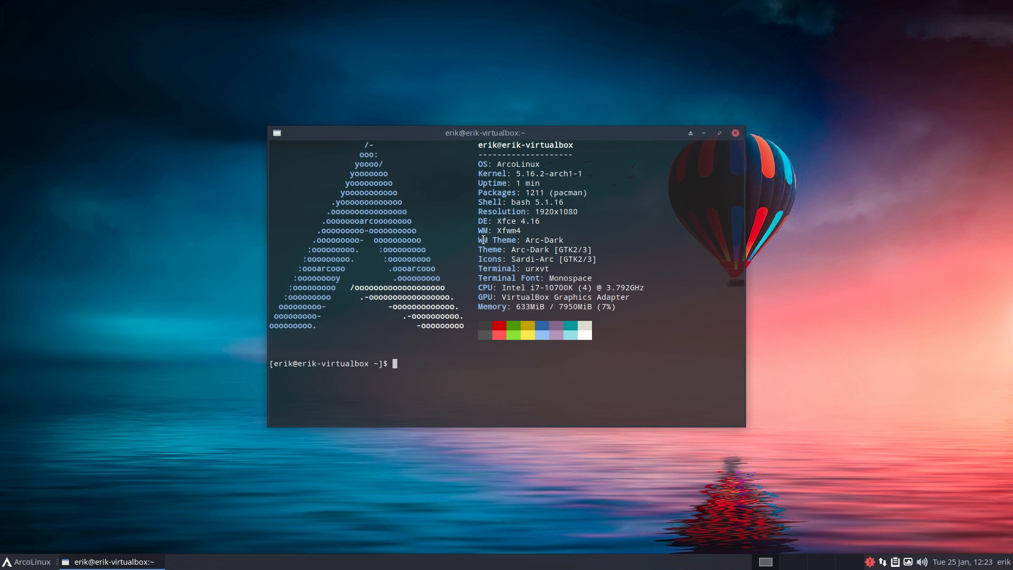
Run the 'update' alias in urxvt so the full system update waits for the sudo password.
text(update)
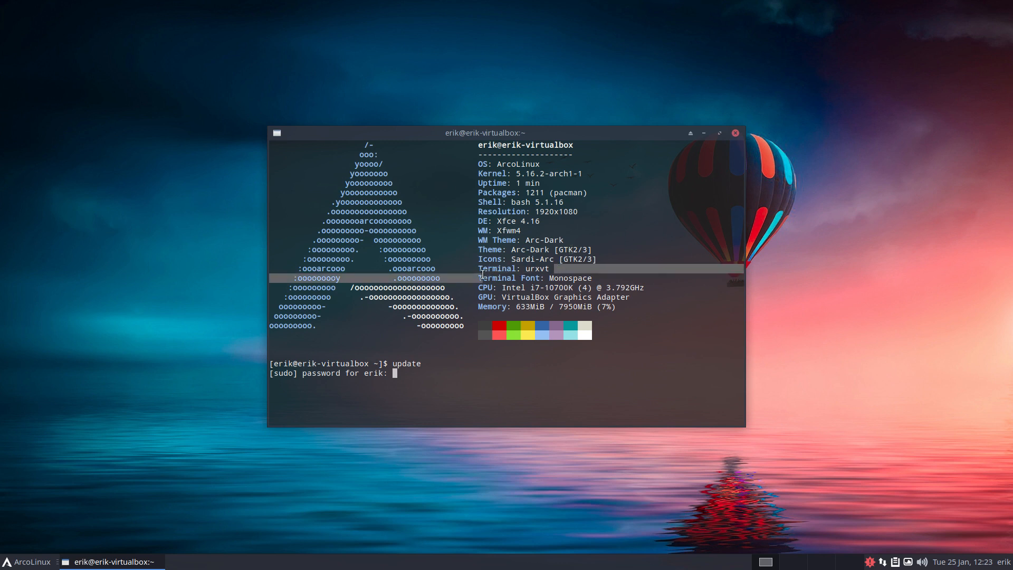
drag(486, 133, 286, 38)
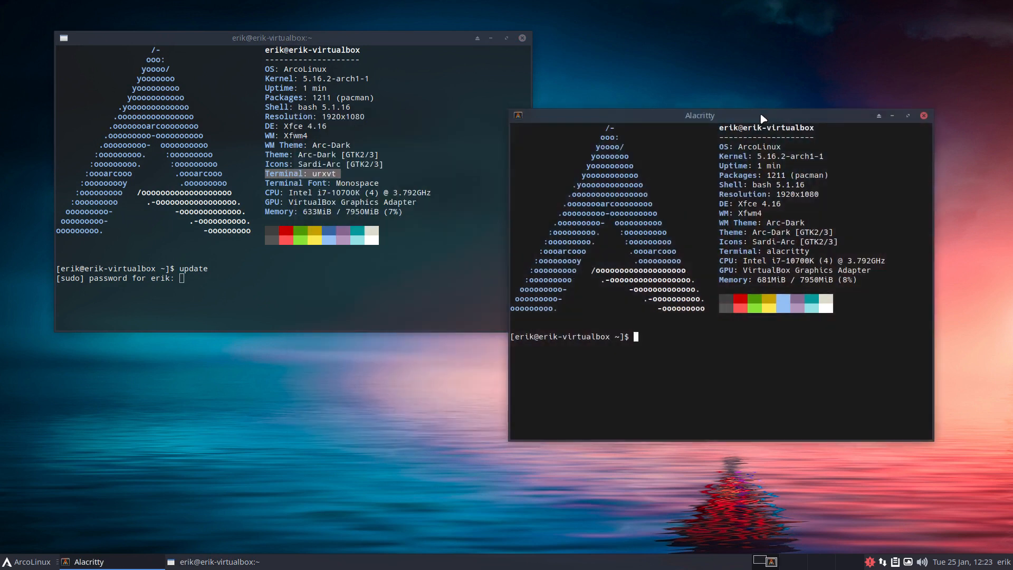
Submit the sudo password so the package databases begin synchronizing.
double_click(788, 251)
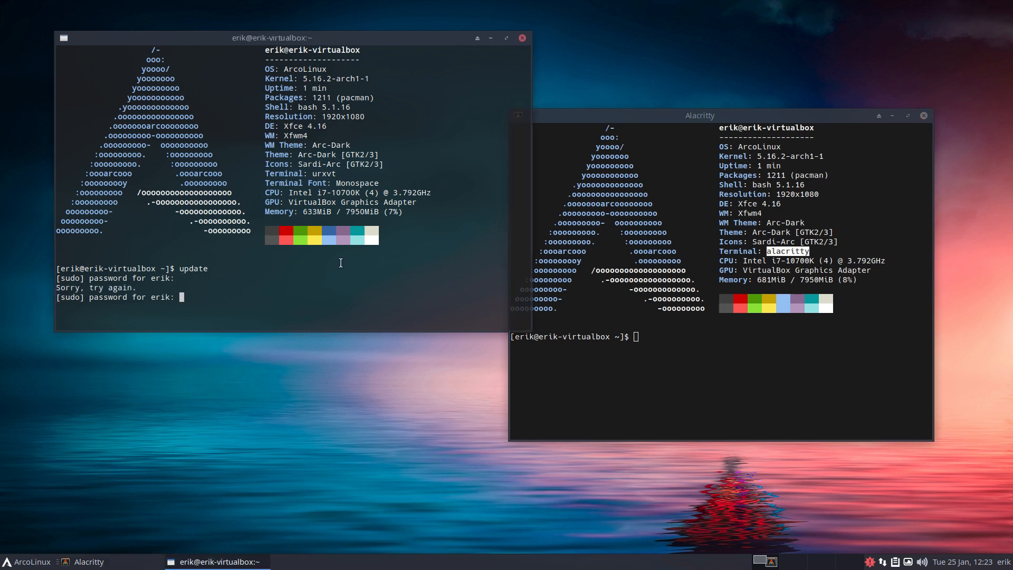
key(Return)
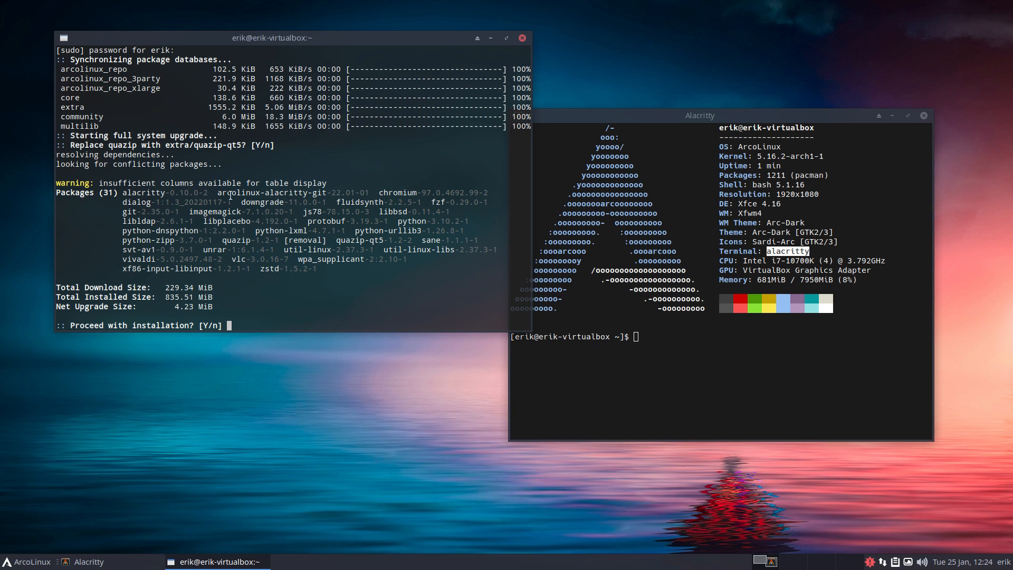
Answer 'y' to proceed and let the 31 packages install, including alacritty files into /etc/skel/.config/alacritty.
double_click(272, 193)
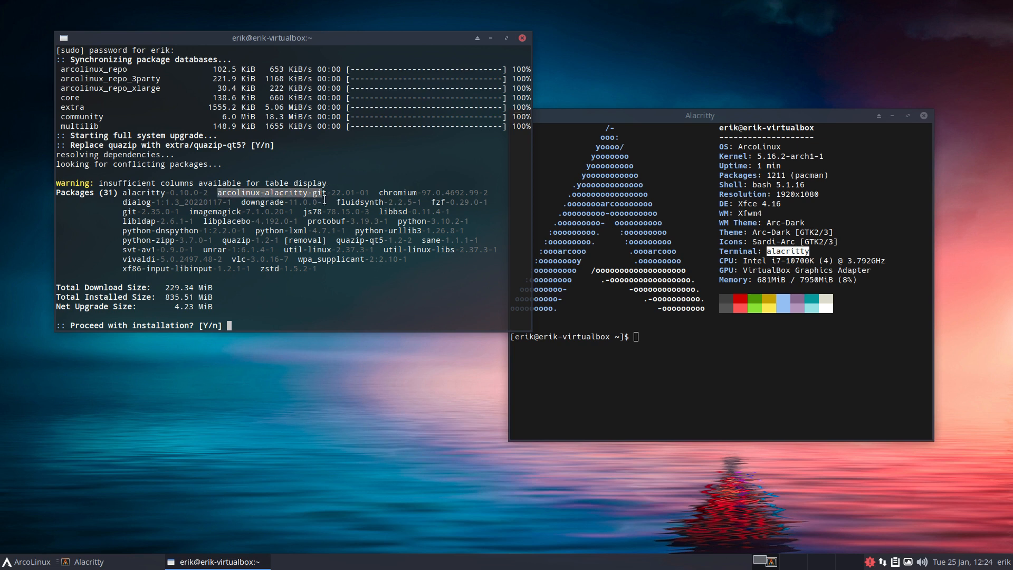
text(y)
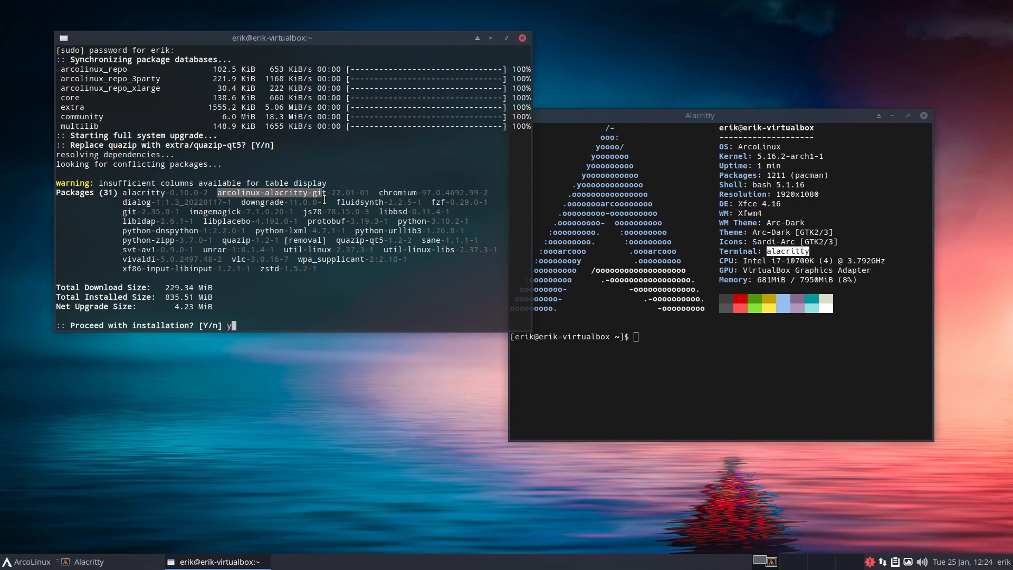
key(Return)
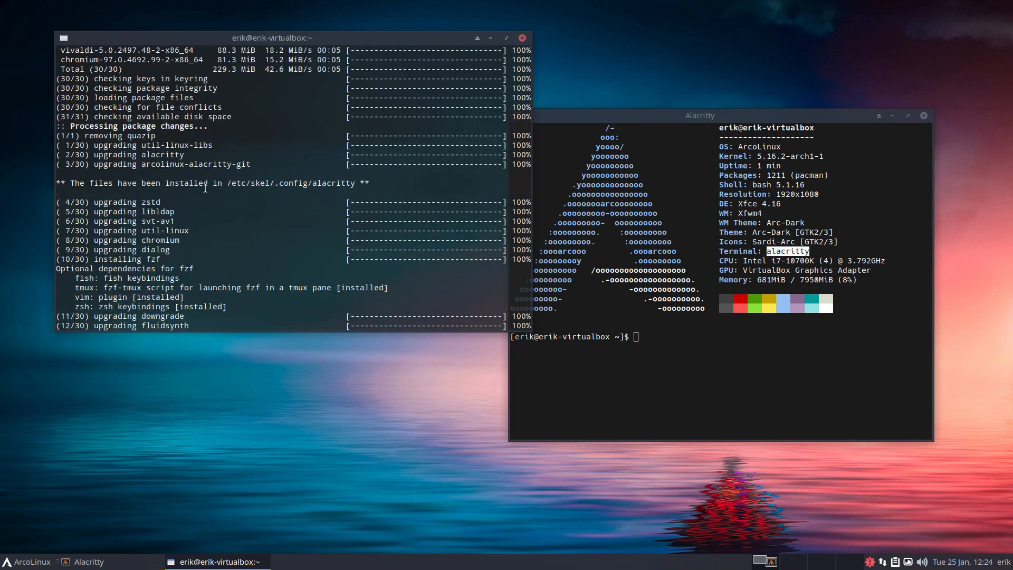
mouse_move(225, 183)
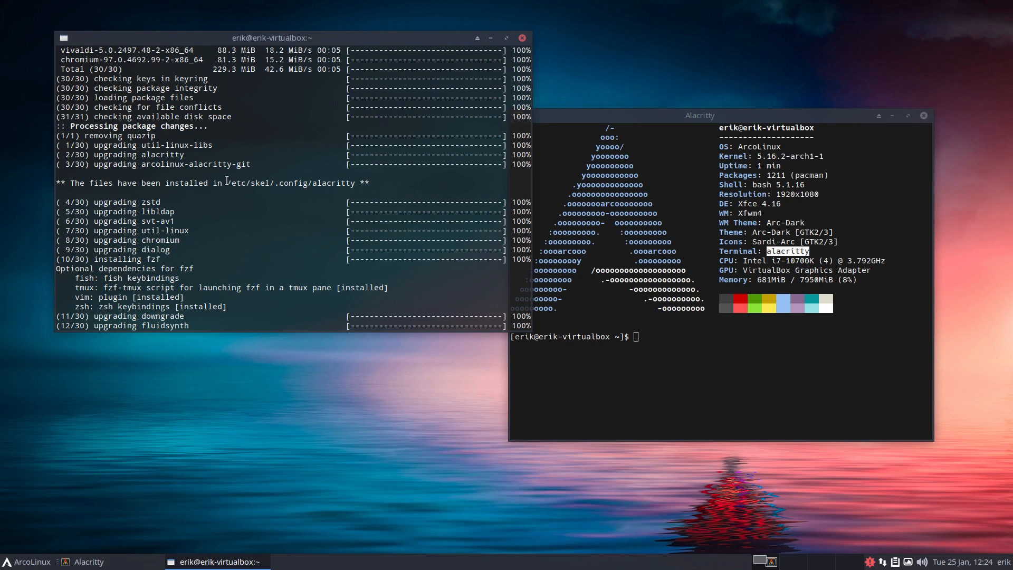
double_click(235, 183)
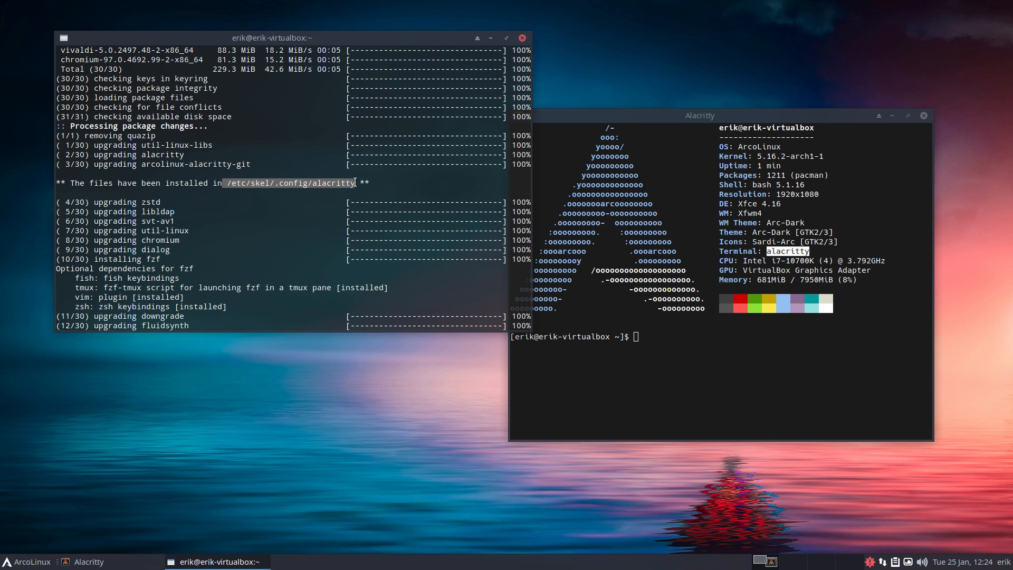
mouse_move(258, 200)
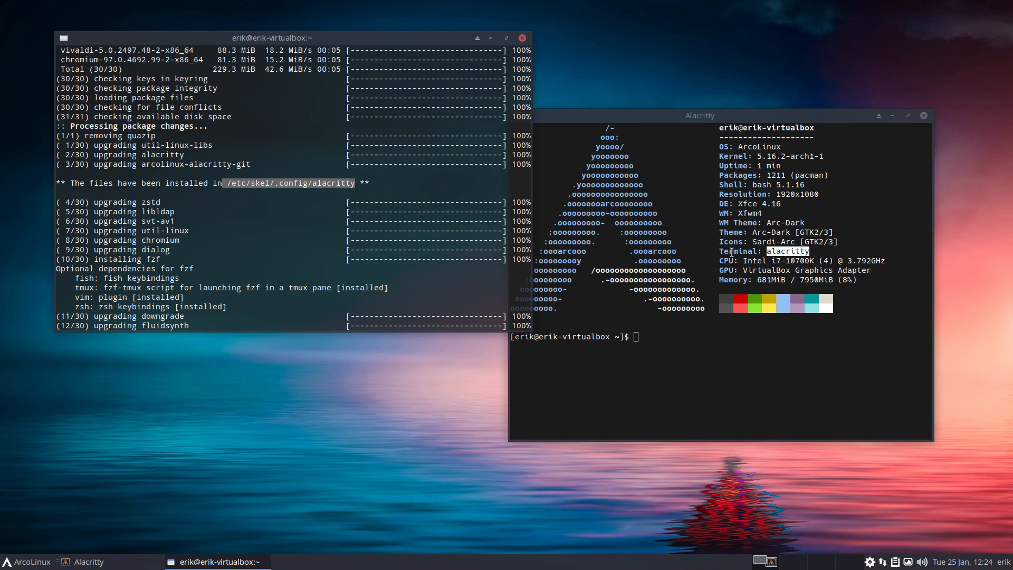
mouse_move(646, 421)
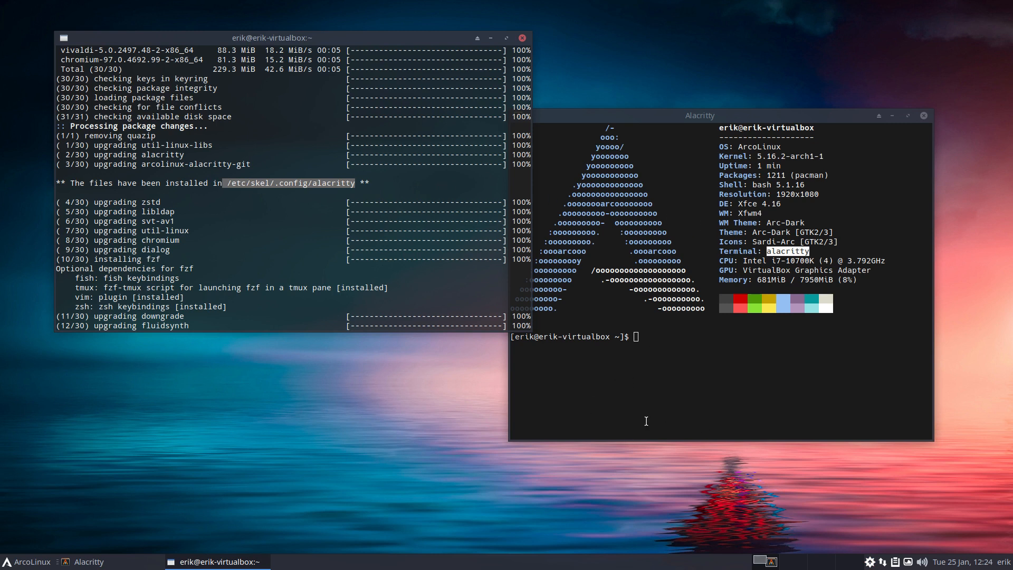
mouse_move(336, 190)
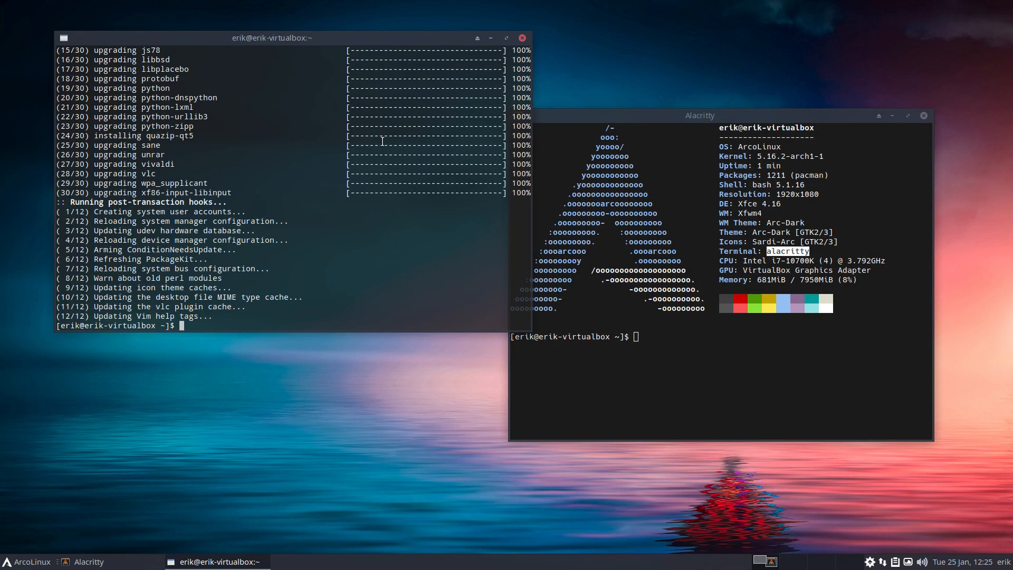
mouse_move(306, 265)
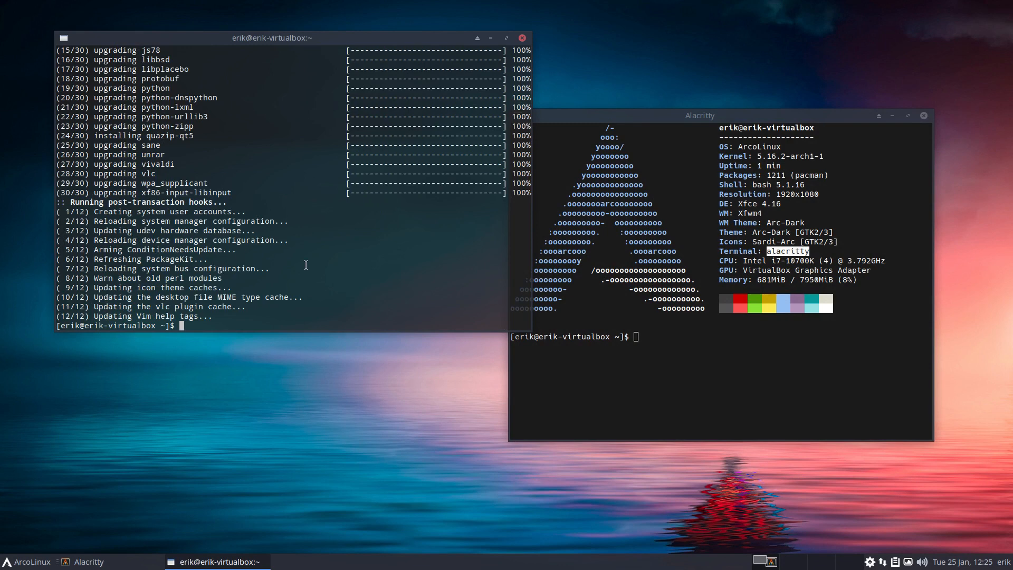
Close Alacritty, log out via the Whisker menu and log back in after one failed attempt.
click(923, 115)
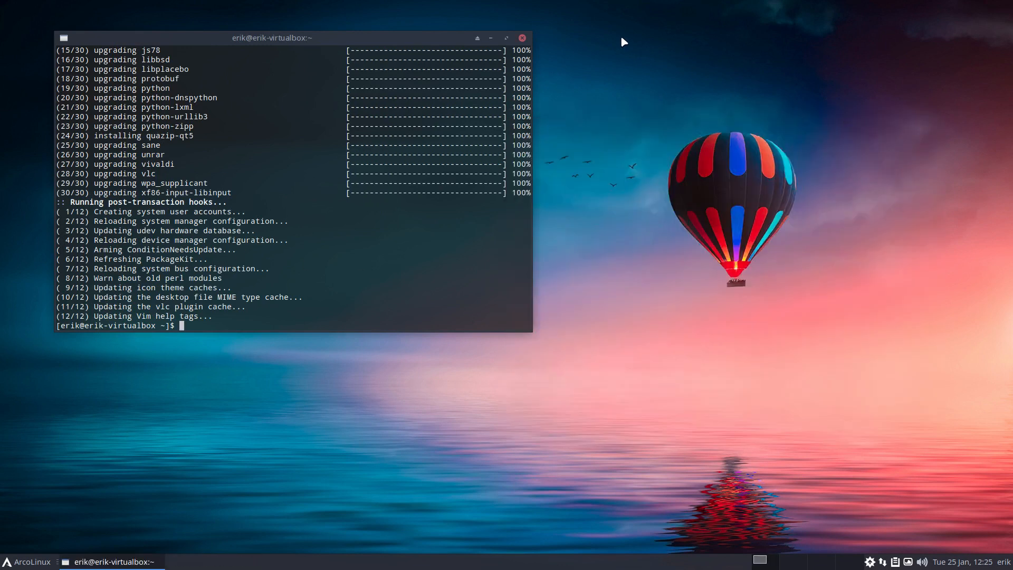
click(7, 562)
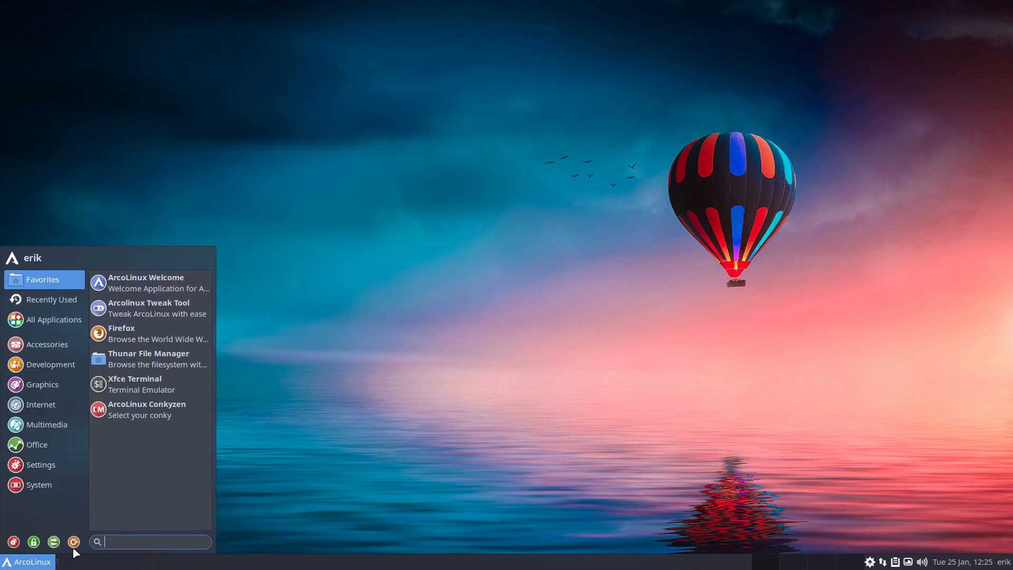
click(73, 542)
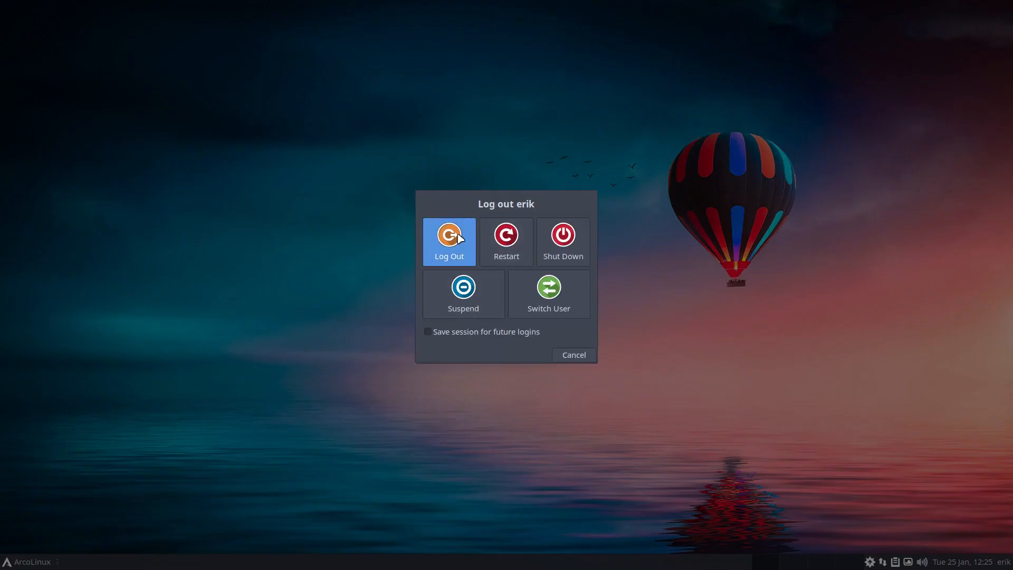
click(449, 241)
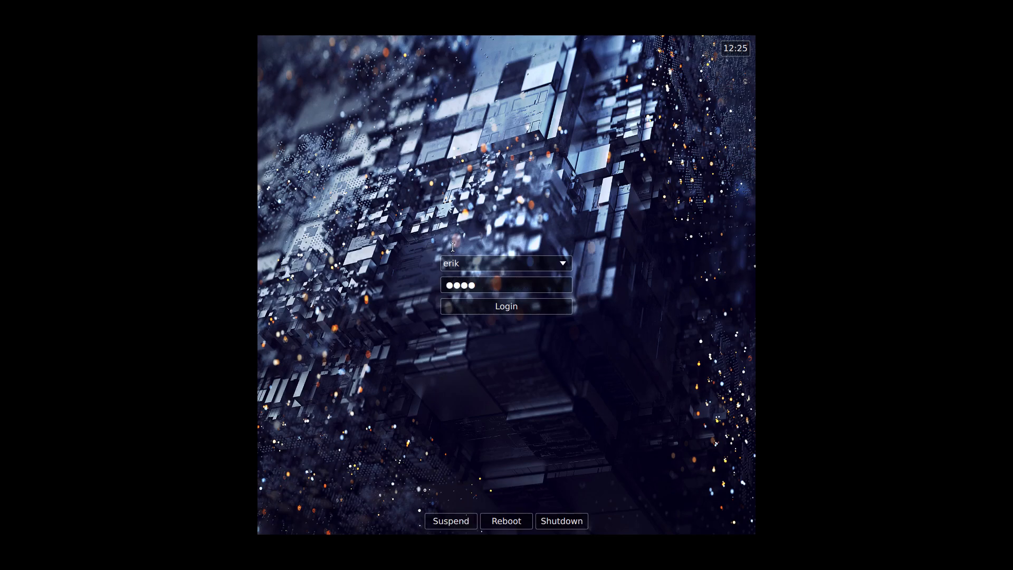
click(506, 305)
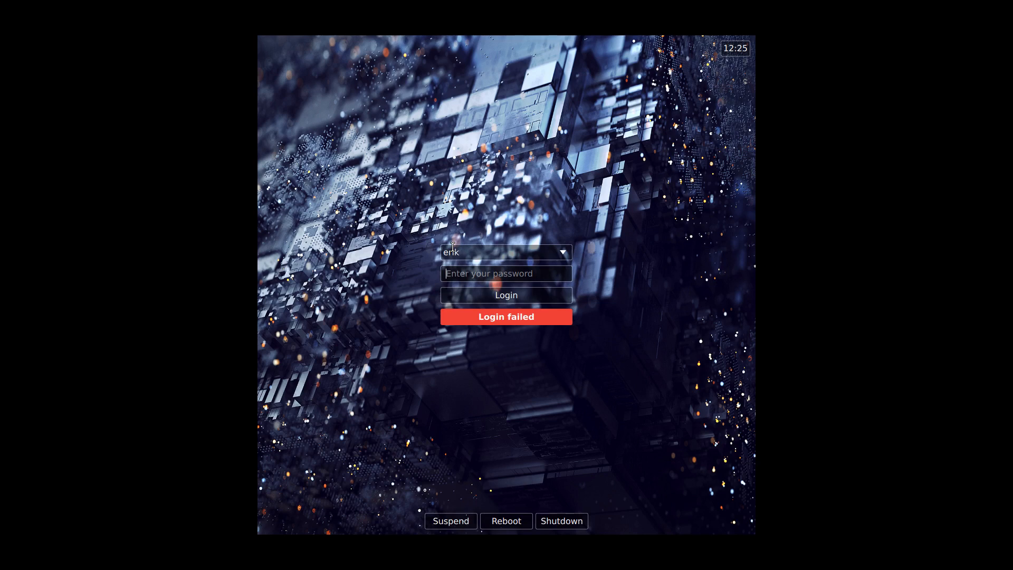
click(507, 295)
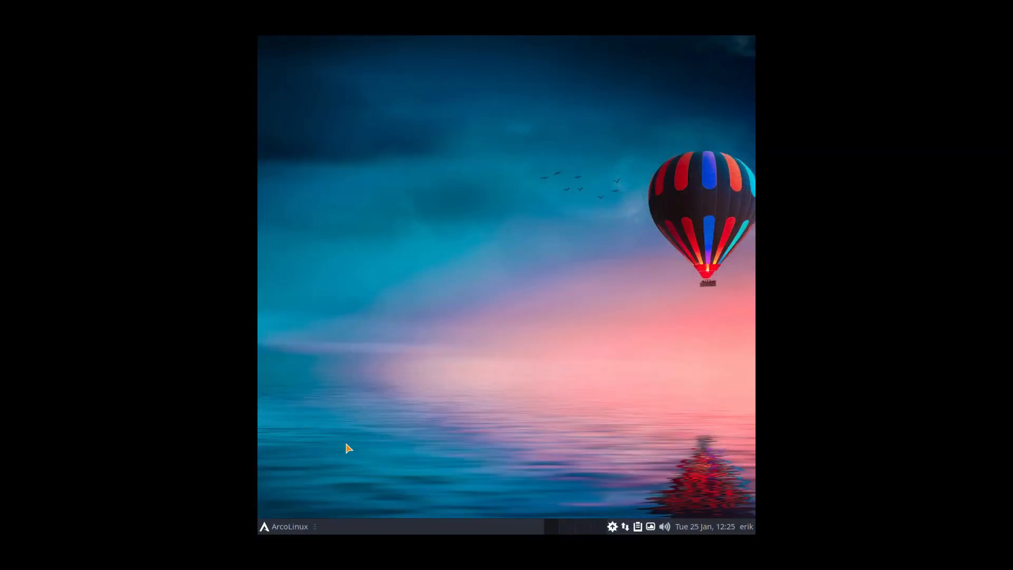
Apply the 1920x1080 resolution in Display settings and keep that configuration.
click(264, 527)
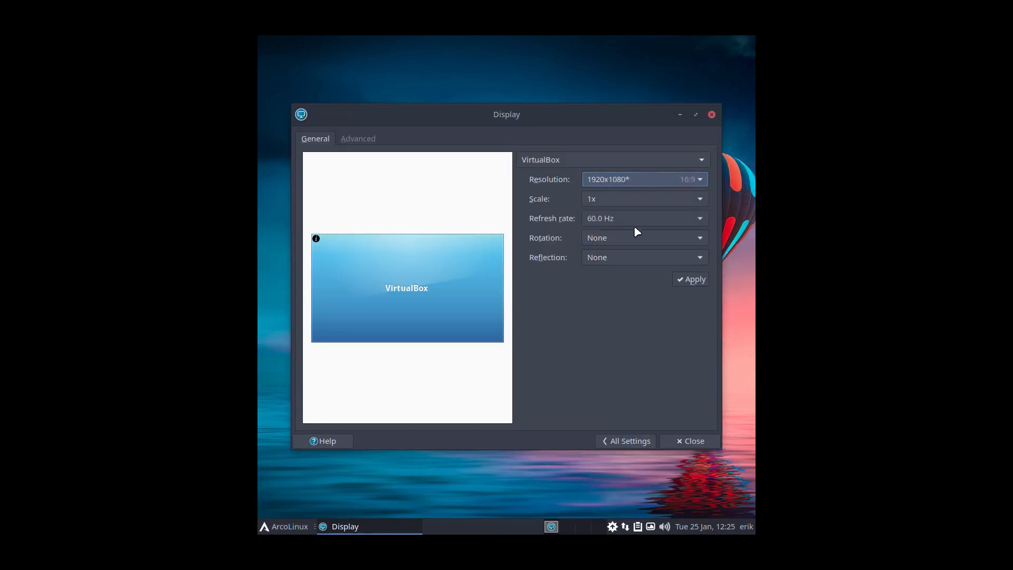
click(691, 279)
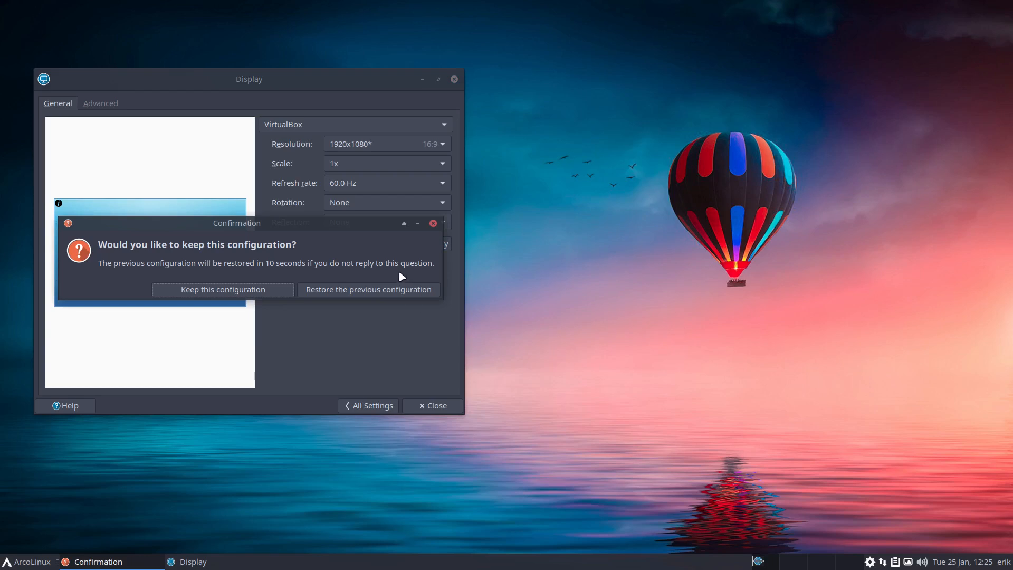
click(223, 289)
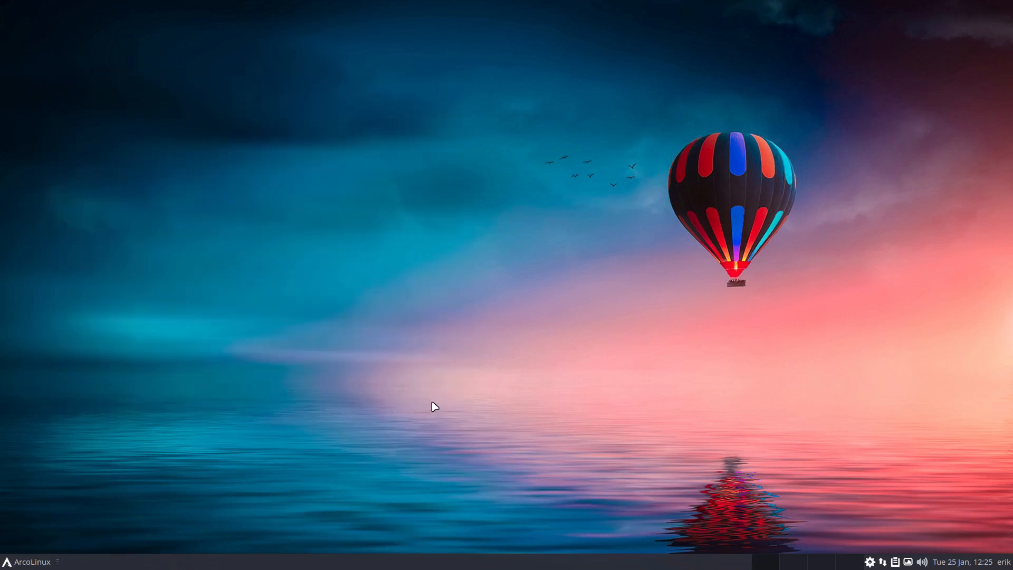
mouse_move(466, 352)
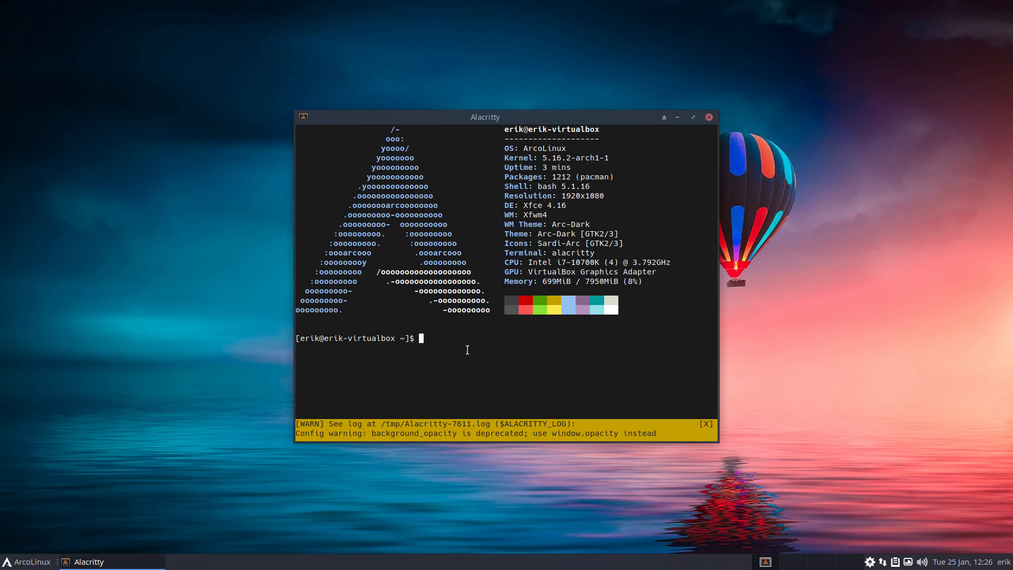
mouse_move(575, 438)
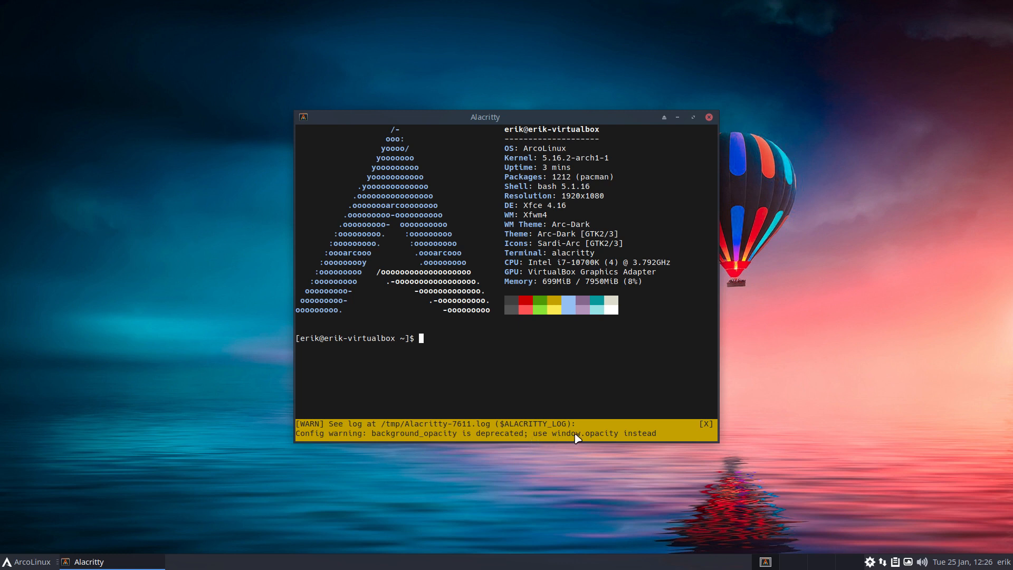
mouse_move(640, 451)
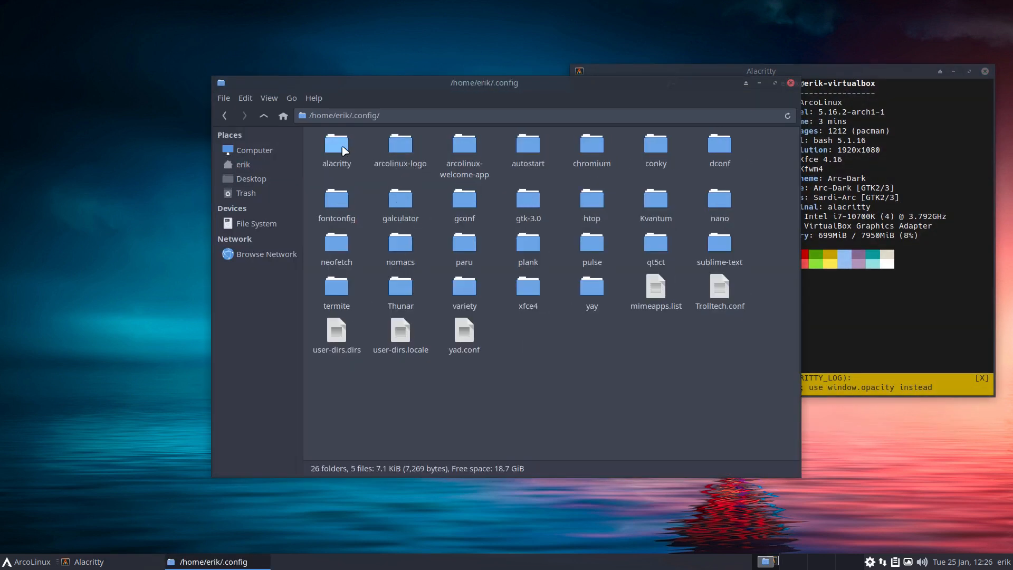
Enter ~/.config/alacritty, select alacritty.yml and default-arcolinux.yml, view their actions without comparing.
double_click(336, 146)
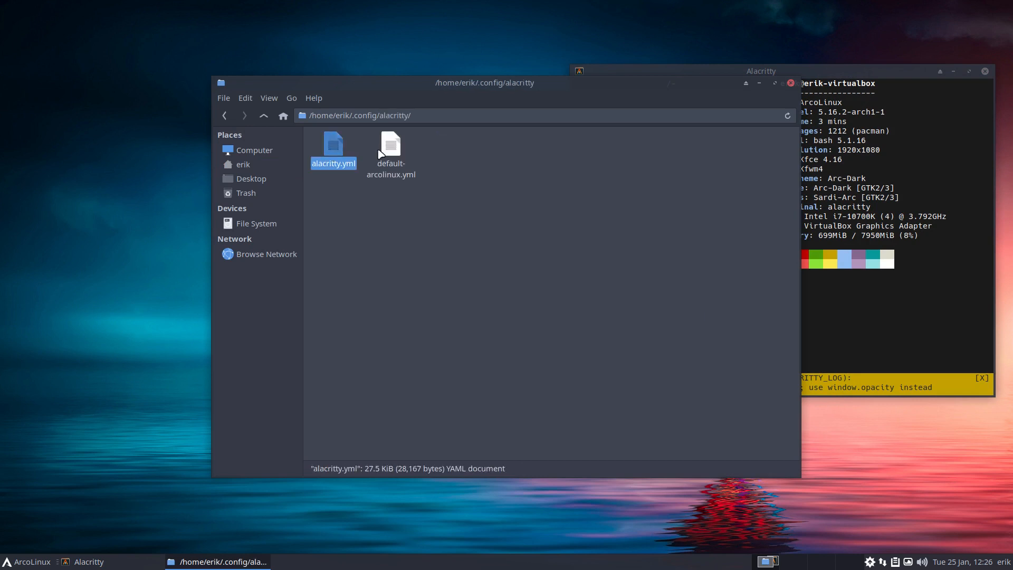
click(391, 148)
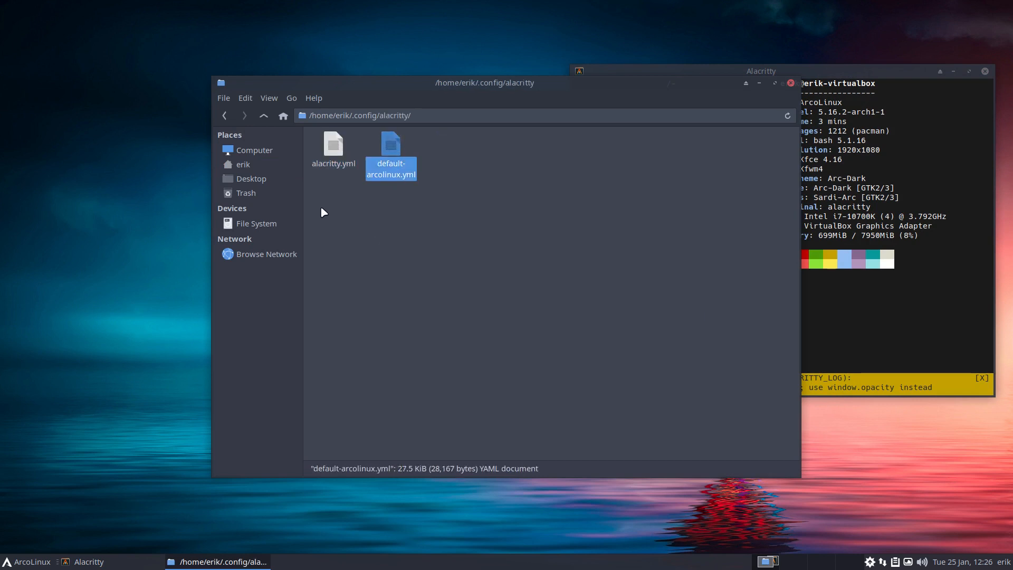
click(333, 147)
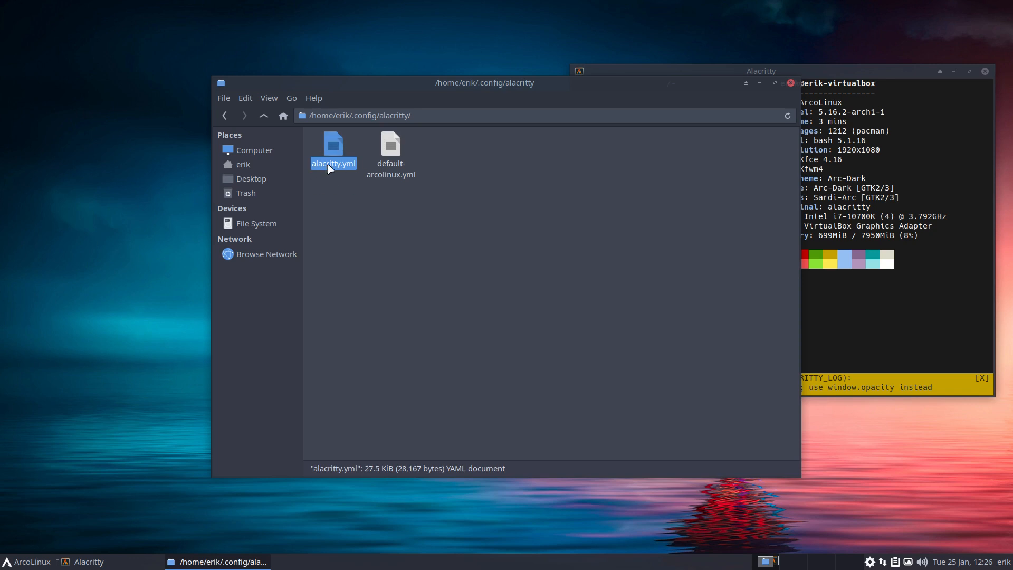
click(390, 147)
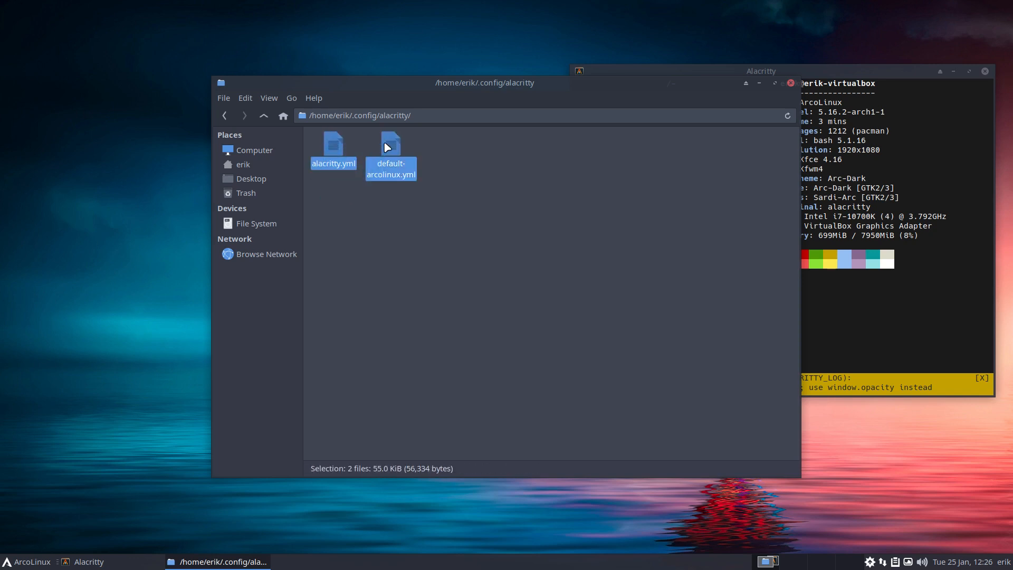
right_click(389, 149)
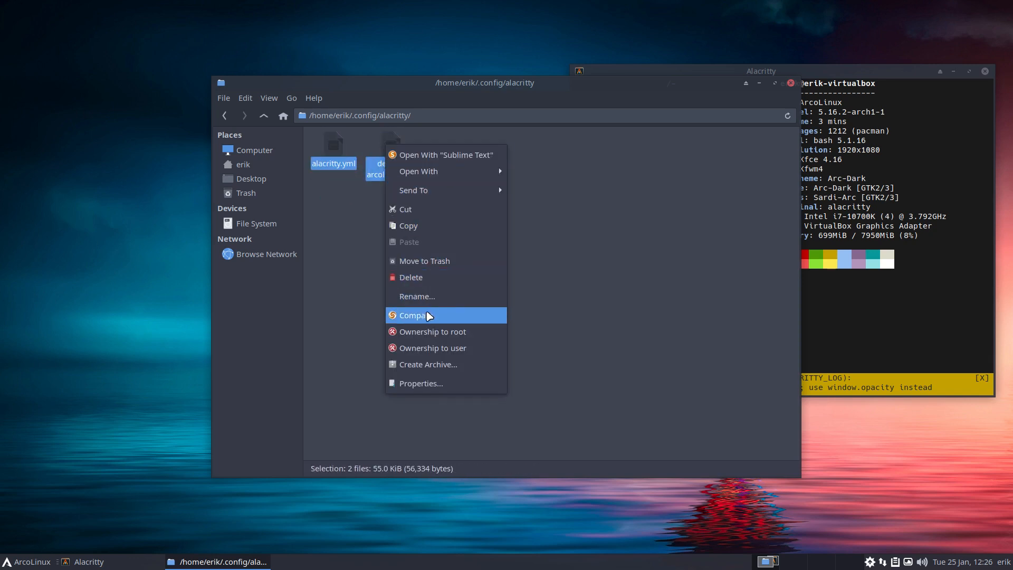
click(412, 315)
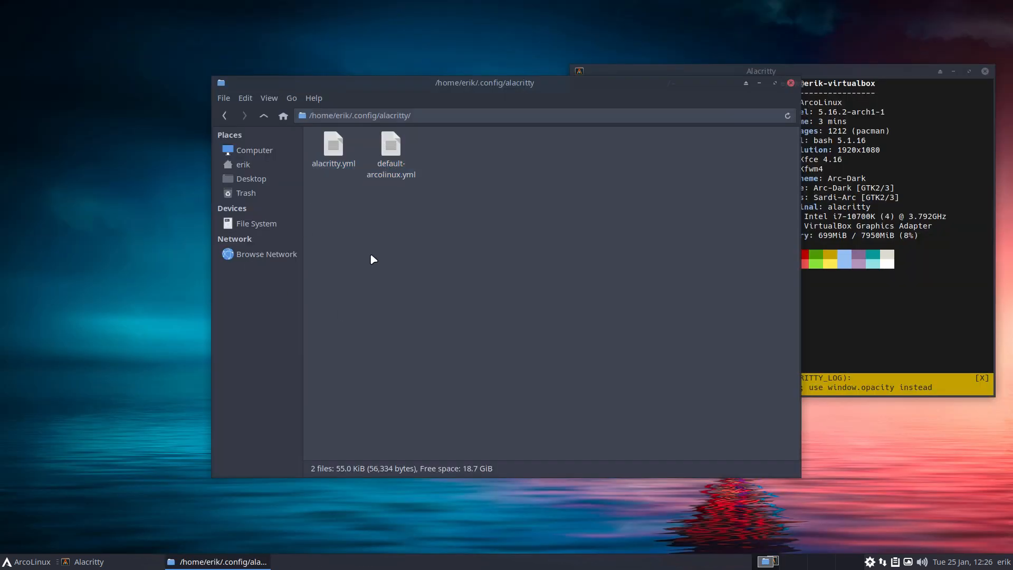
Leave only the home alacritty.yml selected in the folder.
click(391, 148)
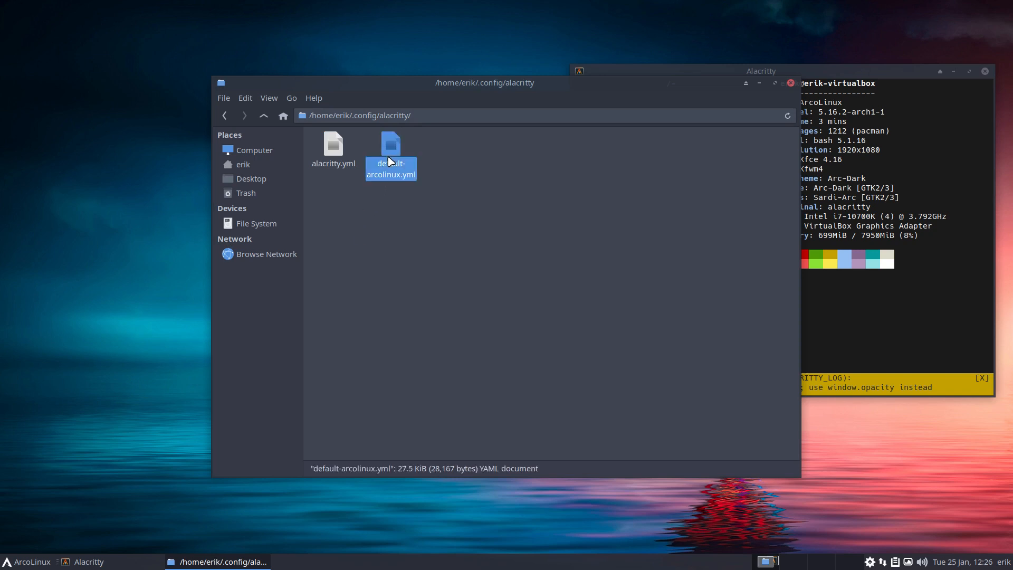
click(334, 148)
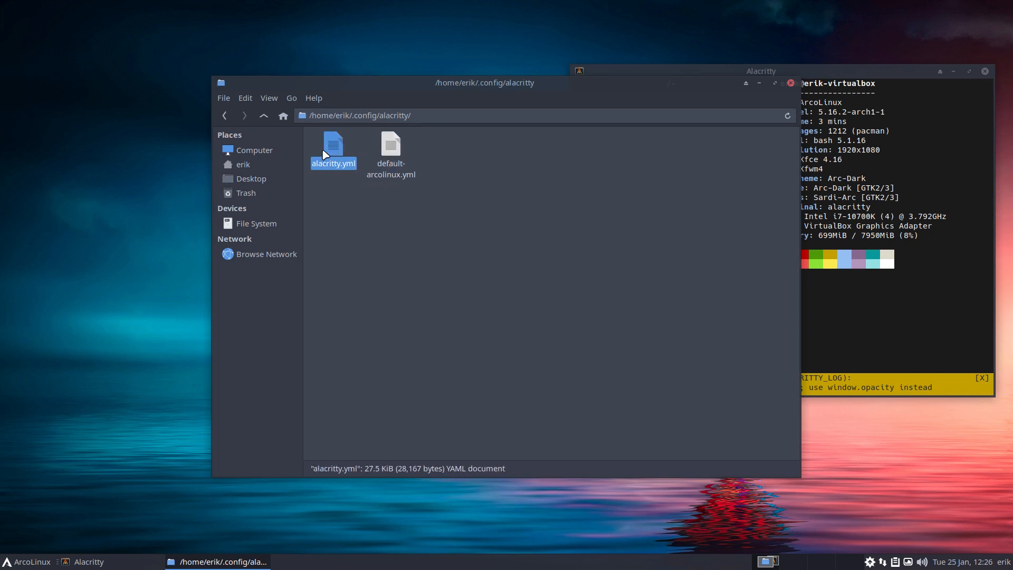
mouse_move(392, 153)
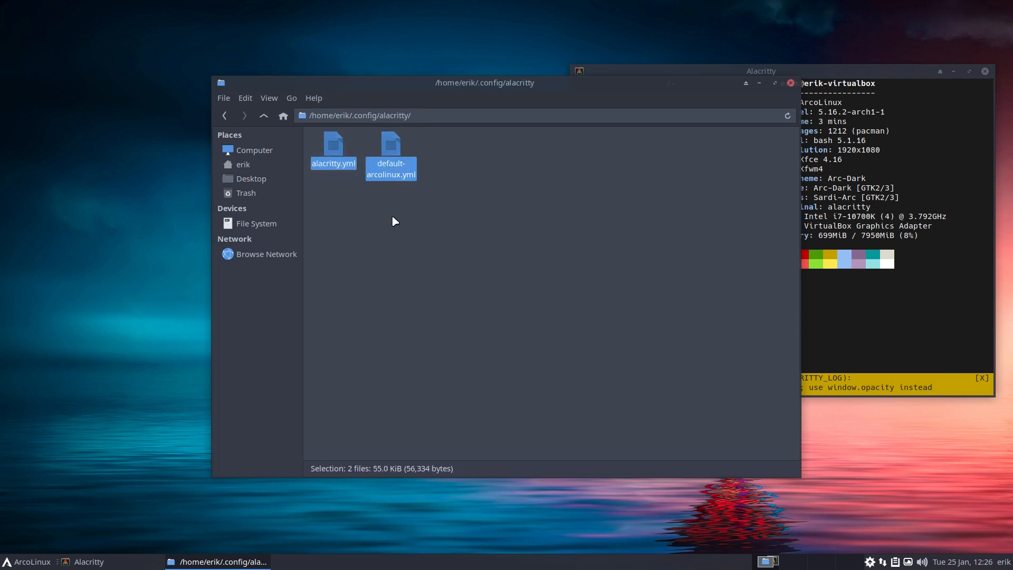
click(333, 146)
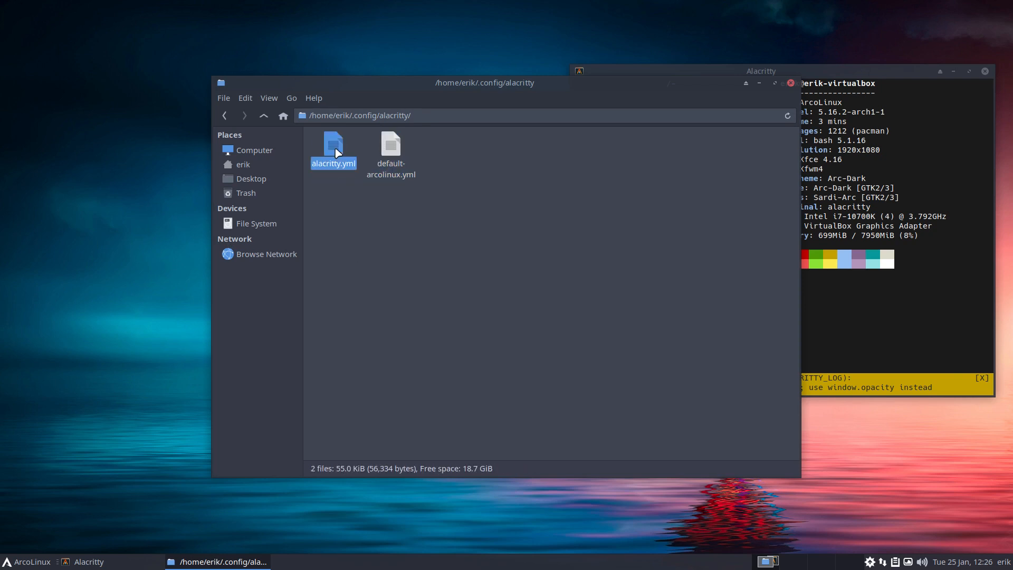
Open alacritty.yml in Sublime Text and step through the 'background' matches.
double_click(333, 145)
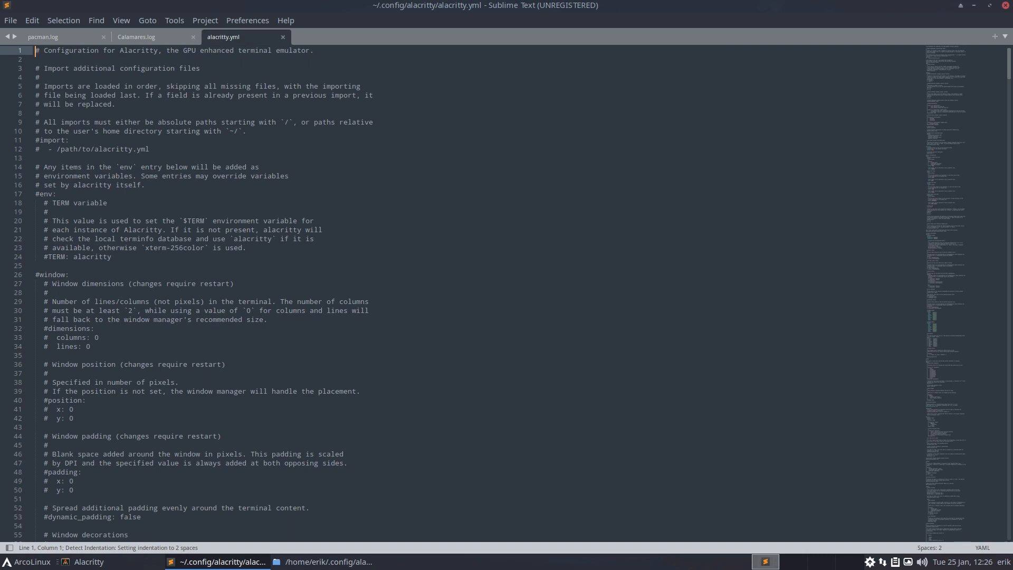
text(backgroun)
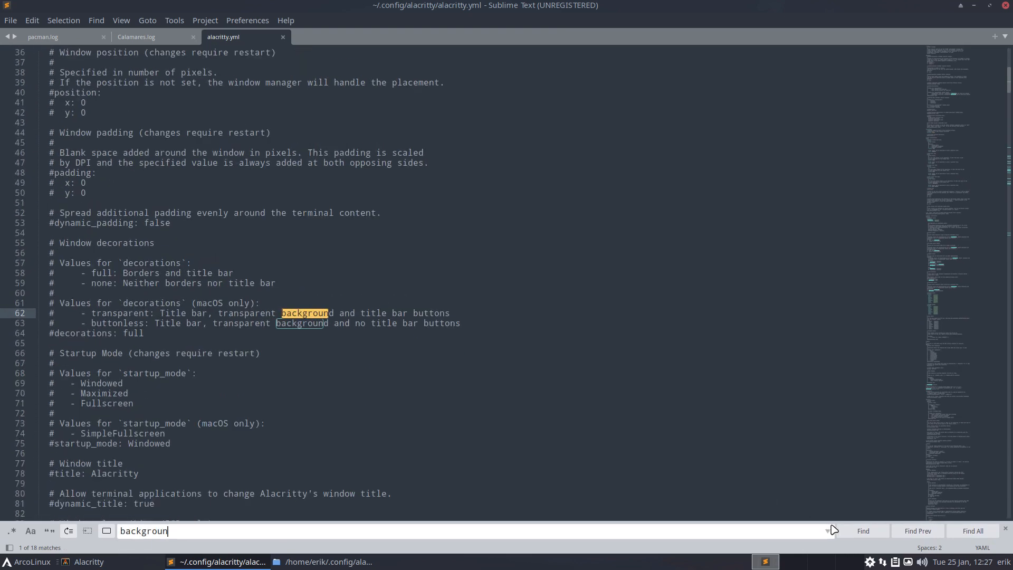
click(862, 531)
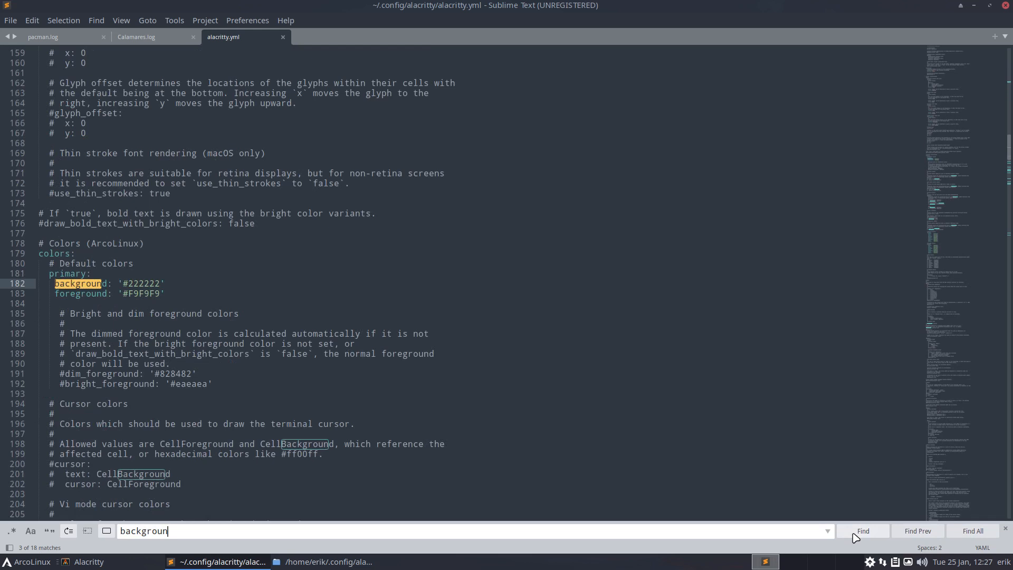
click(863, 530)
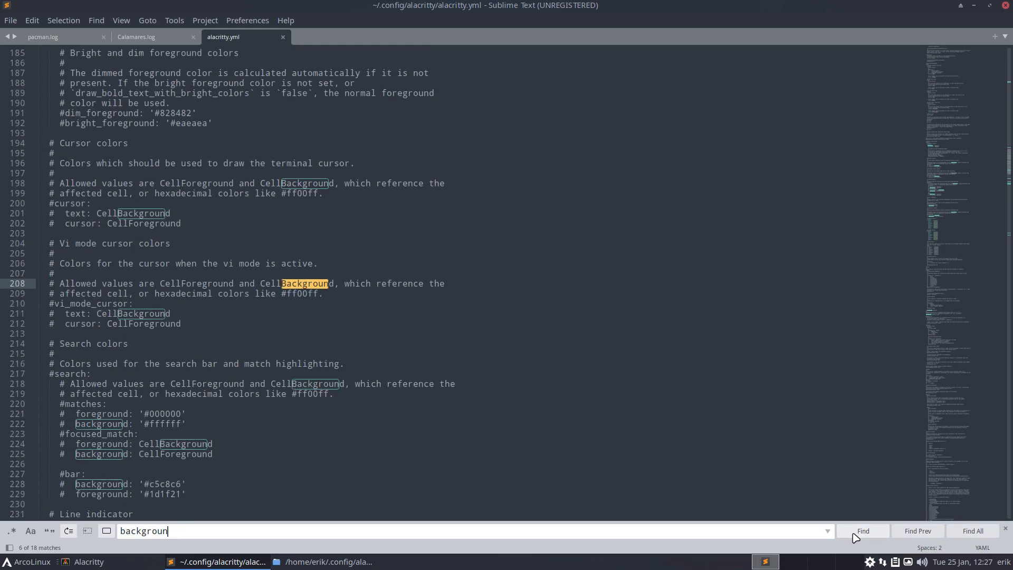
click(863, 530)
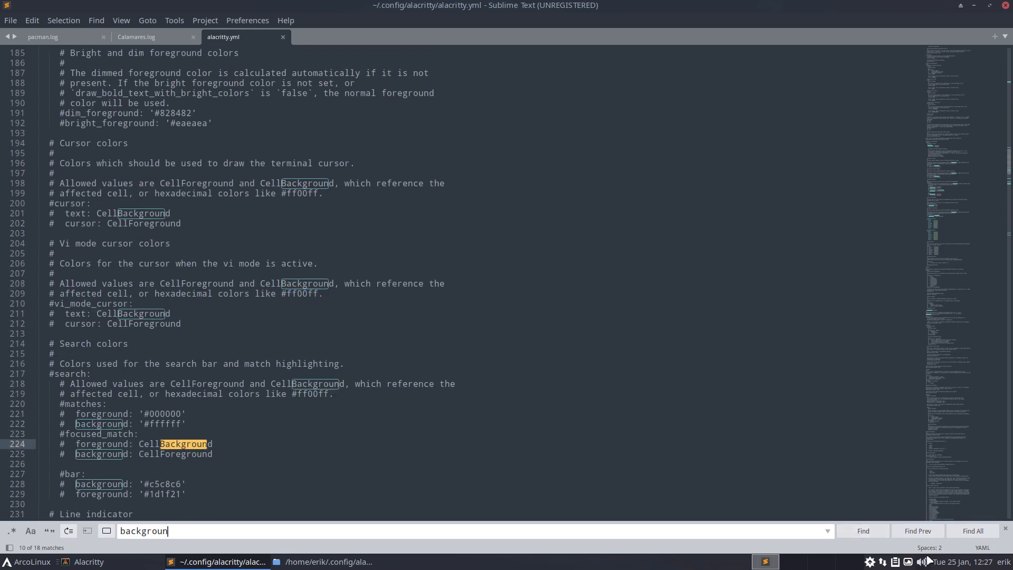
mouse_move(982, 553)
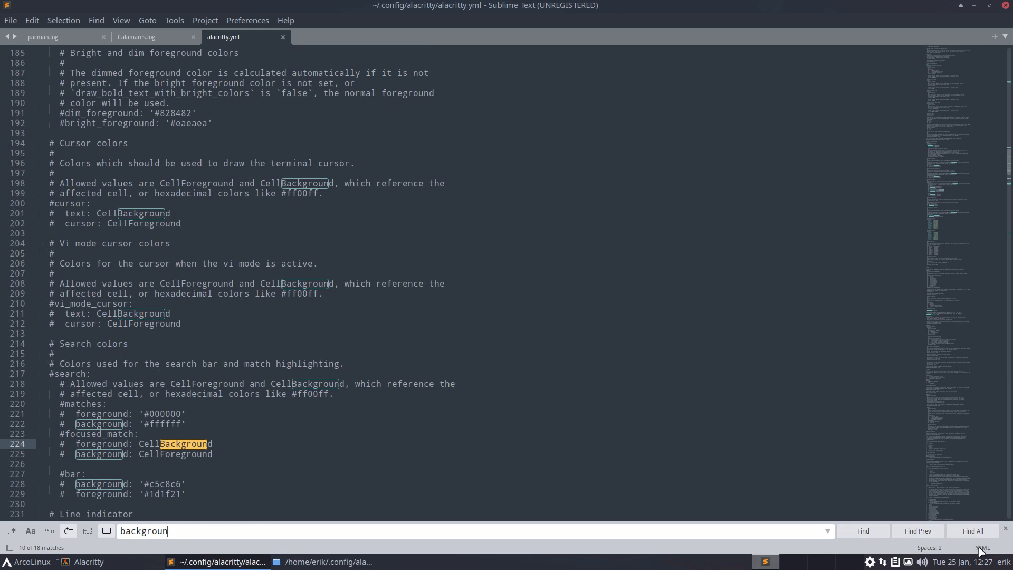
click(863, 530)
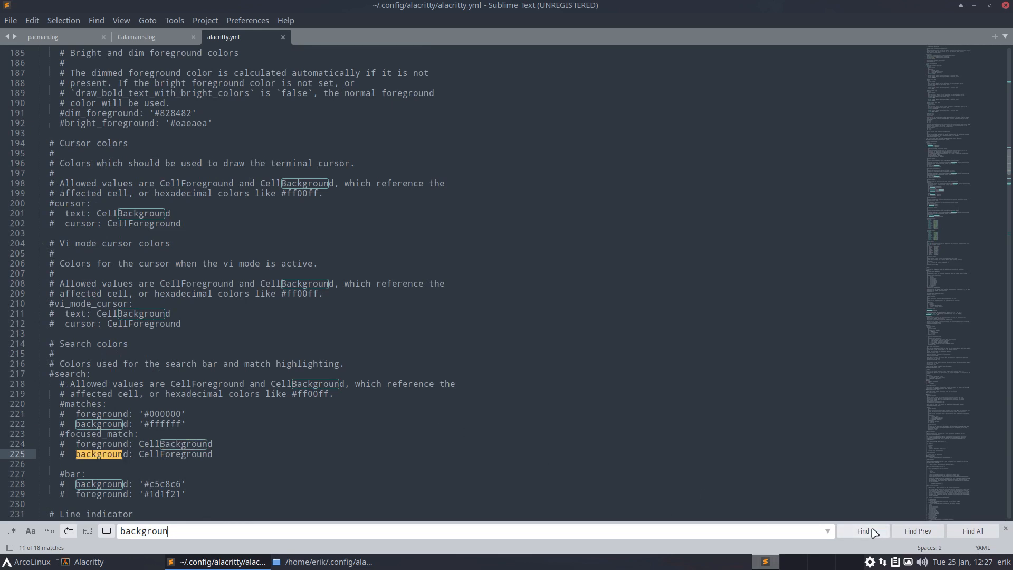
click(864, 531)
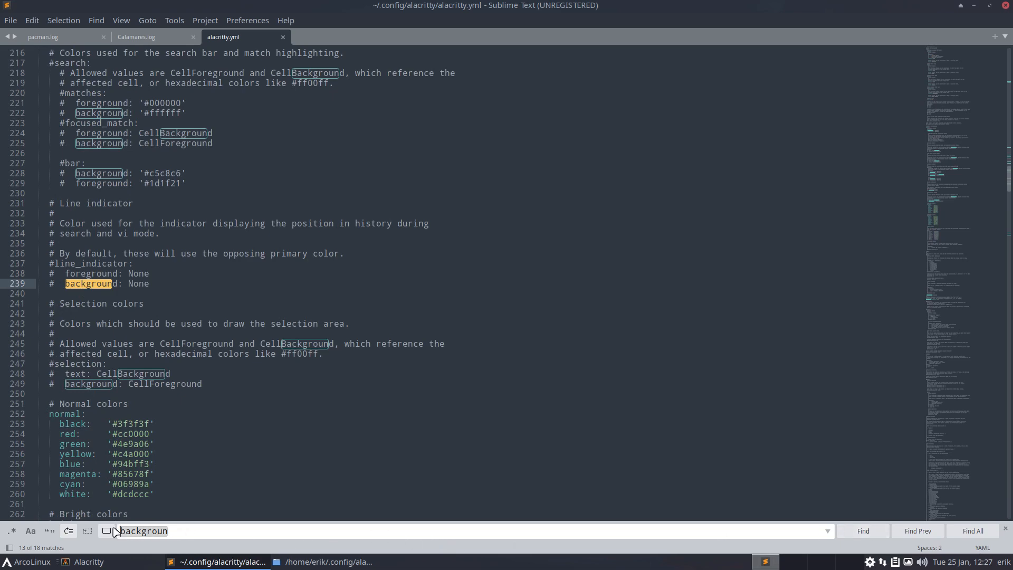
Search 'transpare' to reach the background_opacity: 0.8 line and unmaximize the editor.
text(transpare)
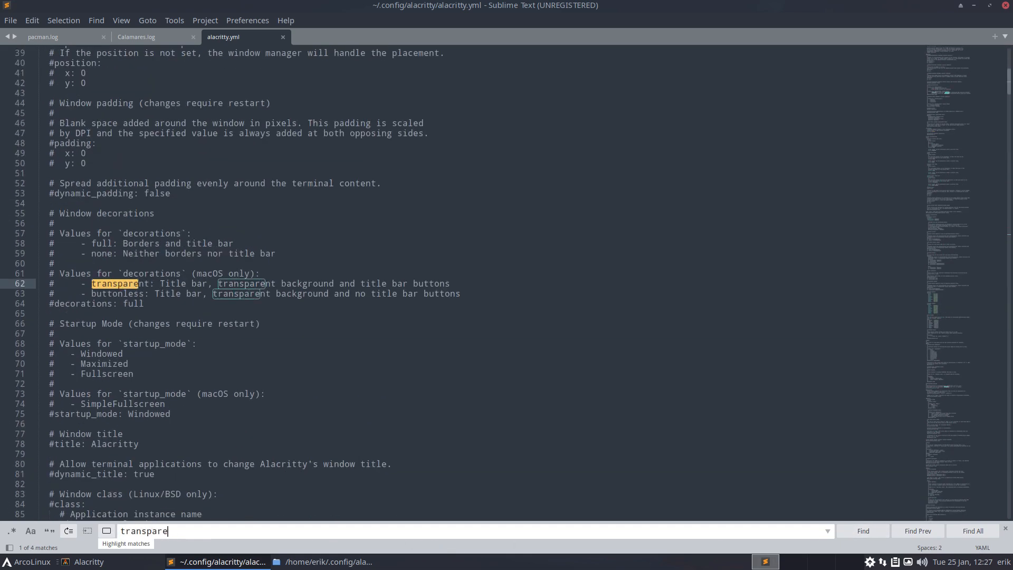
click(863, 531)
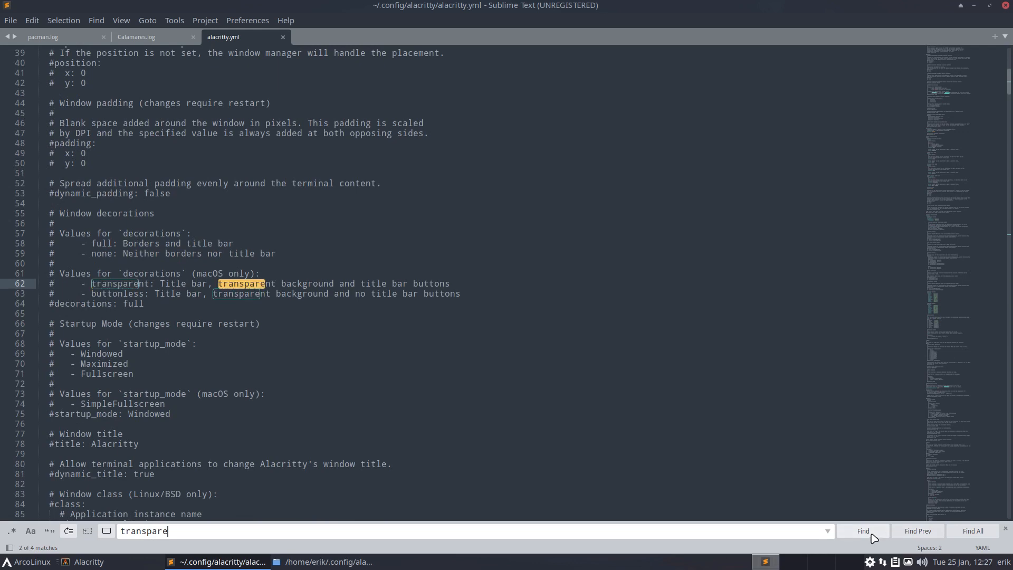
click(863, 531)
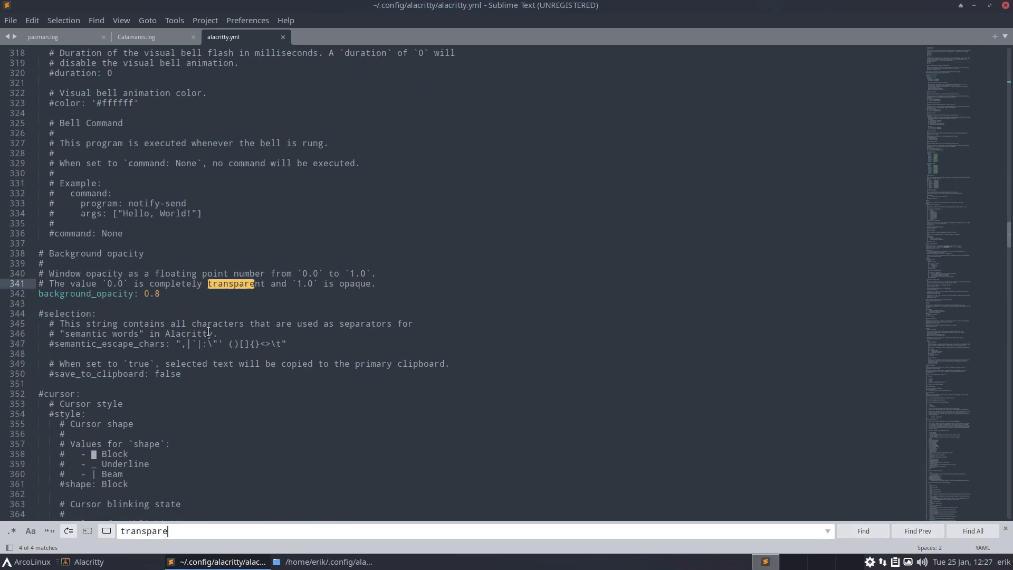
click(106, 294)
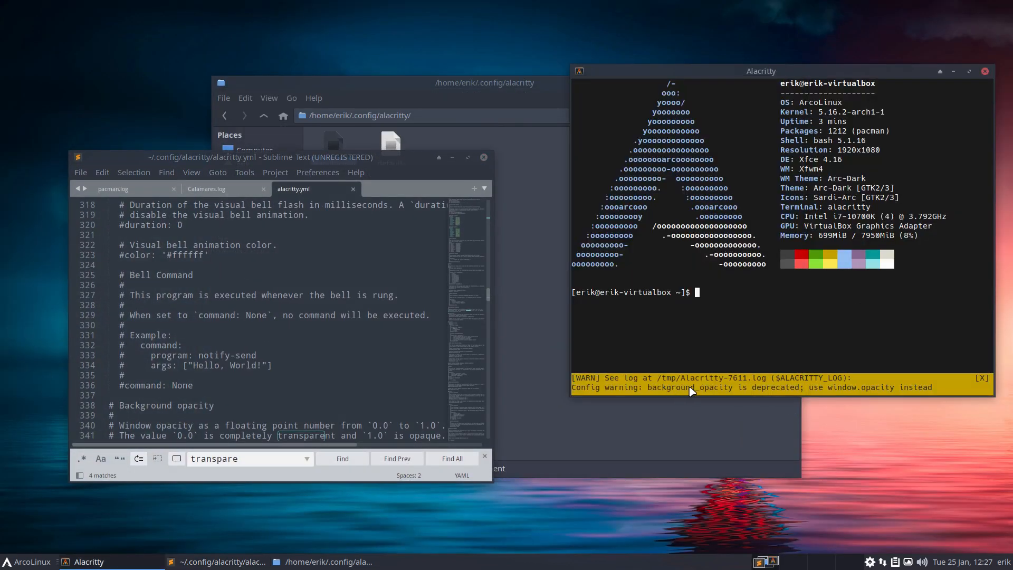
mouse_move(828, 391)
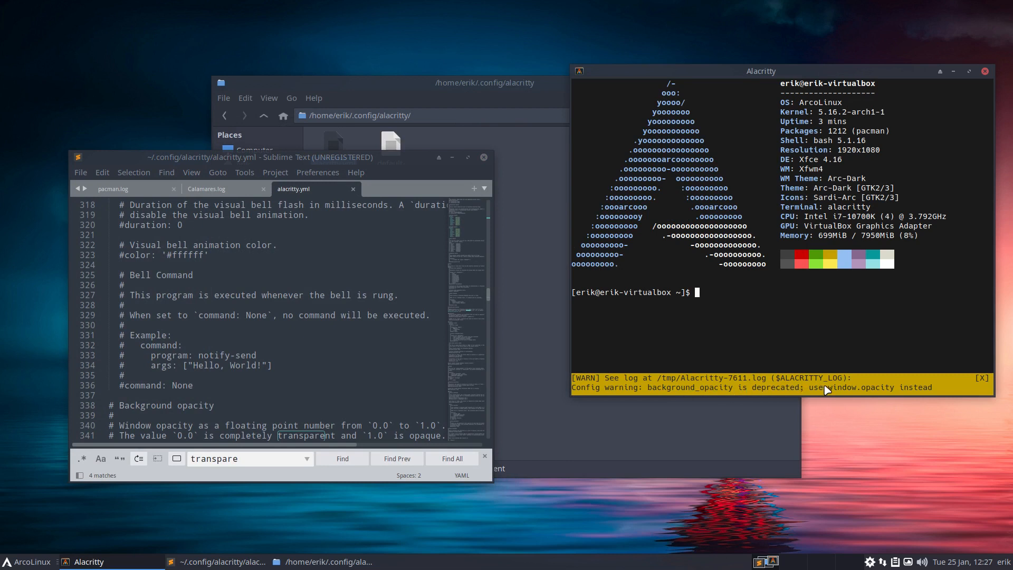
mouse_move(666, 394)
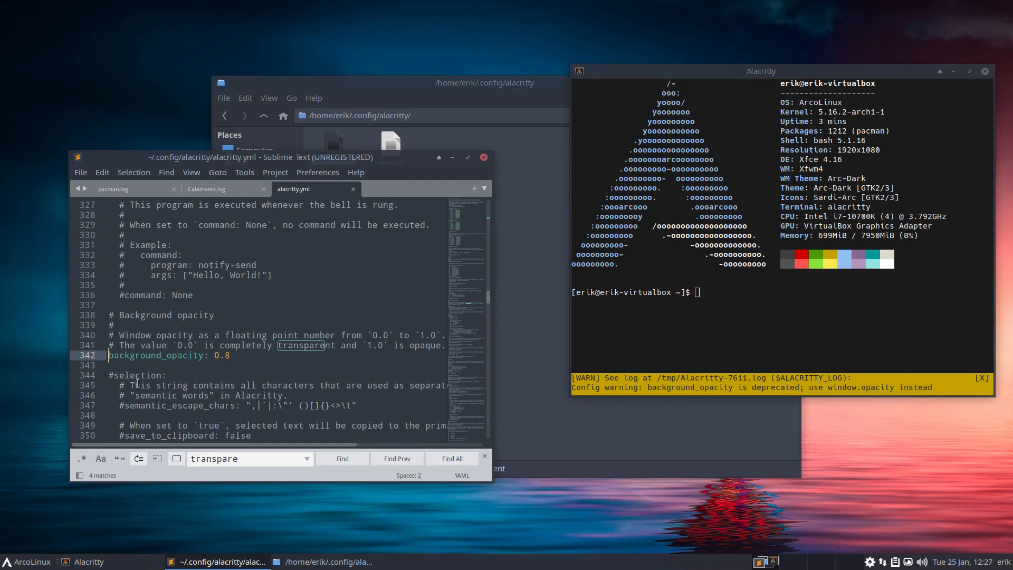
Comment out background_opacity: 0.8 with '#' and save alacritty.yml, clearing Alacritty's deprecation warning.
text(#)
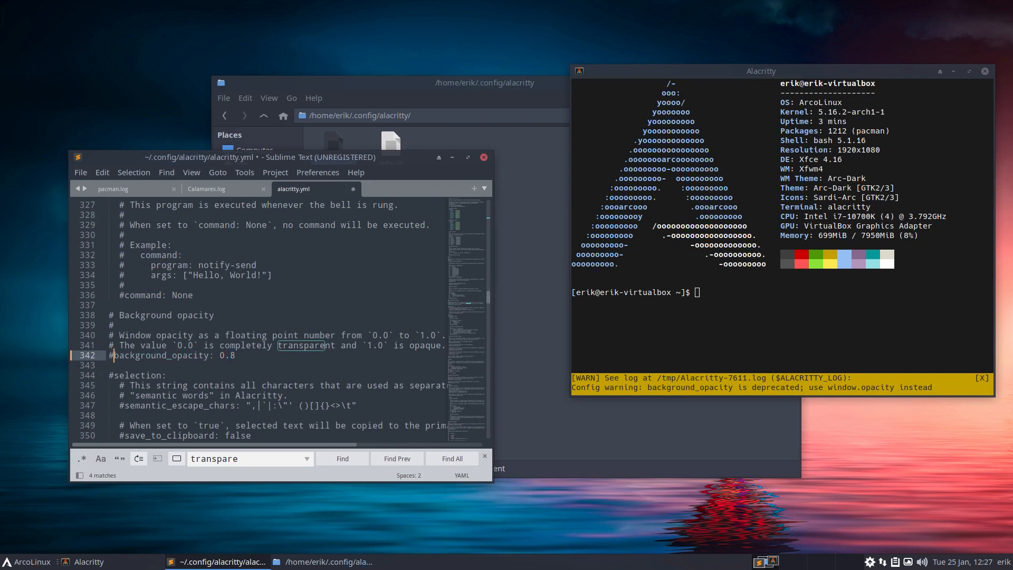
key(ctrl+s)
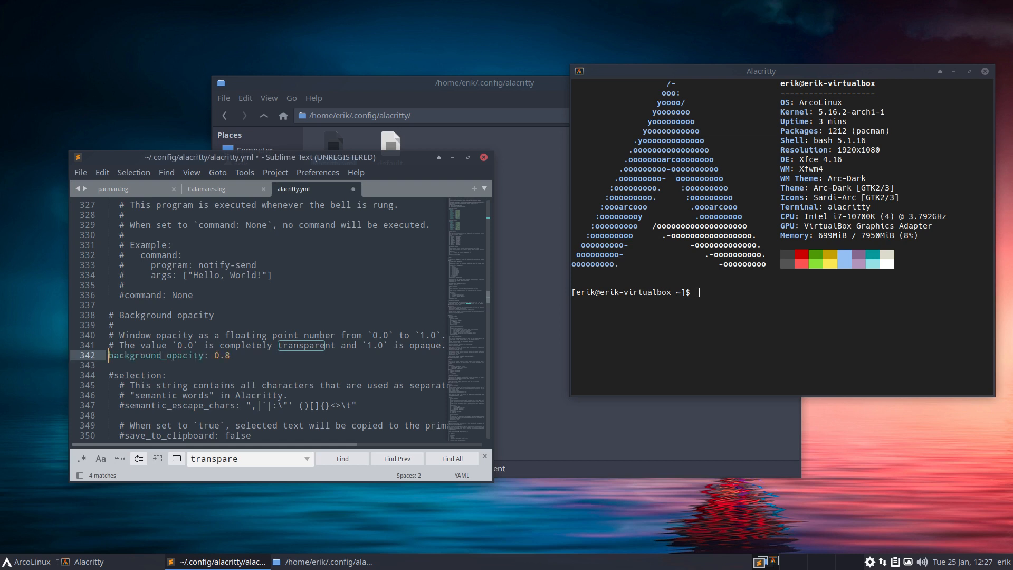
key(ctrl+s)
text(#)
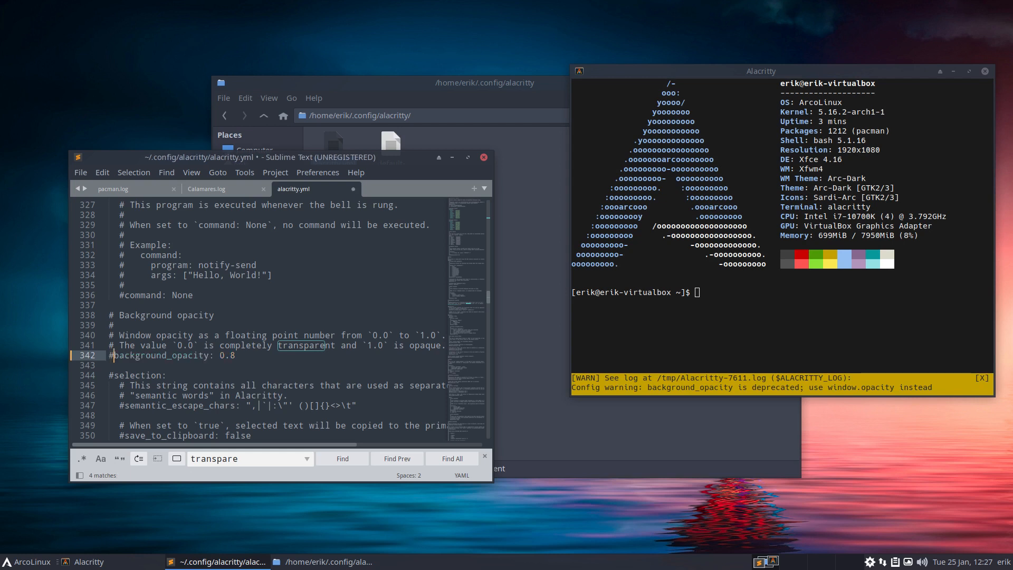
key(ctrl+s)
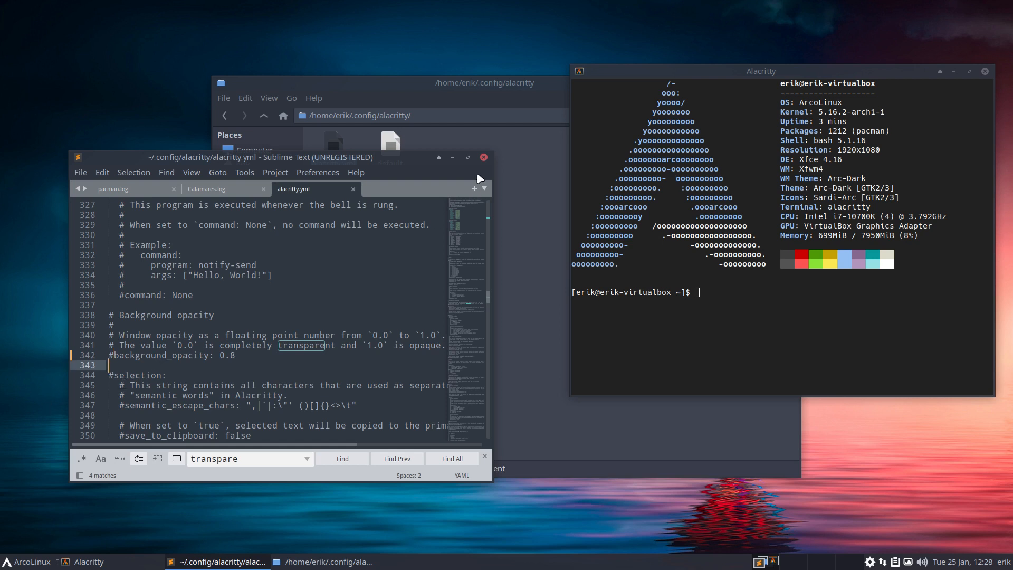
Close the editor and terminal, browse Thunar to /etc/skel and select all 16 items.
click(483, 157)
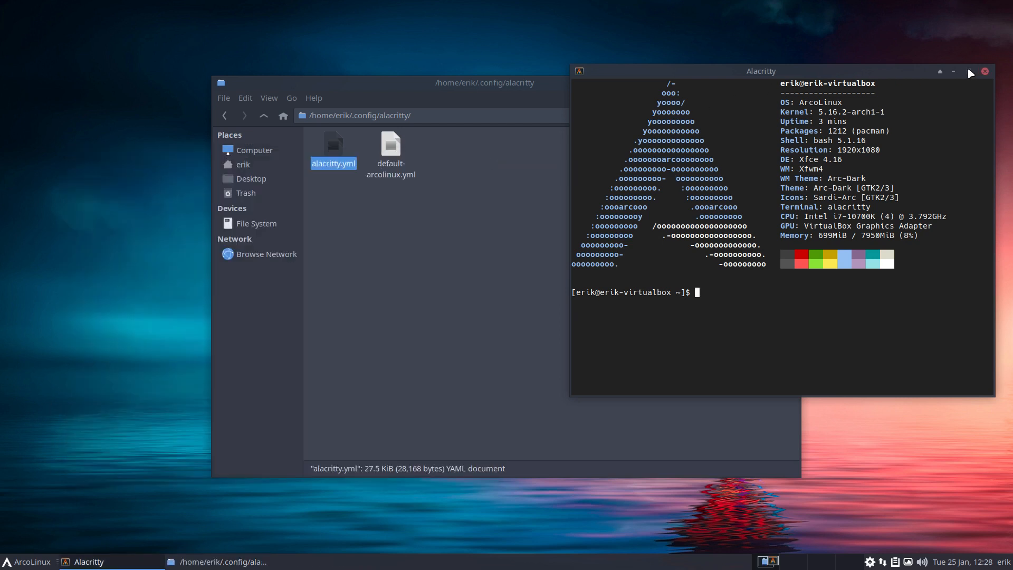
click(984, 71)
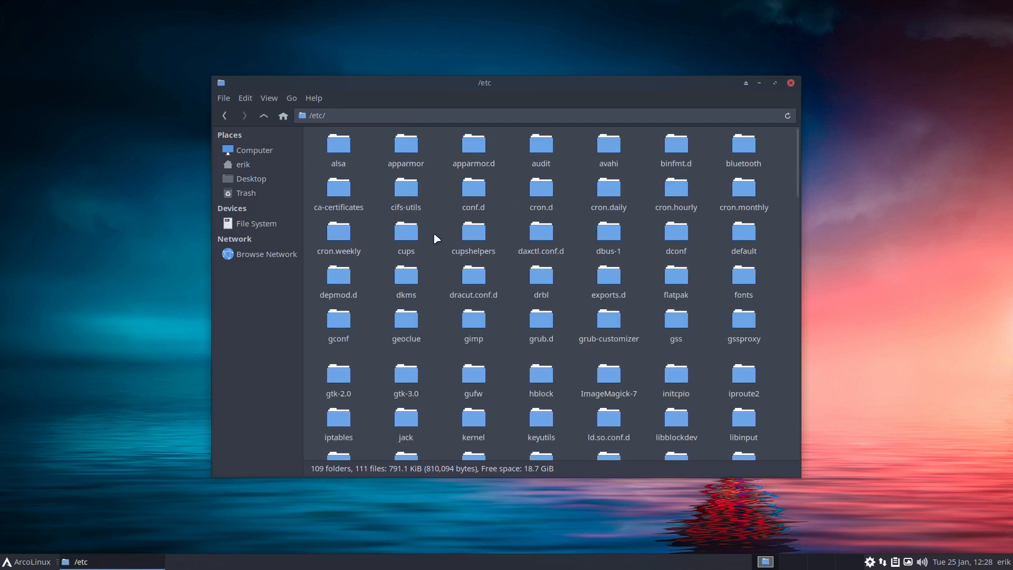
text(sk)
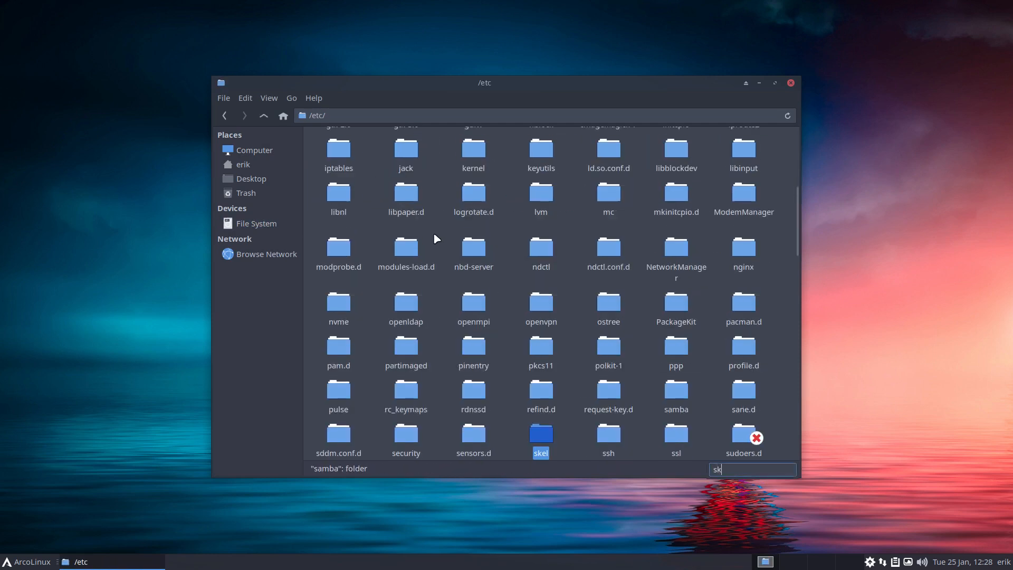
double_click(541, 434)
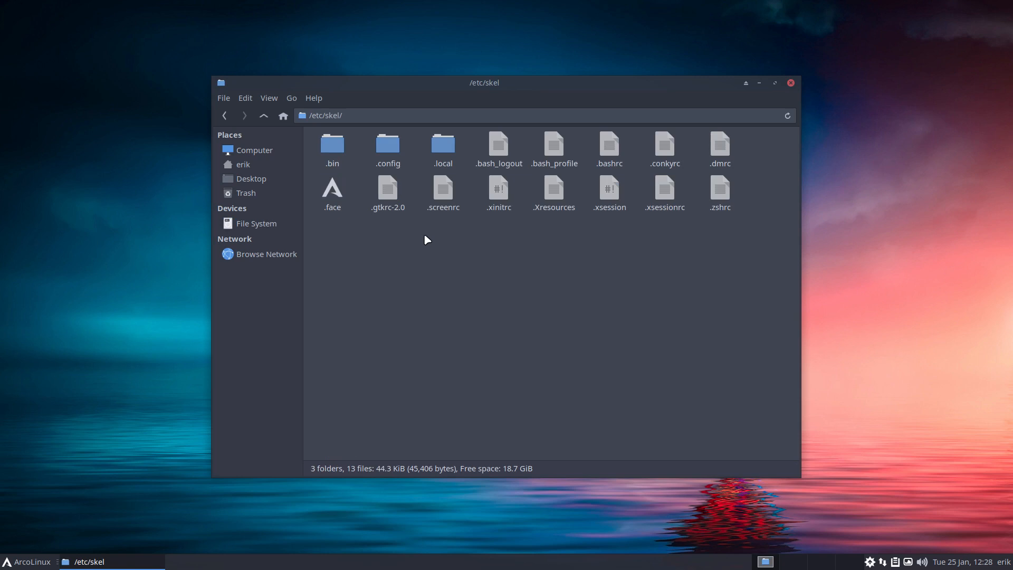
double_click(387, 143)
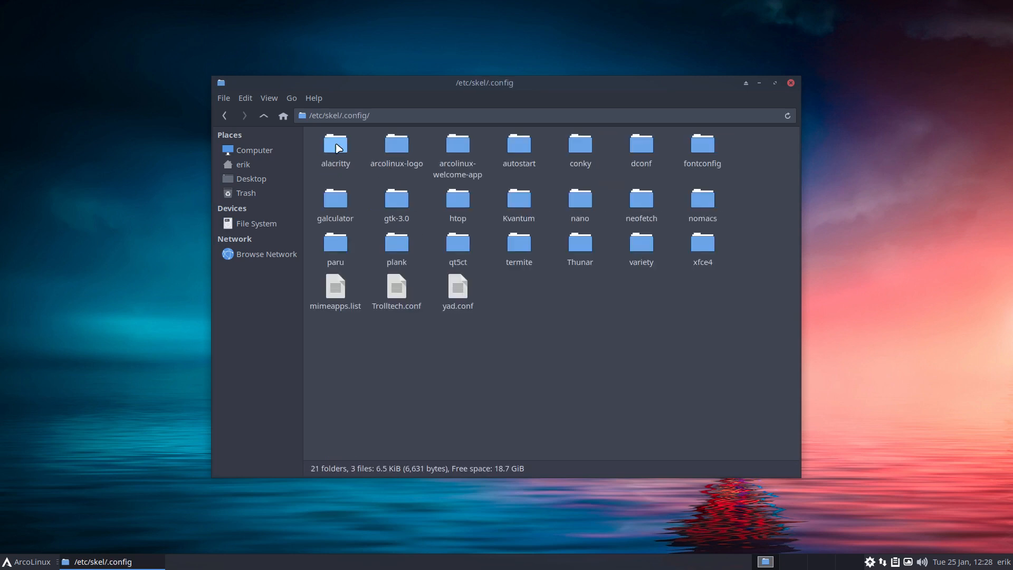
click(264, 115)
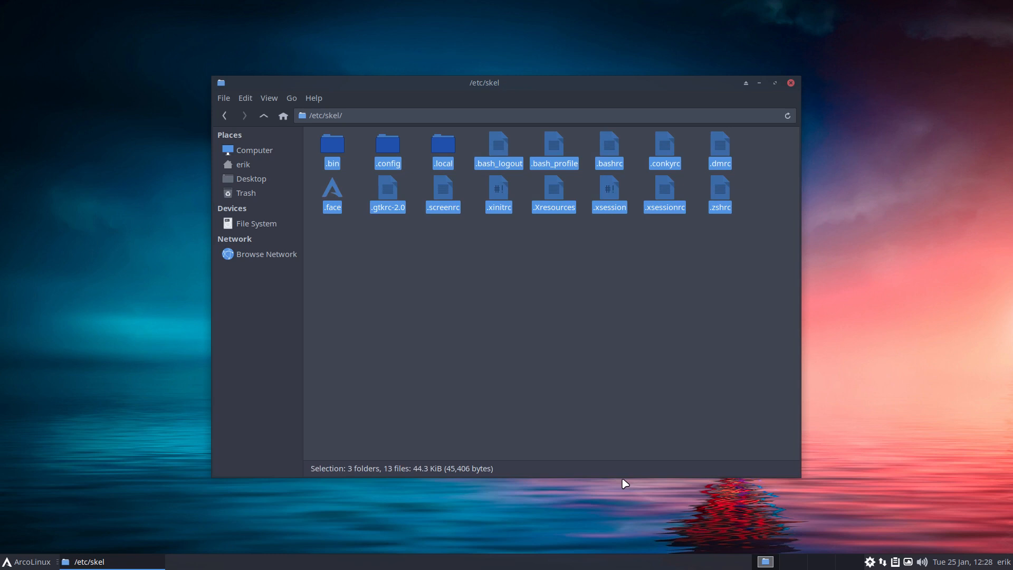
click(354, 258)
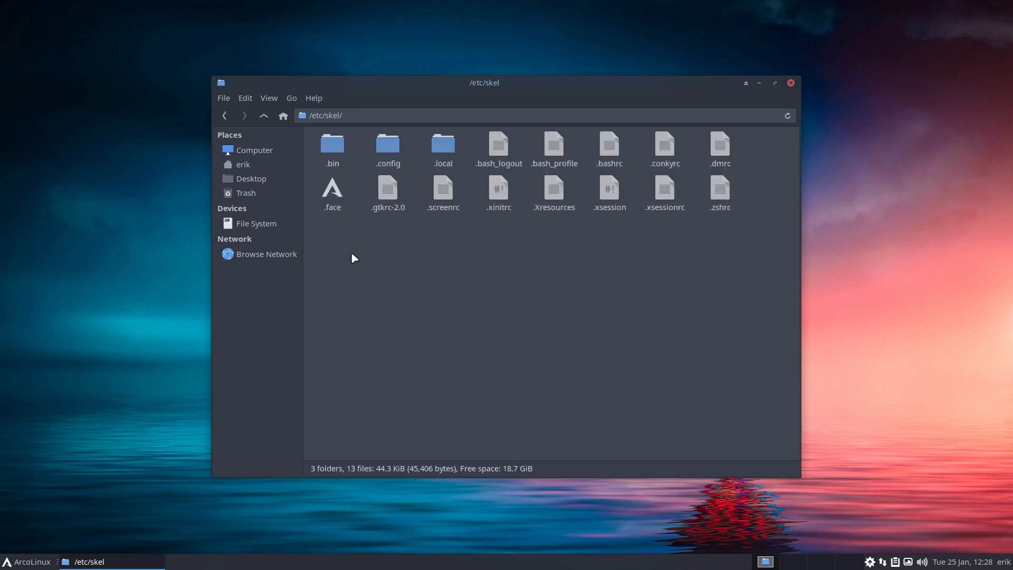
key(ctrl+a)
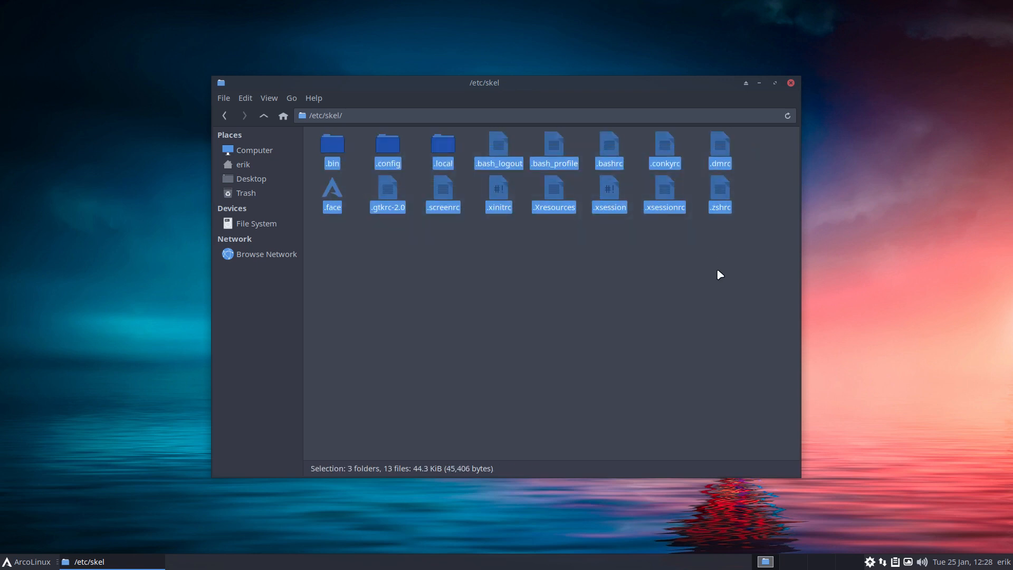
mouse_move(717, 279)
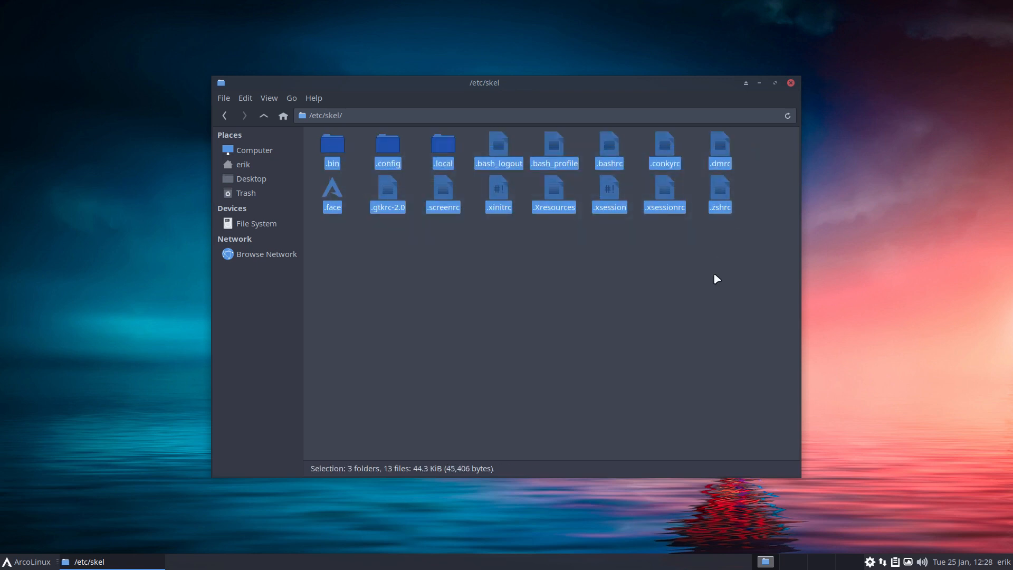
mouse_move(652, 277)
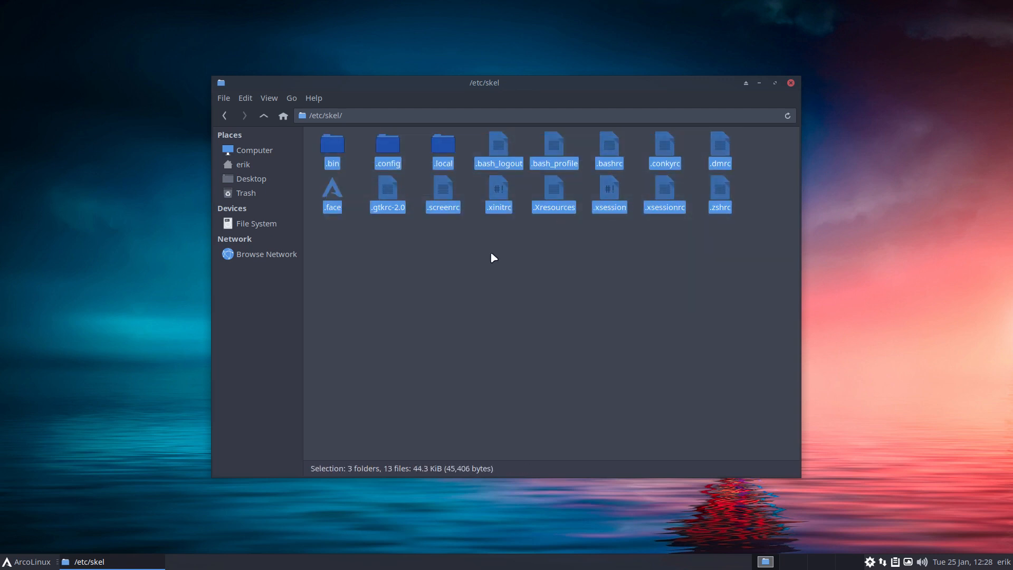
mouse_move(561, 267)
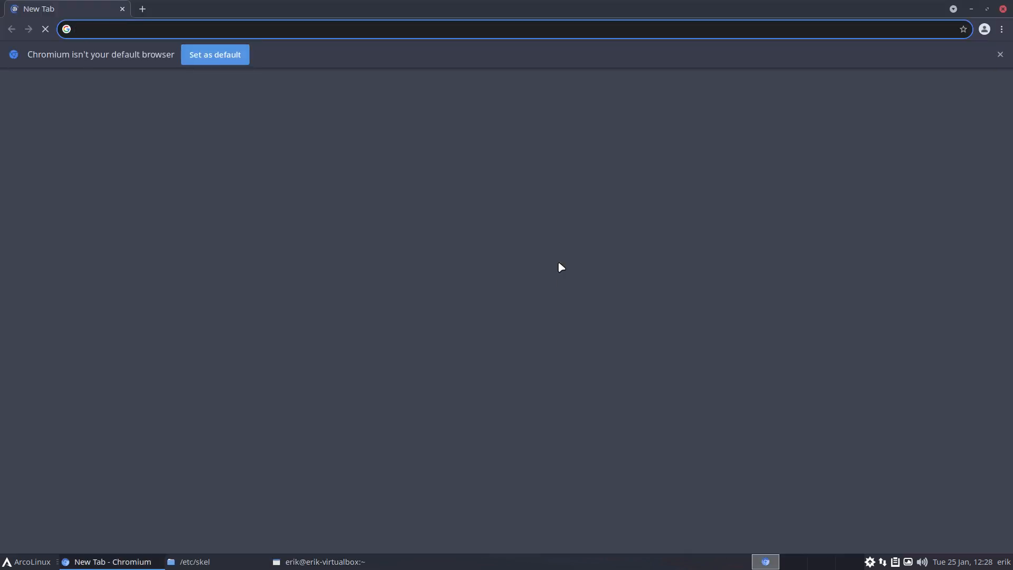
Go to arcolinux.com in Chromium and open the 'Updating your system with skel' article.
text(arcolinux.com)
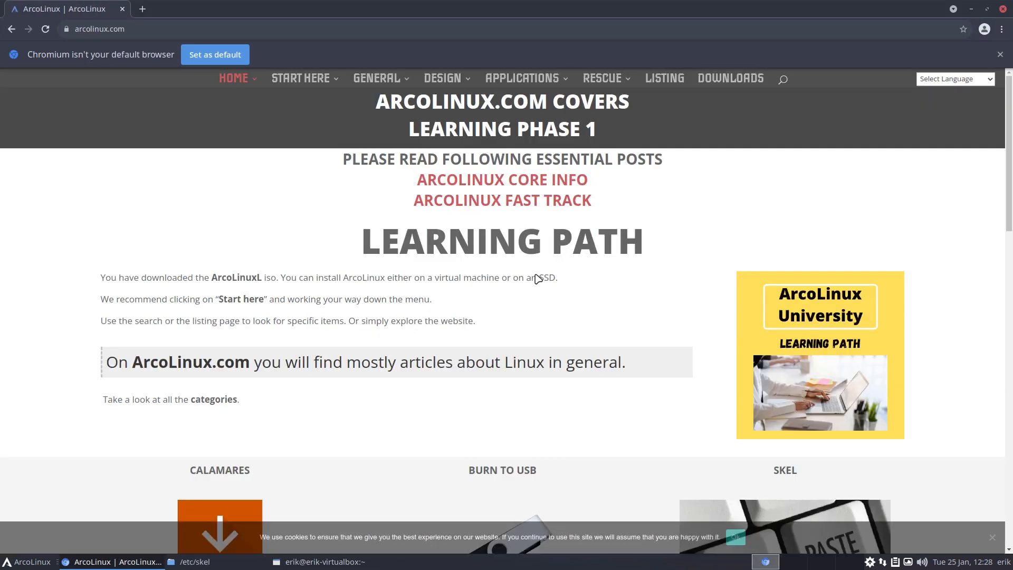
scroll(down, 3)
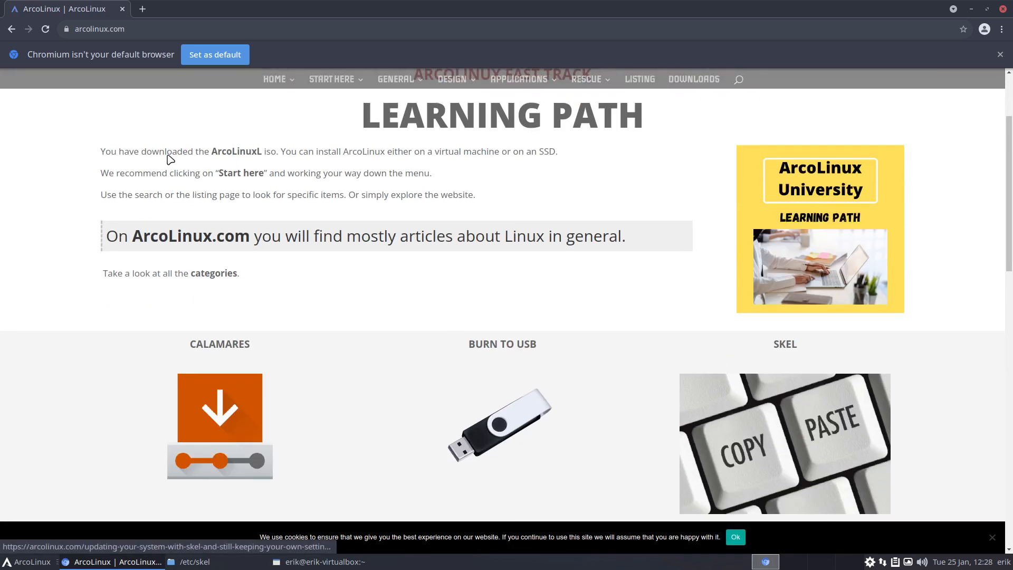
mouse_move(753, 433)
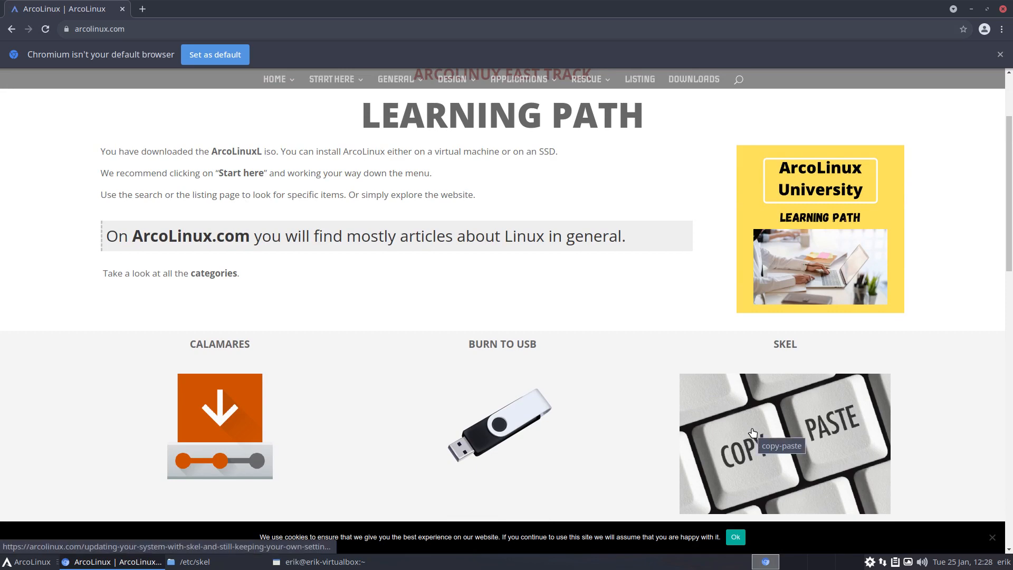
click(753, 434)
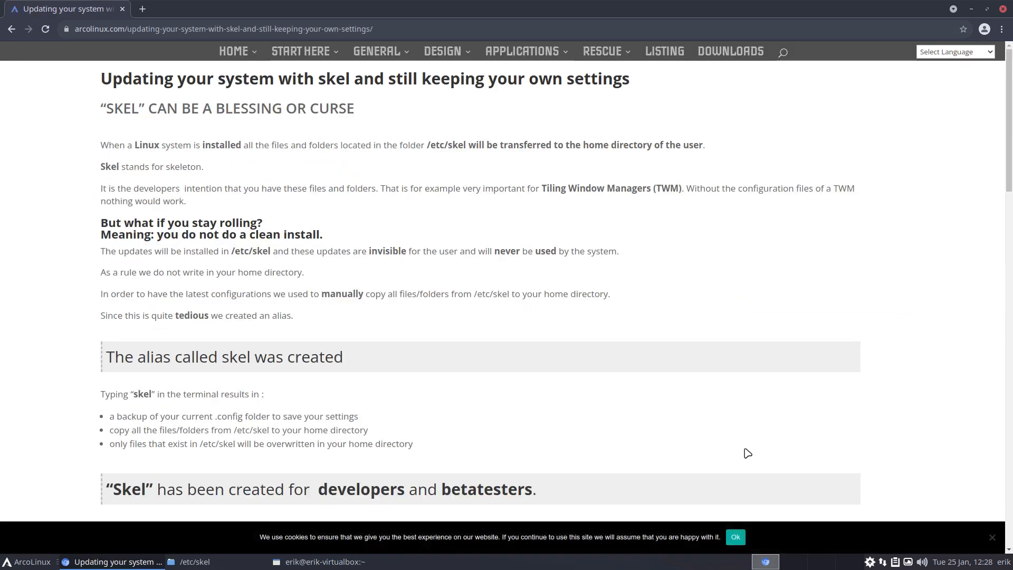
mouse_move(988, 133)
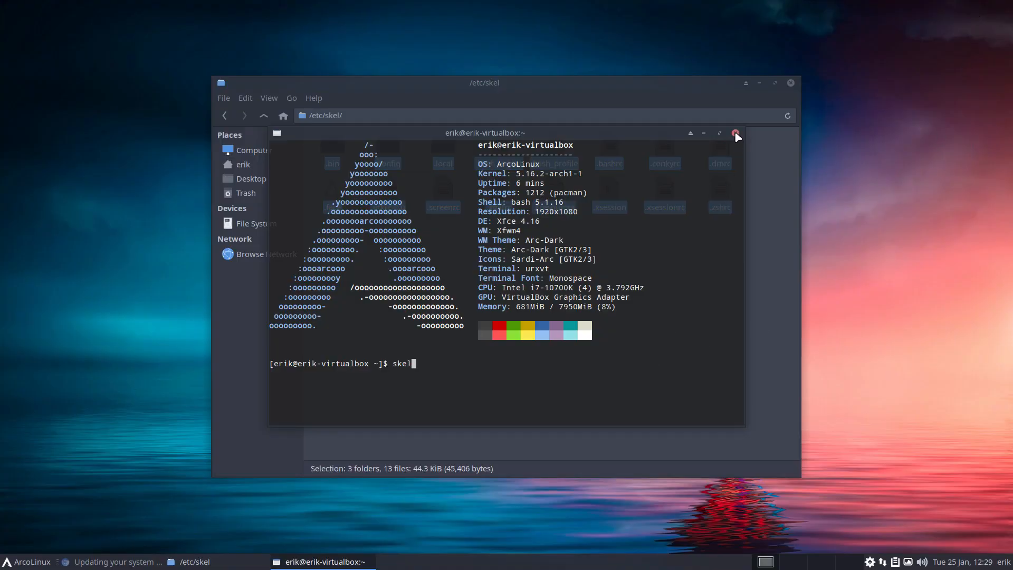
Copy alacritty.yml from /etc/skel/.config/alacritty and paste it onto the Desktop.
click(736, 133)
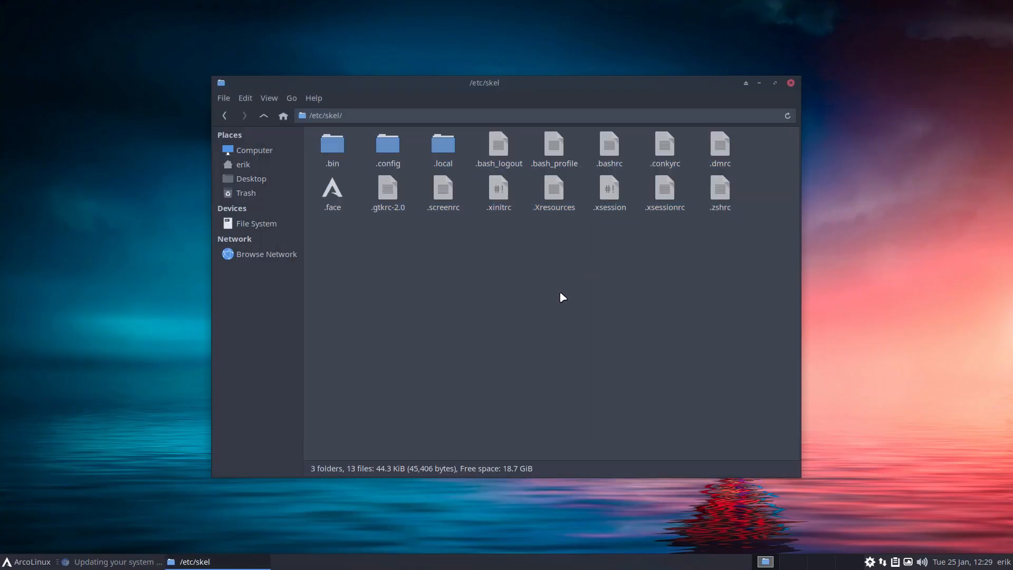
mouse_move(433, 266)
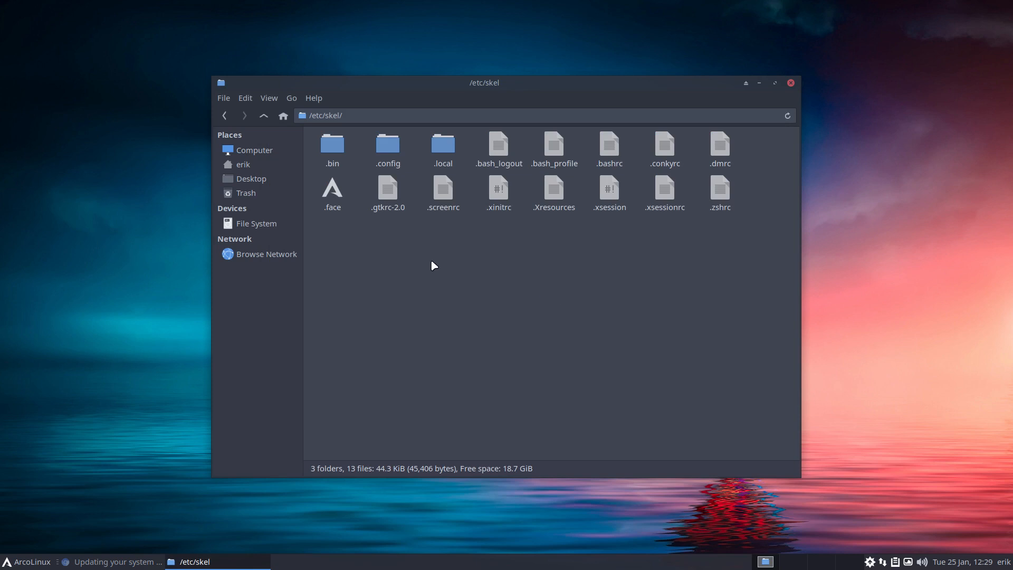
key(ctrl+a)
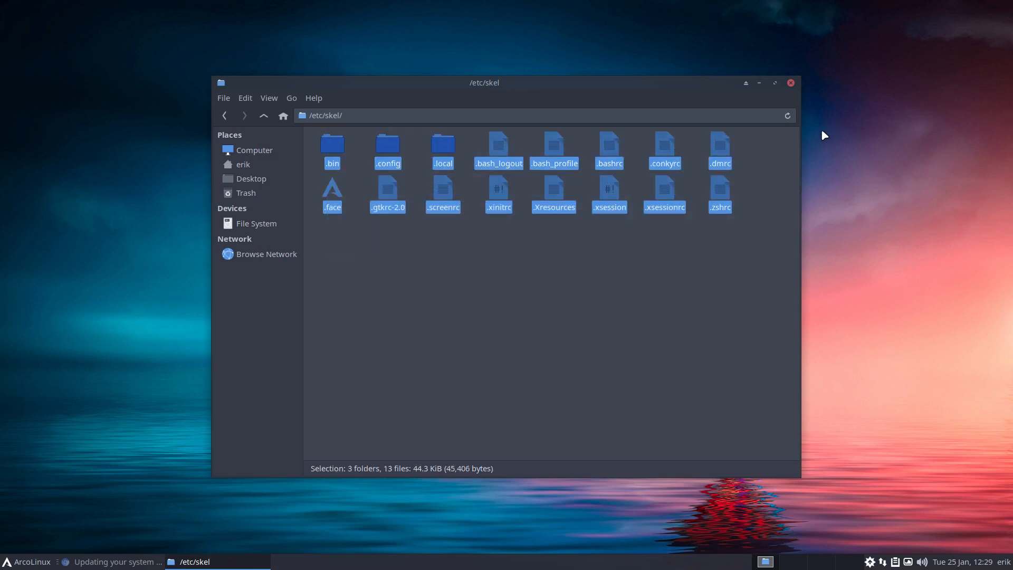
mouse_move(275, 171)
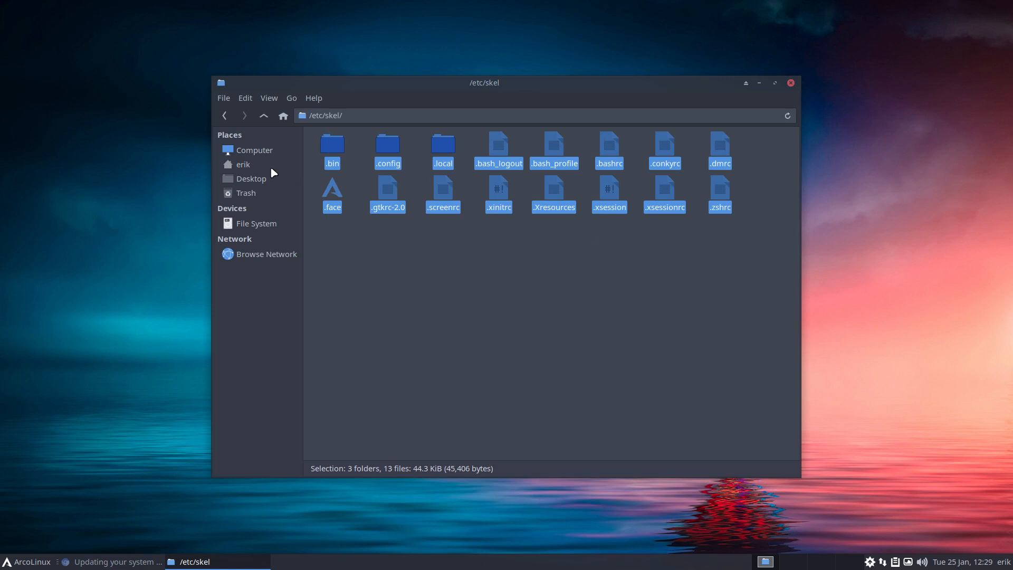
click(242, 164)
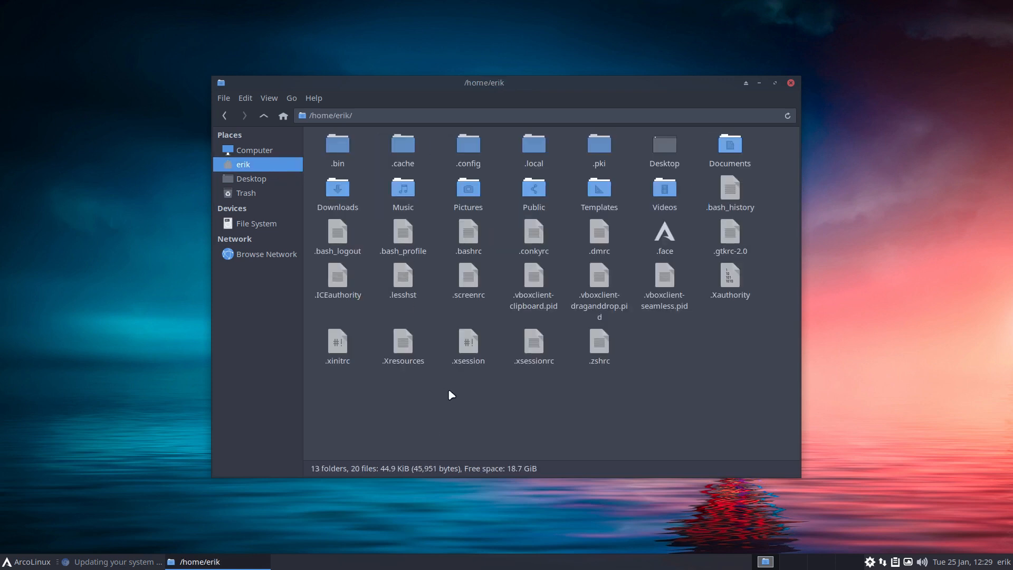
mouse_move(398, 319)
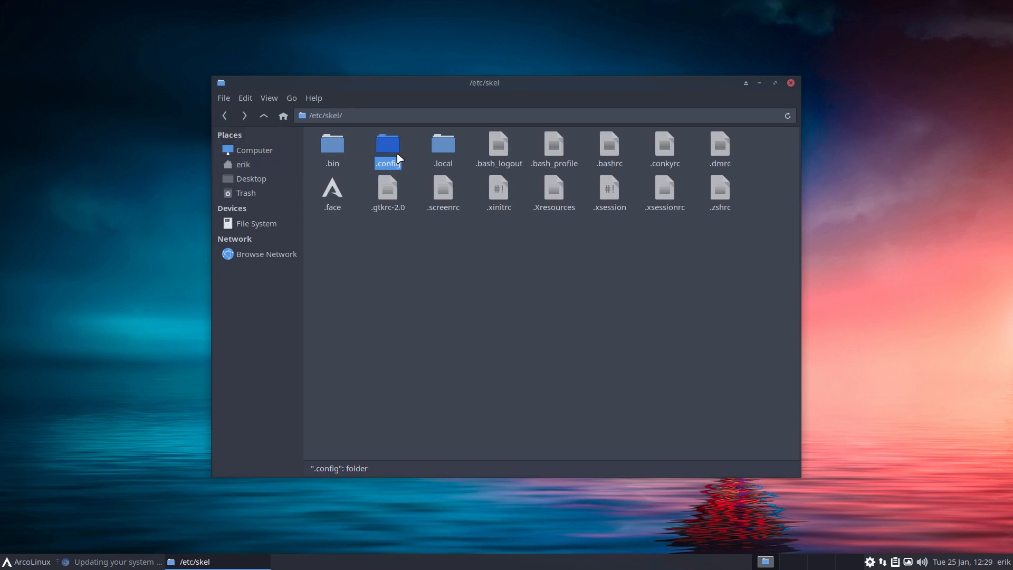
double_click(388, 144)
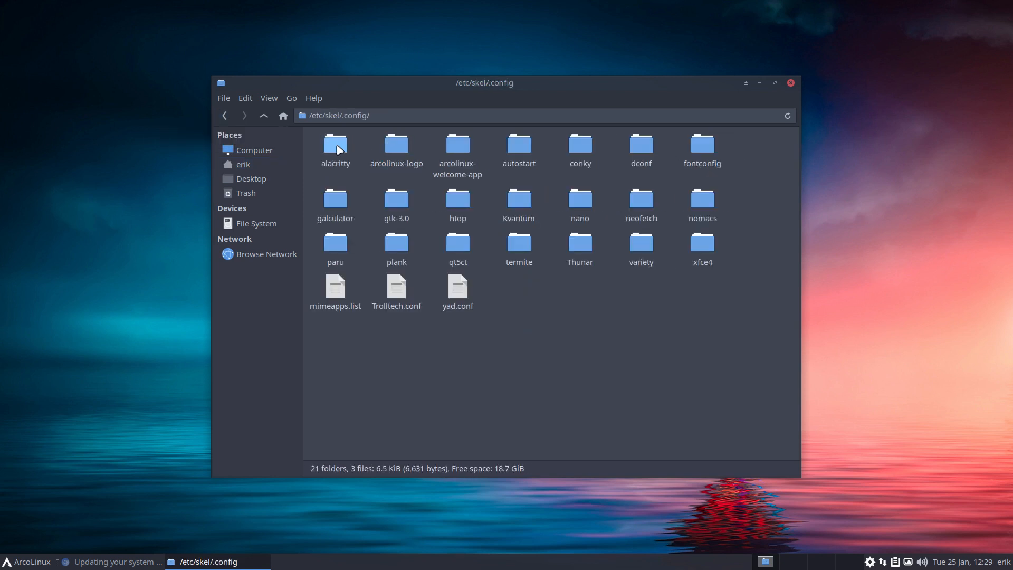
double_click(335, 145)
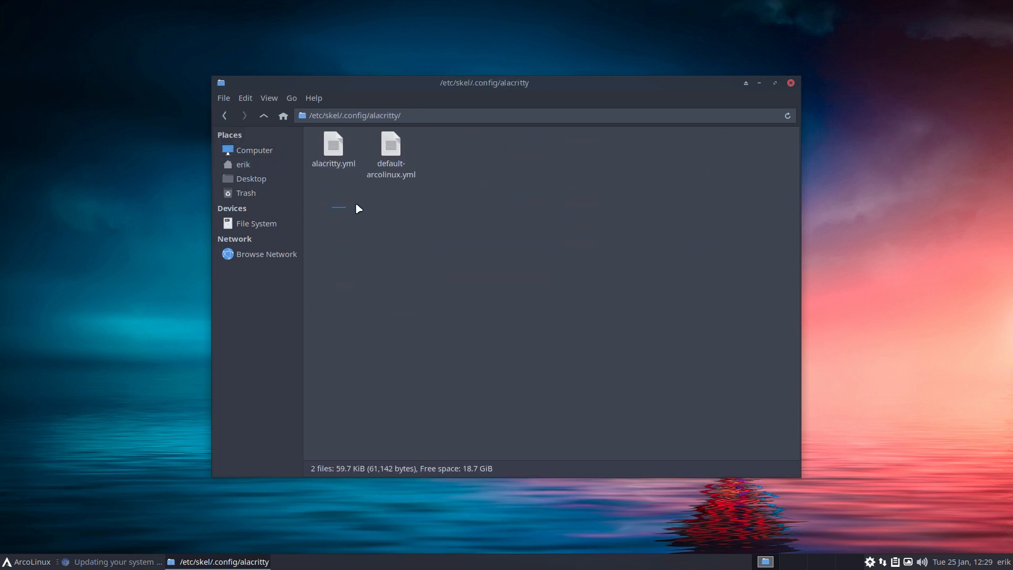
mouse_move(341, 188)
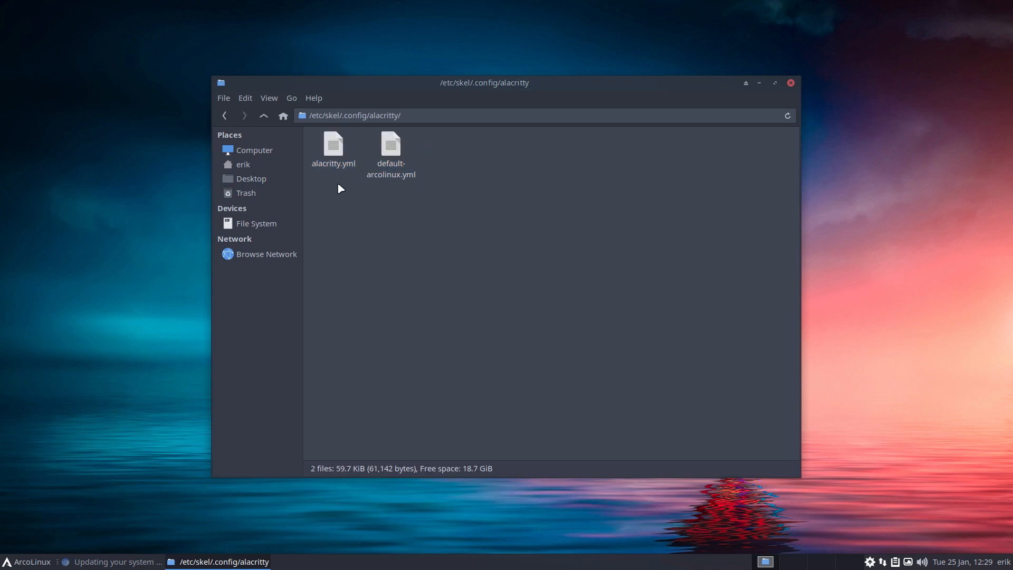
click(333, 147)
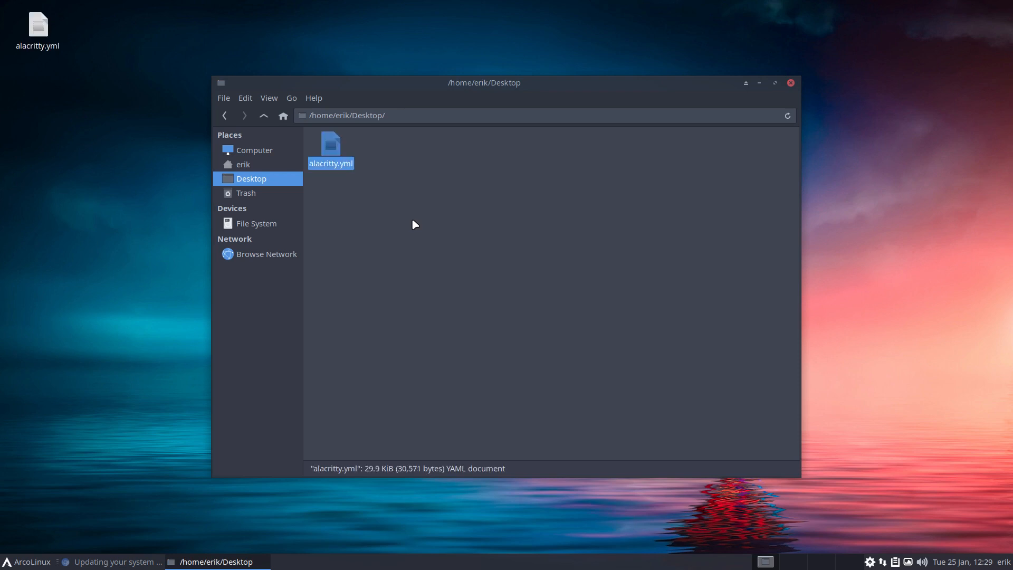
mouse_move(338, 173)
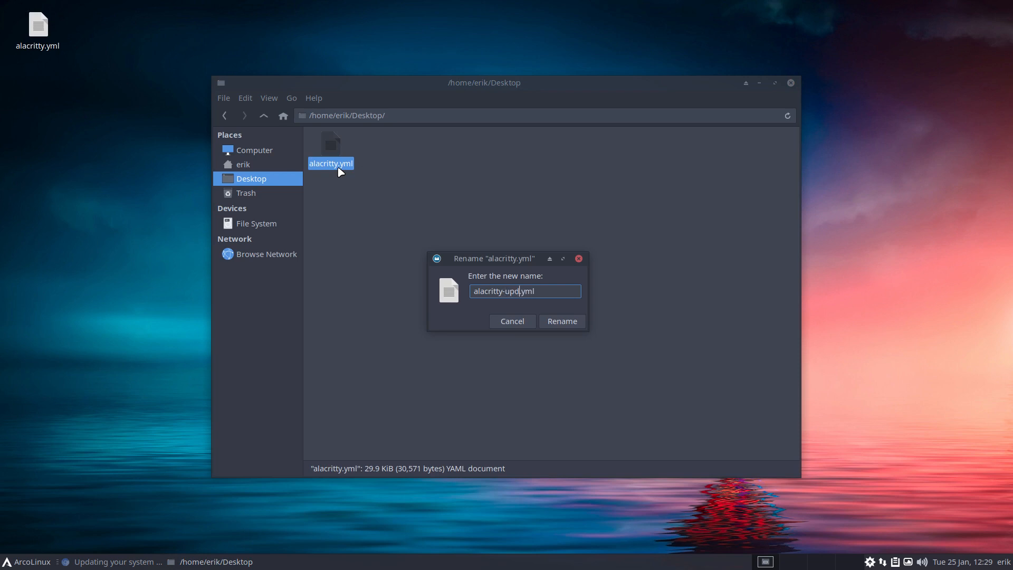
Rename the copy to alacritty-update.yml and move it into ~/.config/alacritty beside alacritty.yml.
click(562, 321)
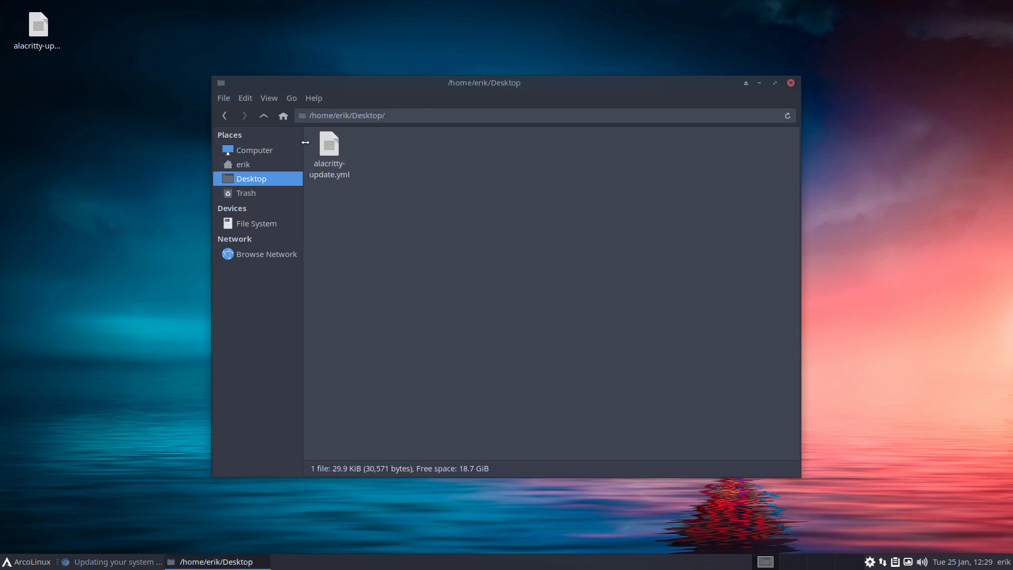
click(328, 145)
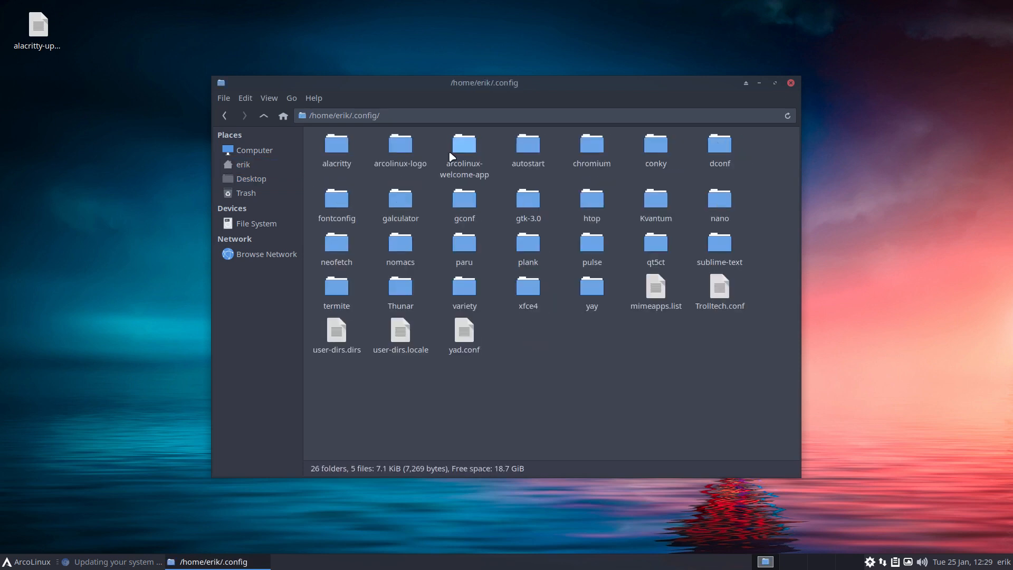
double_click(337, 144)
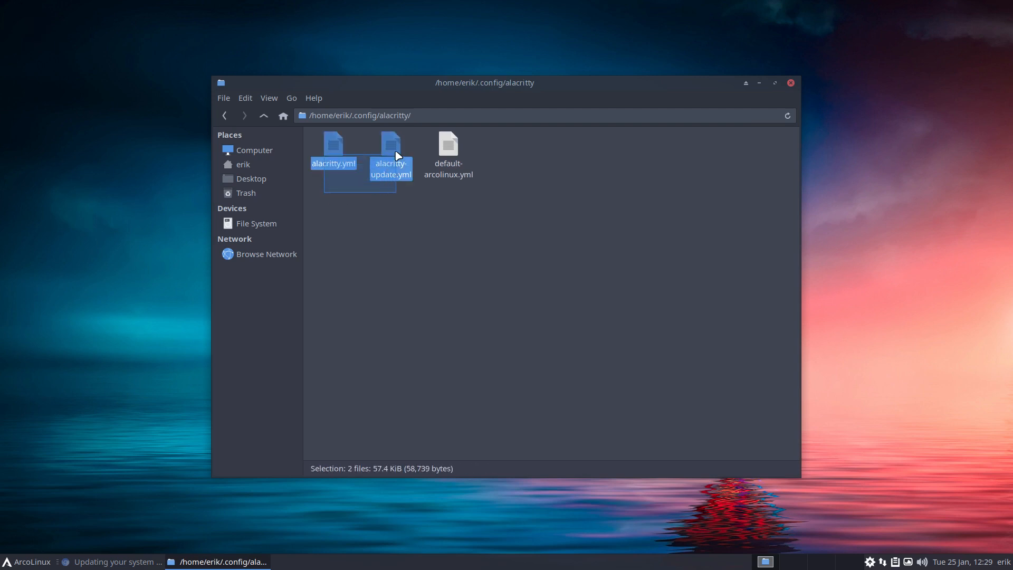
mouse_move(435, 299)
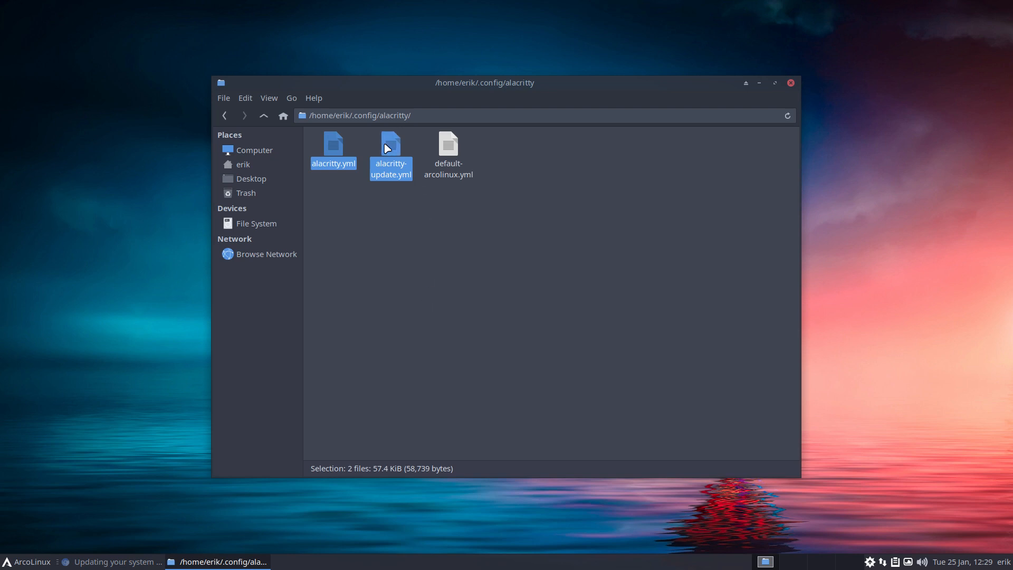
Compare both files in Meld and merge the window section and background opacity block into alacritty.yml.
right_click(391, 150)
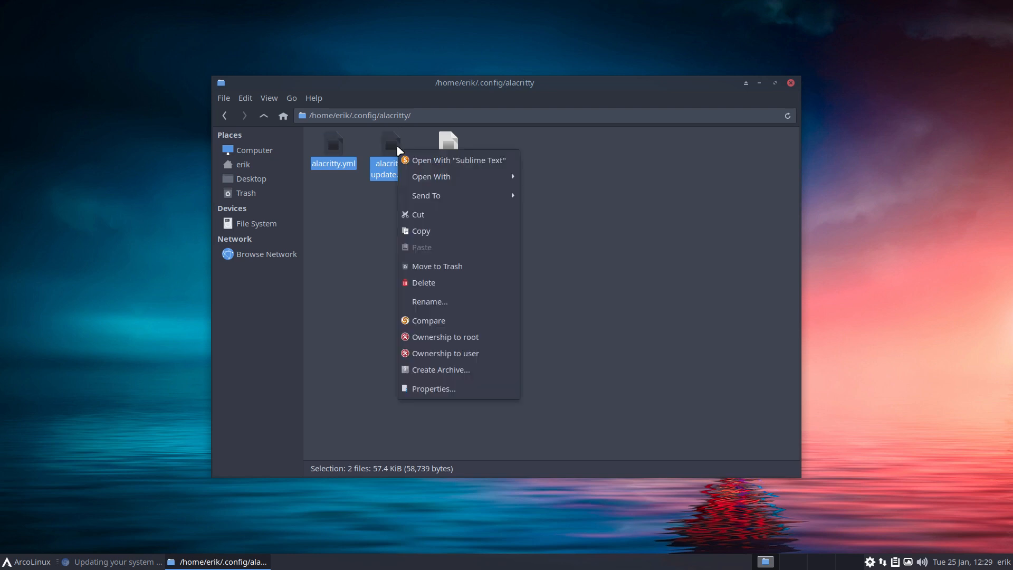
mouse_move(443, 321)
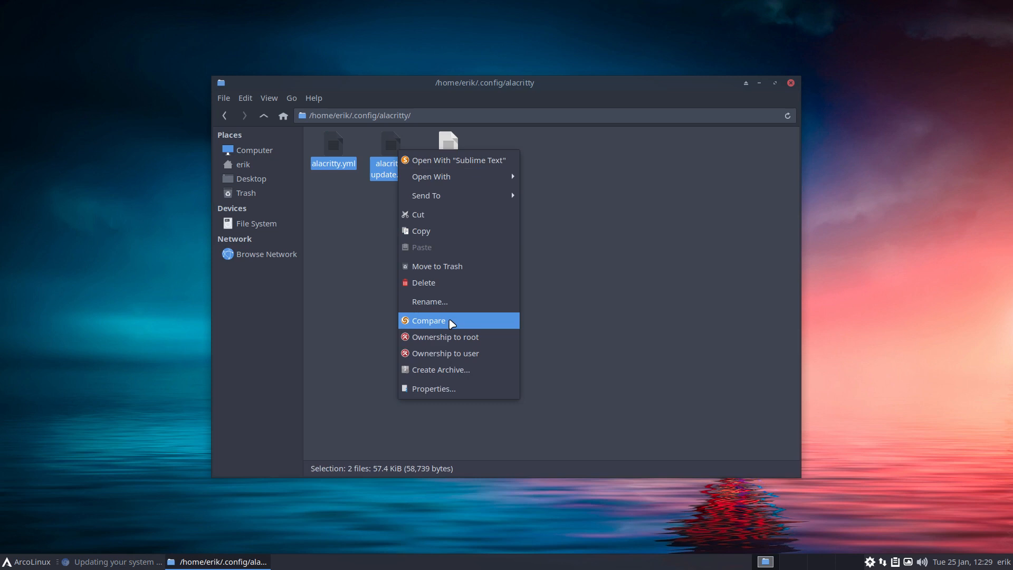
click(428, 321)
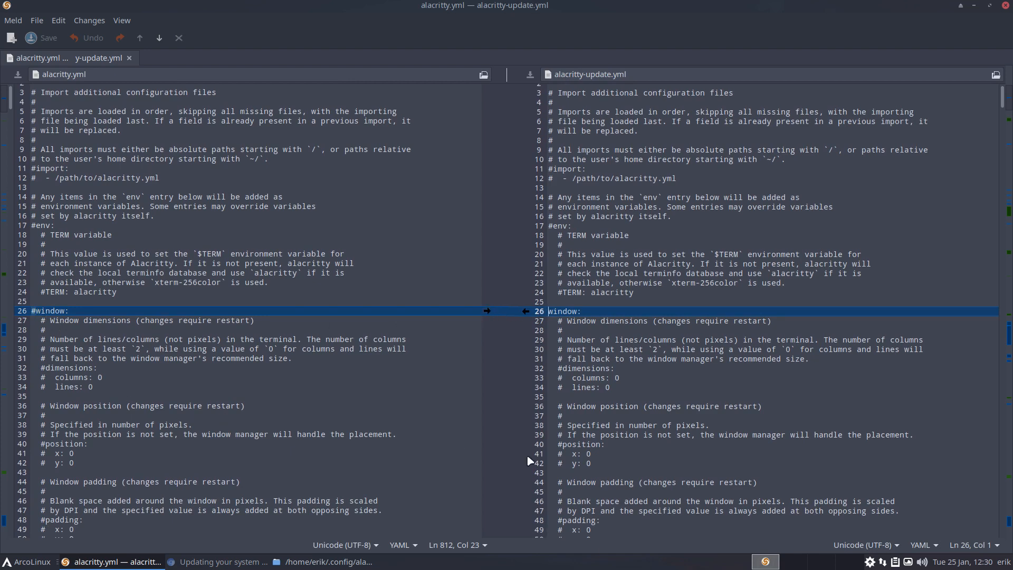
scroll(down, 3)
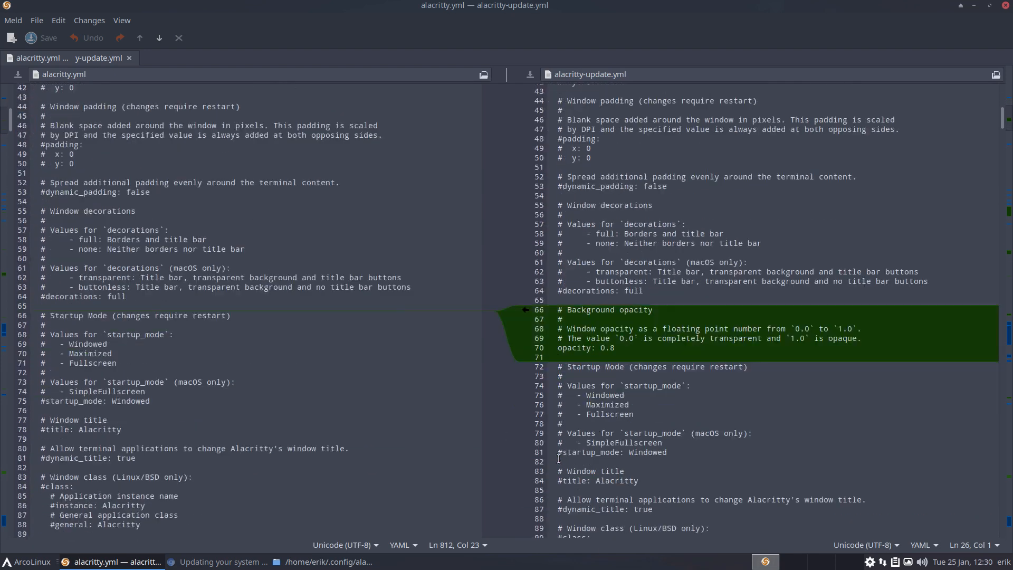
mouse_move(575, 310)
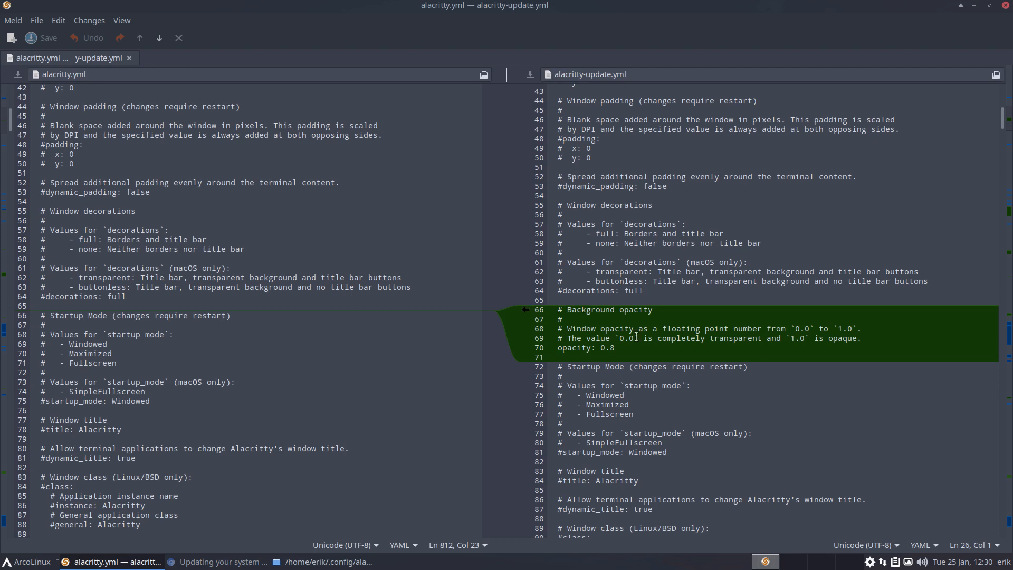
mouse_move(853, 271)
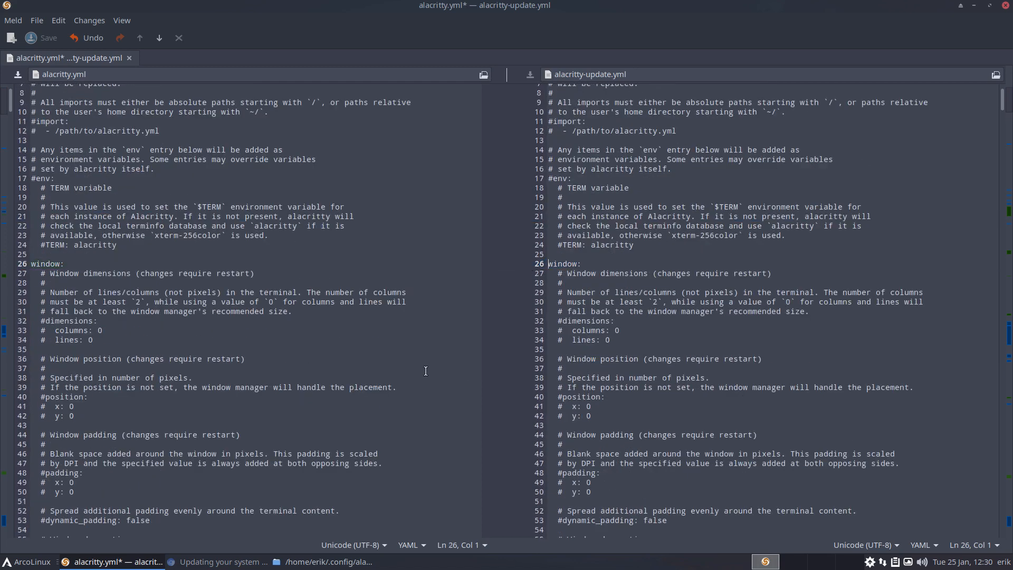
scroll(down, 3)
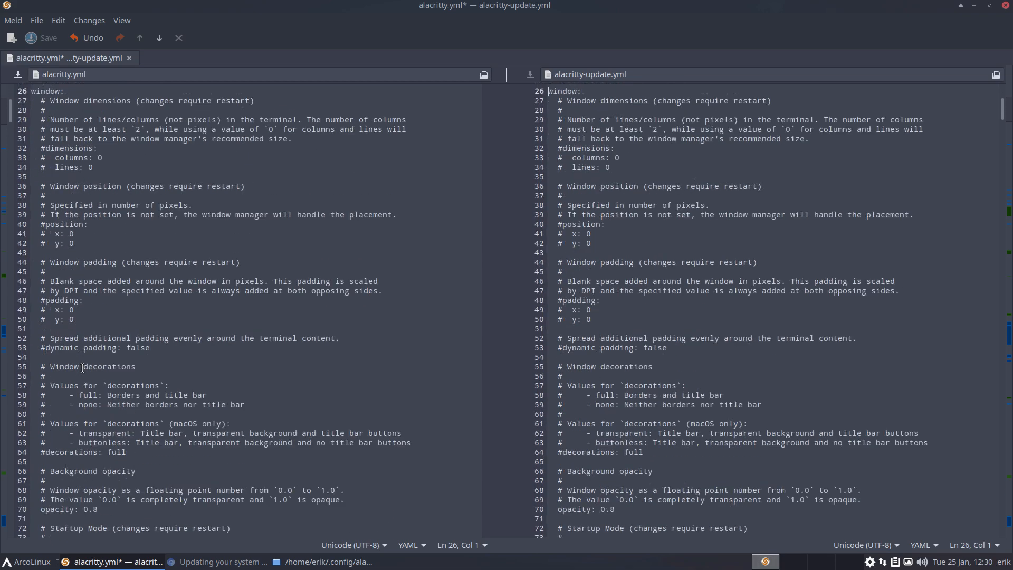
scroll(down, 3)
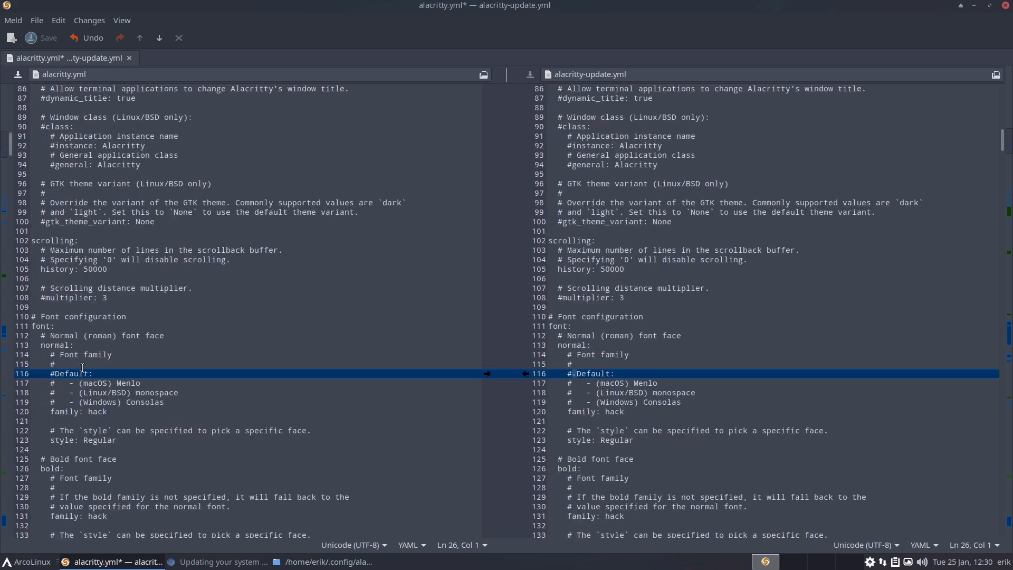
click(53, 326)
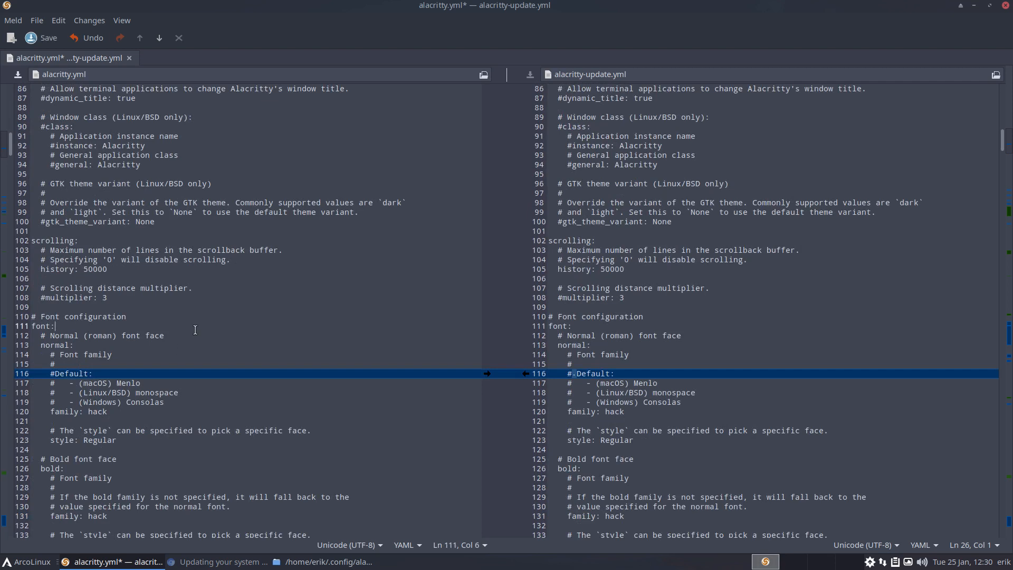
Launch Alacritty to verify no config warning, then close it and reselect both yml files in Thunar.
click(41, 37)
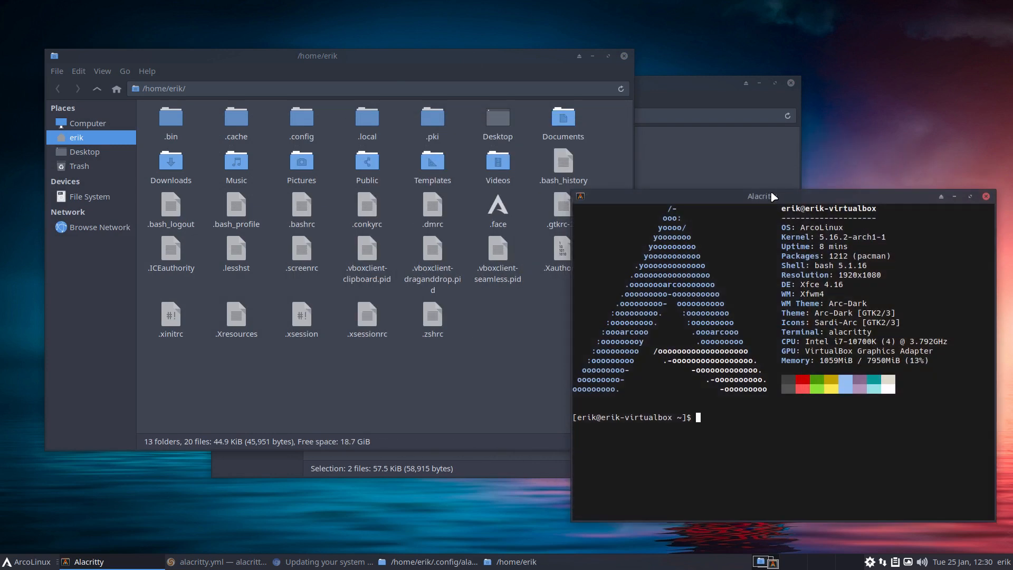
mouse_move(862, 323)
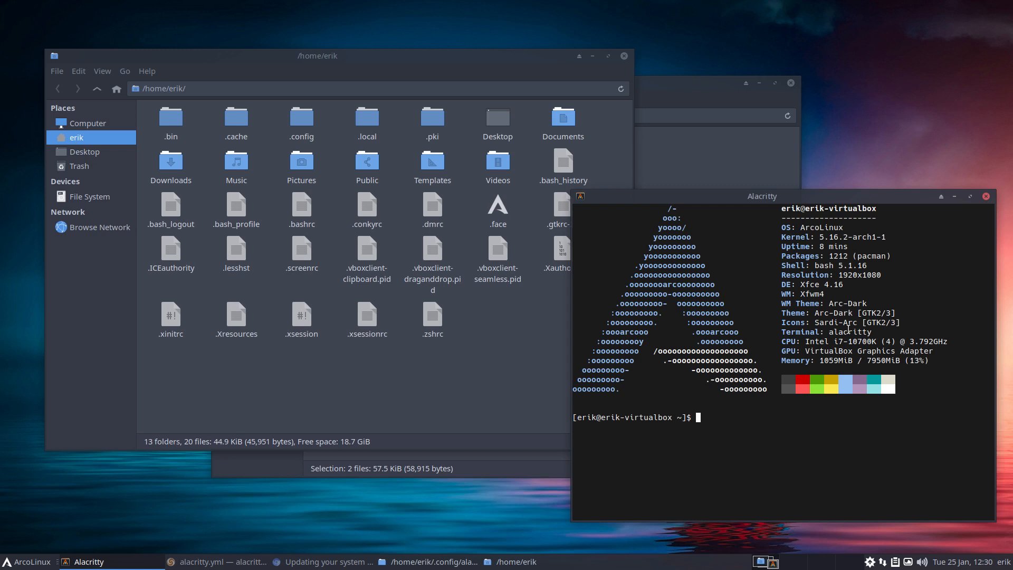
click(986, 196)
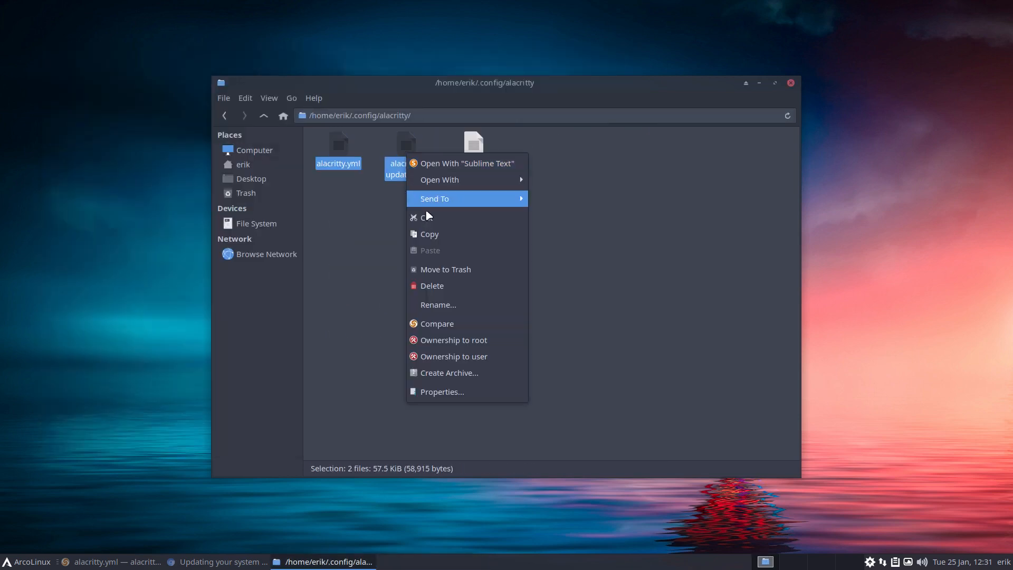
Reopen the comparison, copy the hints block across and delete the old background opacity chunk.
click(437, 324)
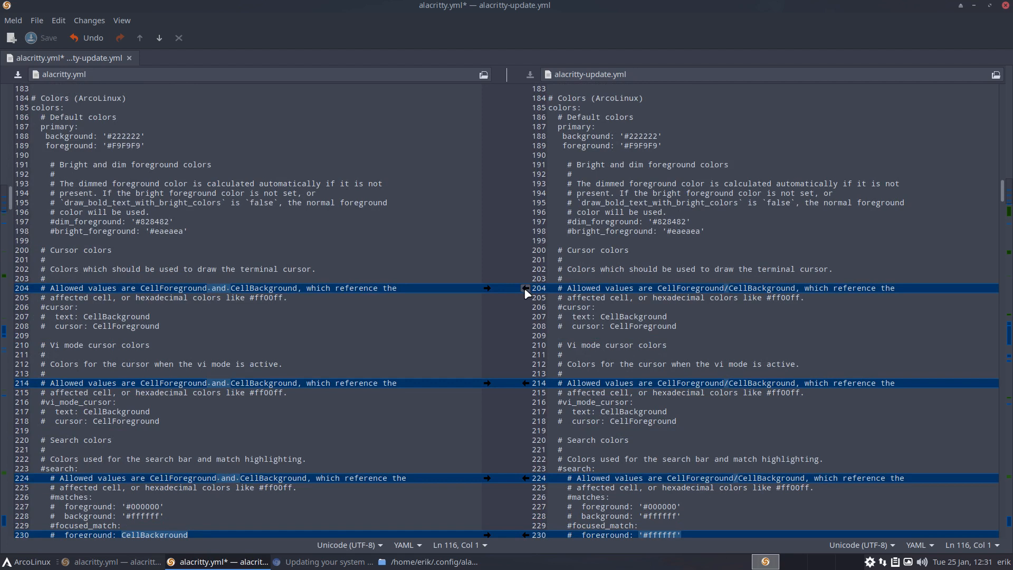
mouse_move(537, 292)
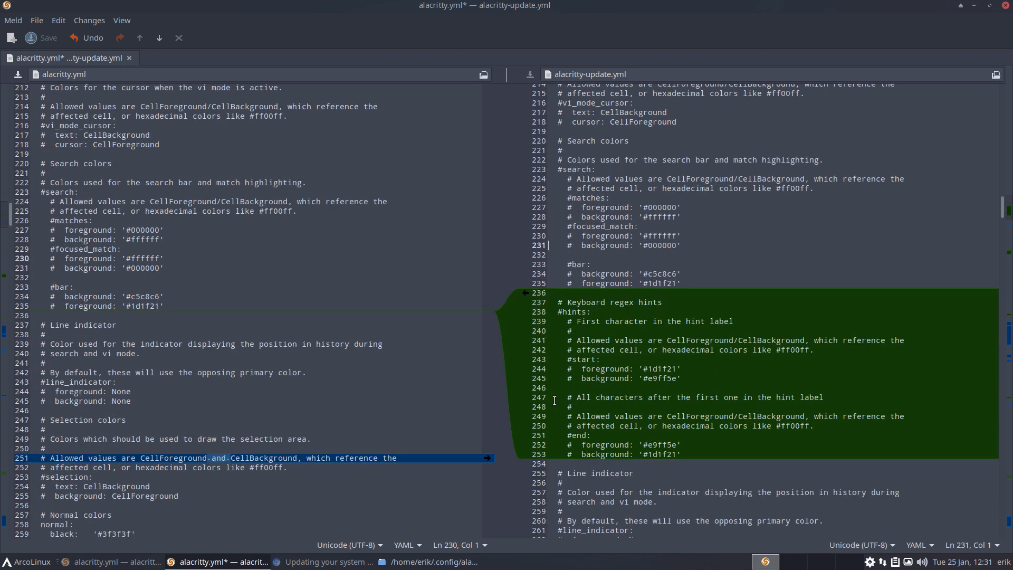
mouse_move(525, 300)
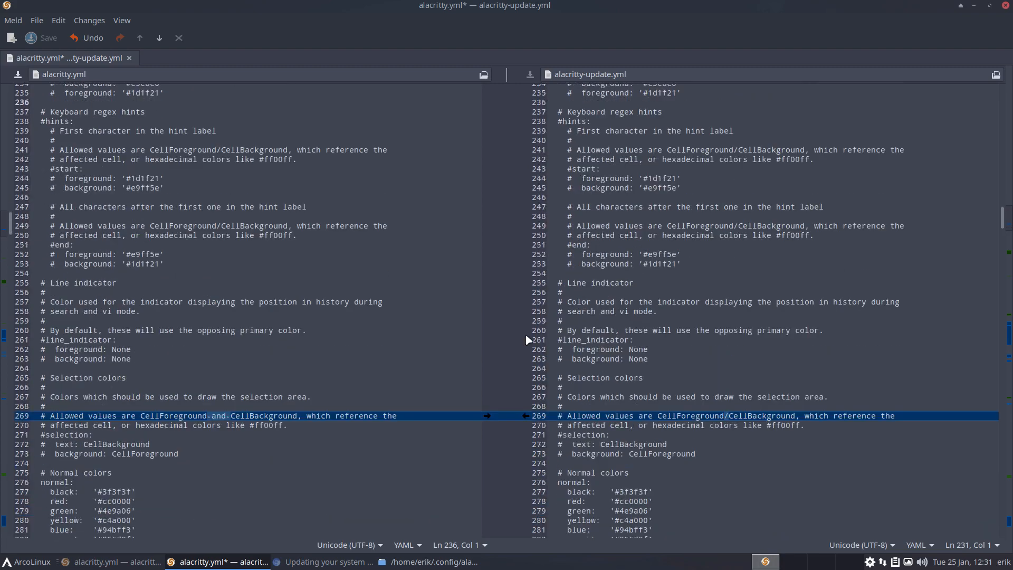
scroll(down, 3)
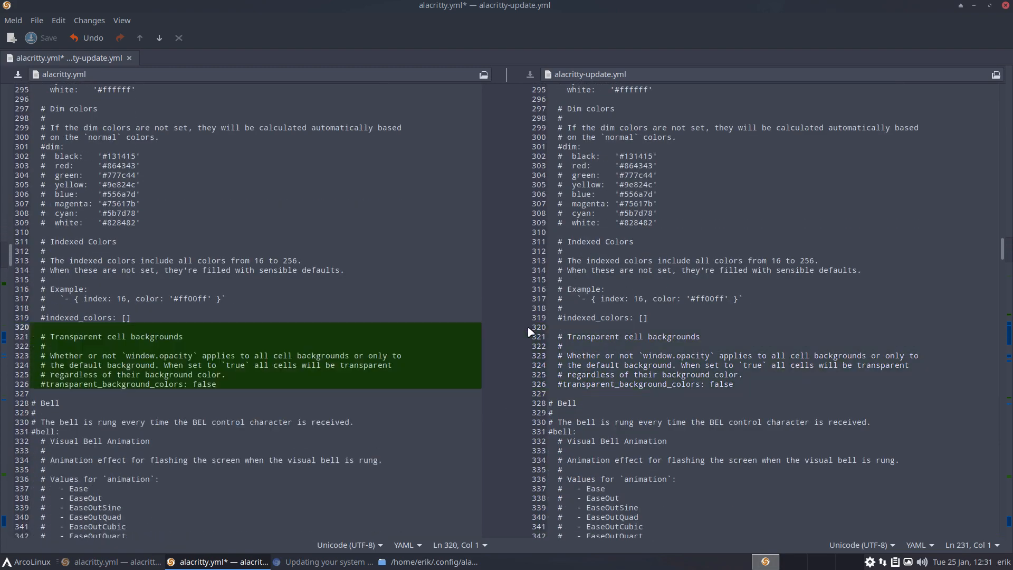
scroll(down, 3)
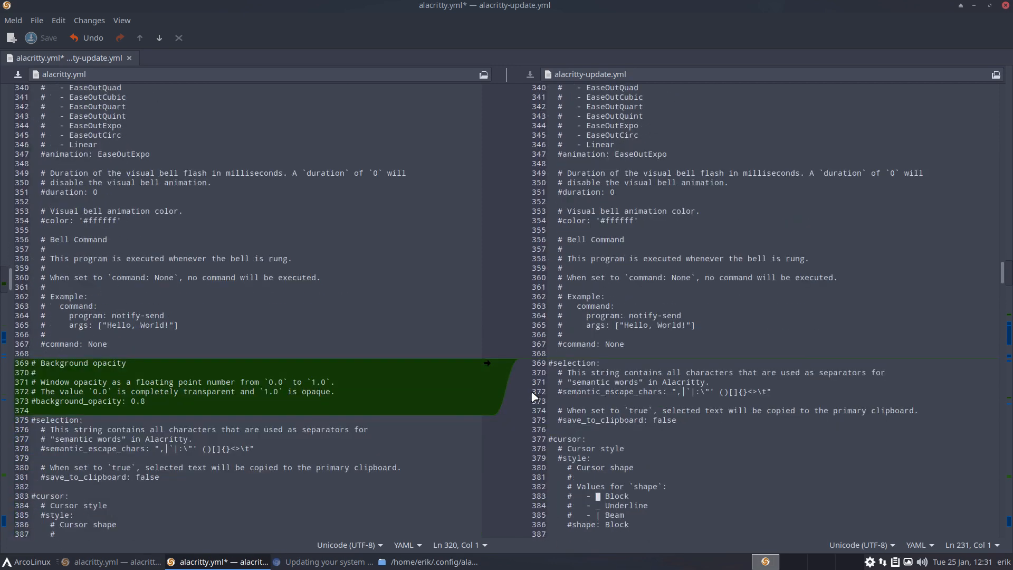
double_click(135, 401)
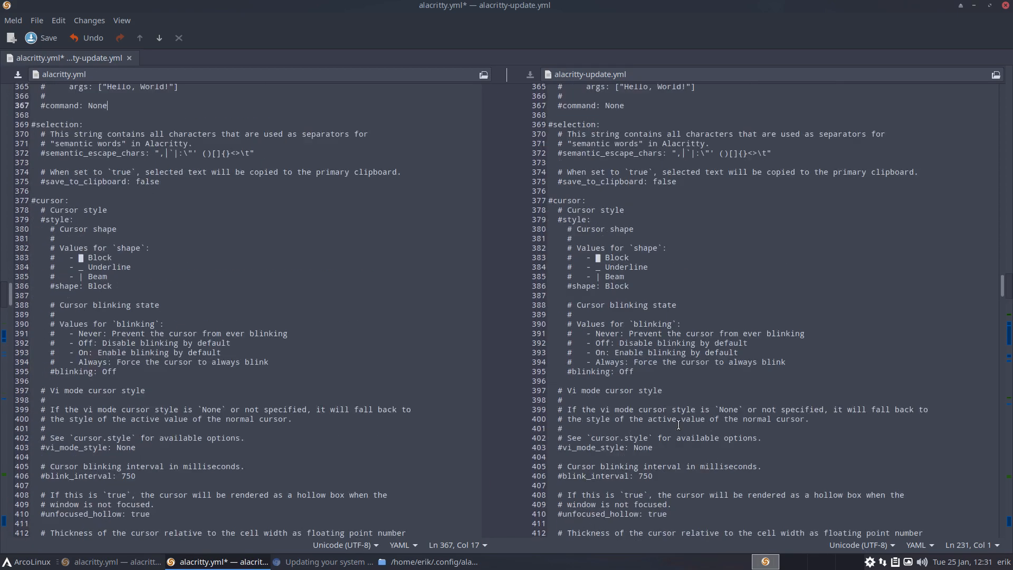
Merge the remaining mouse binding and vi-mode action differences until Meld reports the files identical.
scroll(down, 3)
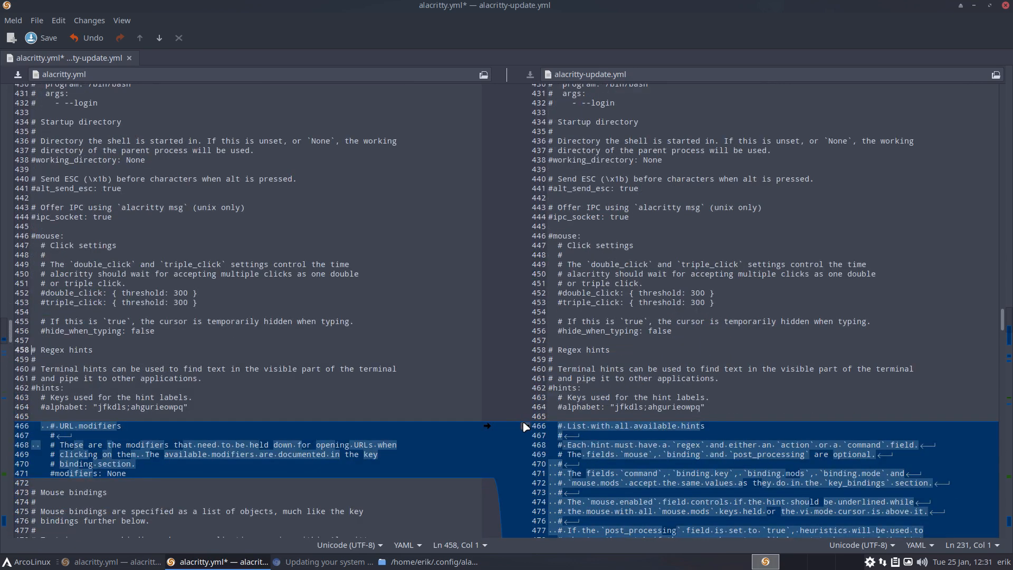
scroll(down, 3)
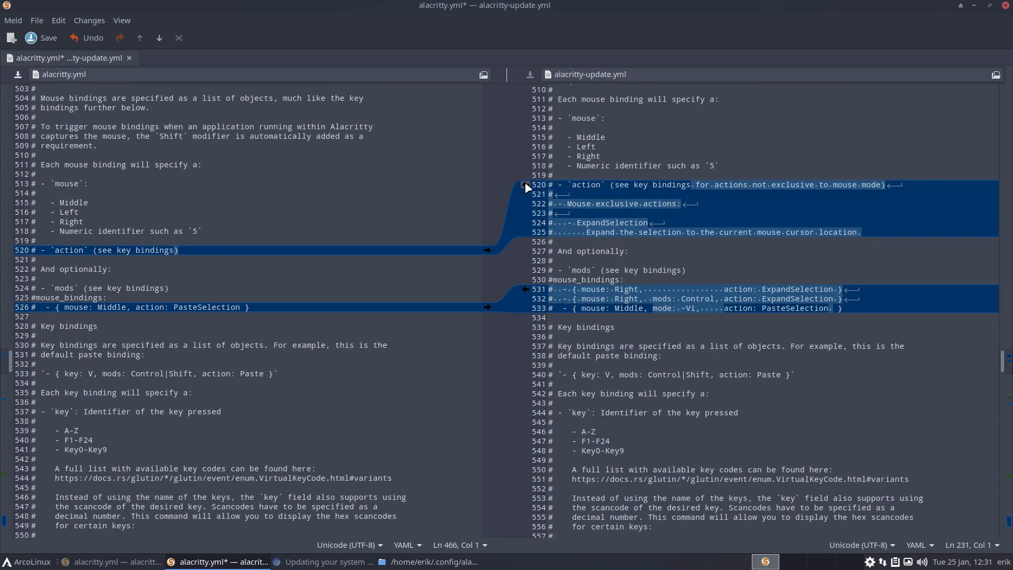
scroll(down, 3)
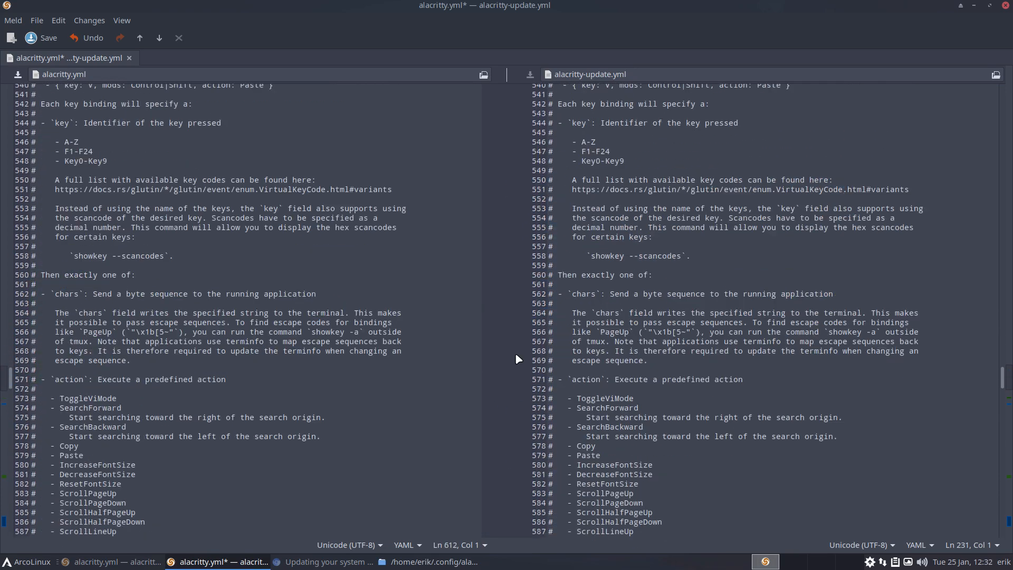
scroll(down, 3)
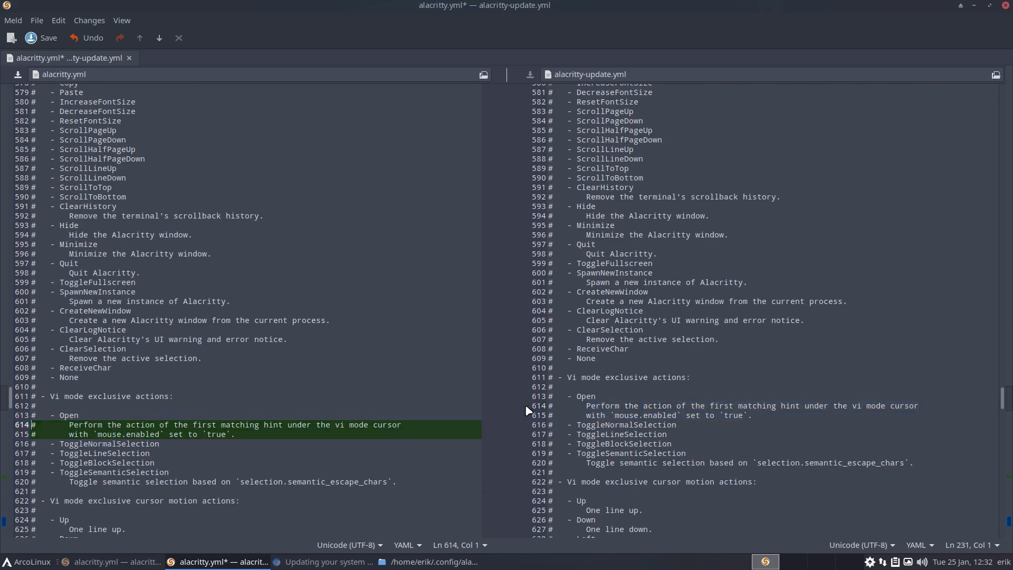
scroll(down, 3)
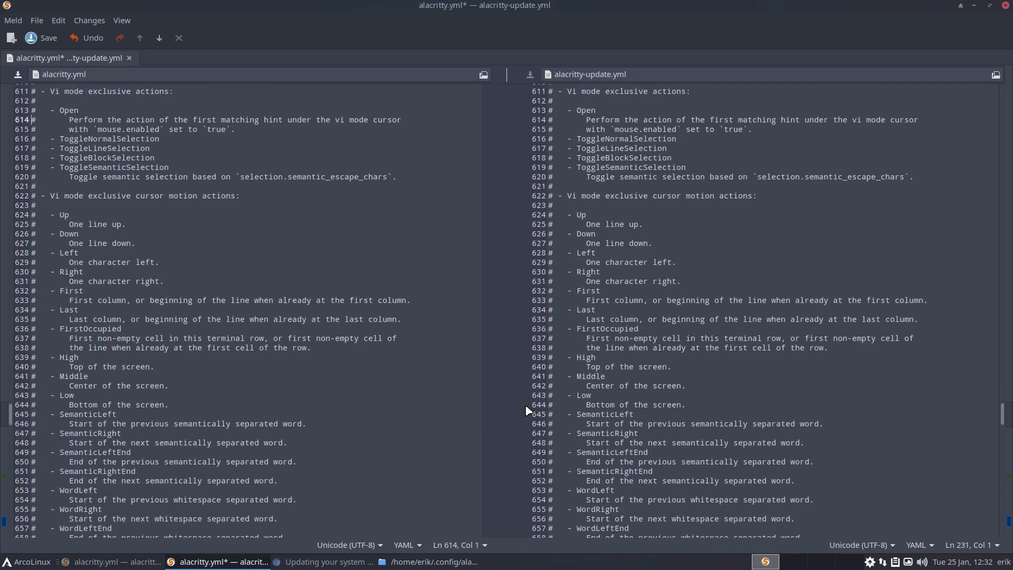
scroll(down, 3)
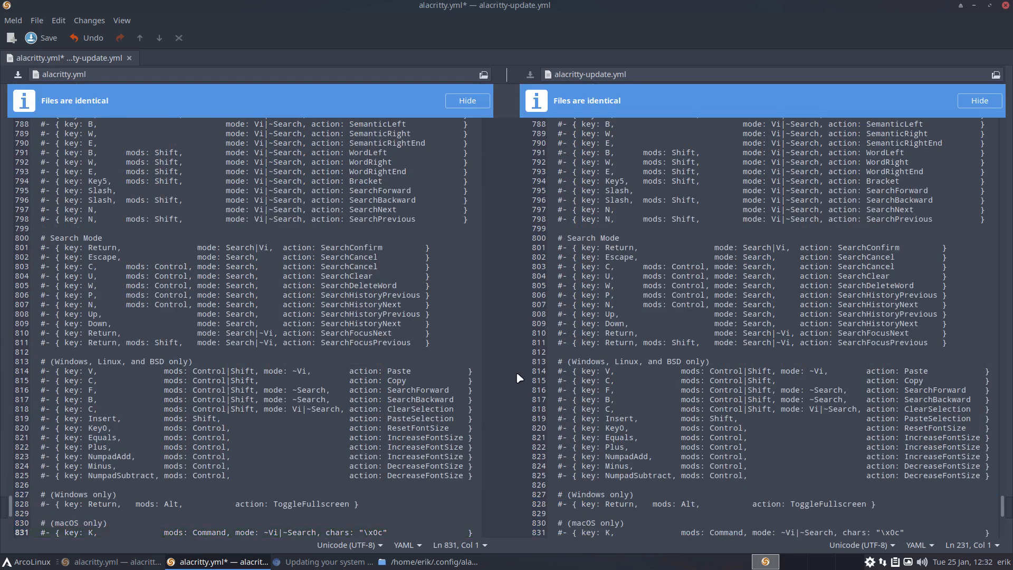
mouse_move(693, 304)
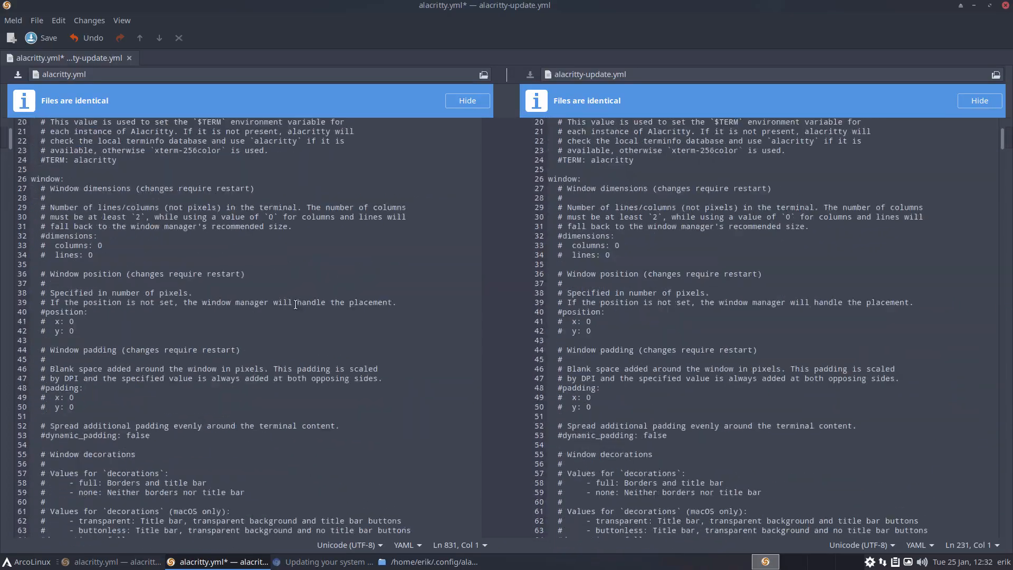
Scroll through the merged alacritty.yml to verify it, save it and close Meld.
scroll(down, 3)
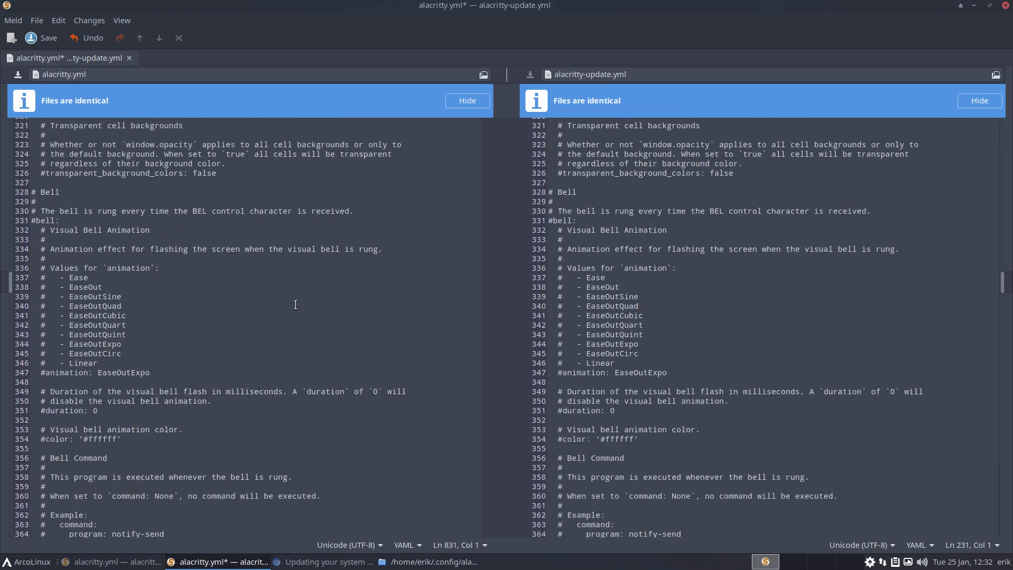
scroll(down, 3)
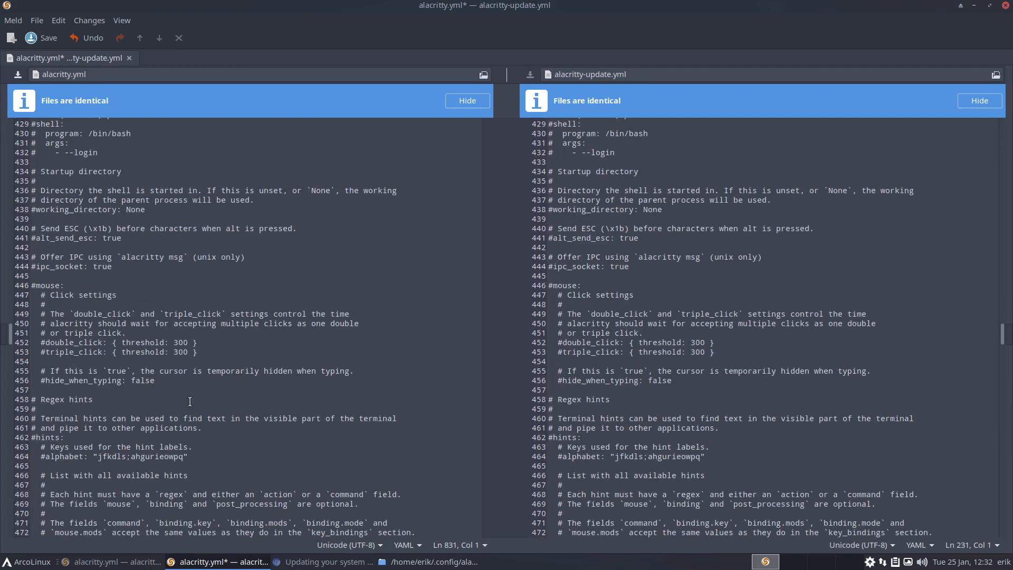
scroll(down, 3)
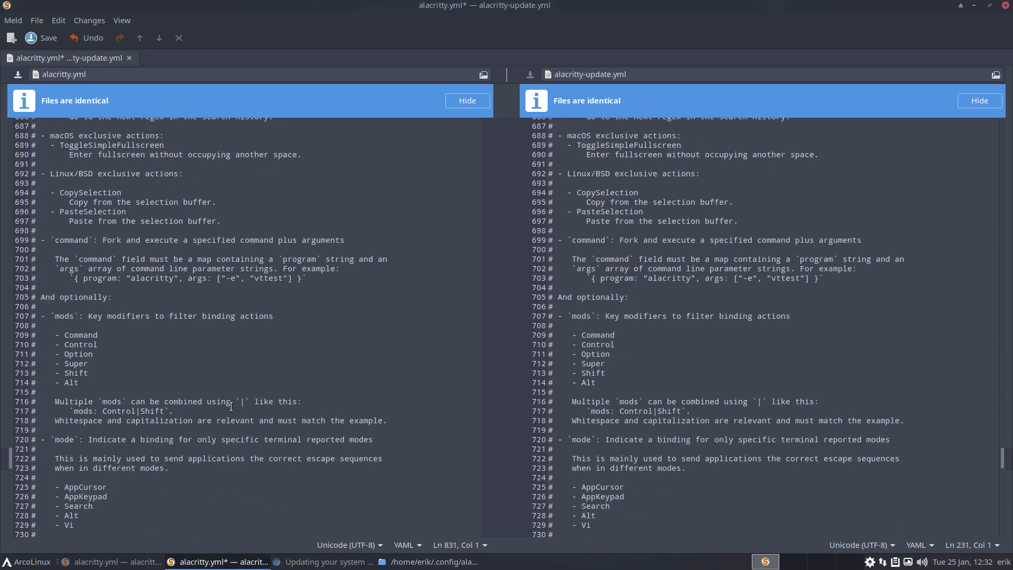
scroll(down, 3)
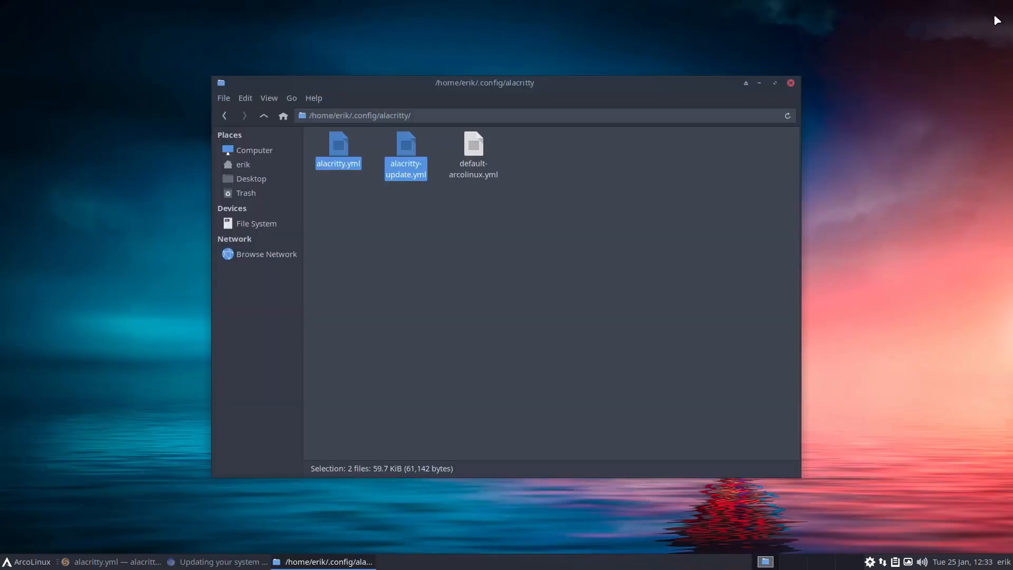
mouse_move(578, 179)
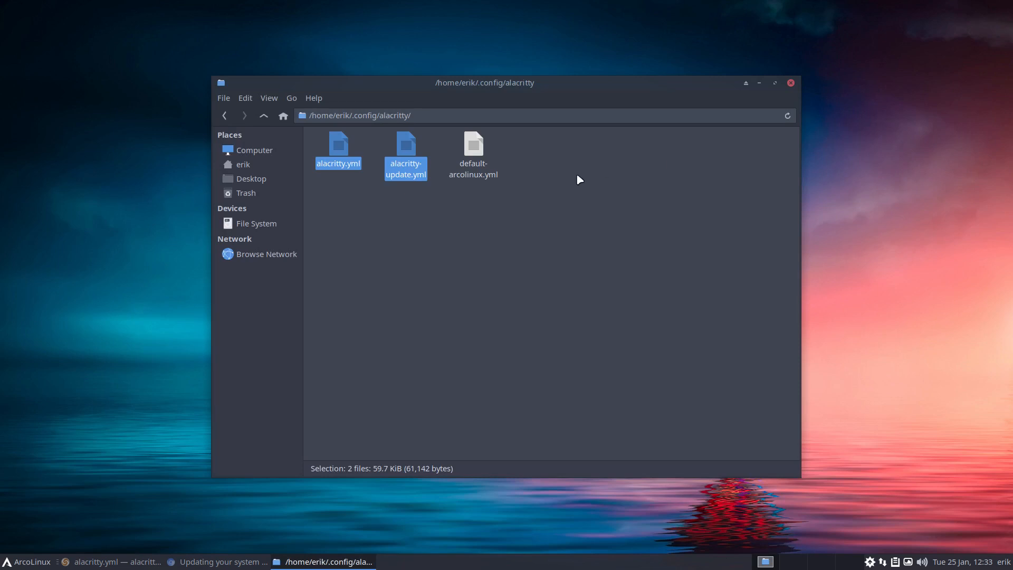
Select alacritty.yml, close Thunar and relaunch Alacritty with the merged settings.
click(361, 220)
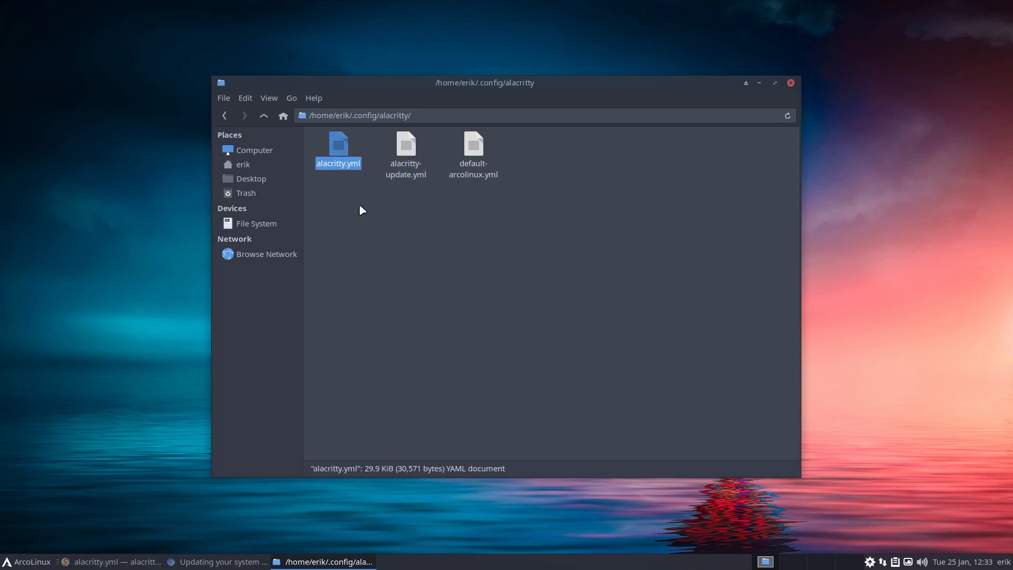
mouse_move(523, 184)
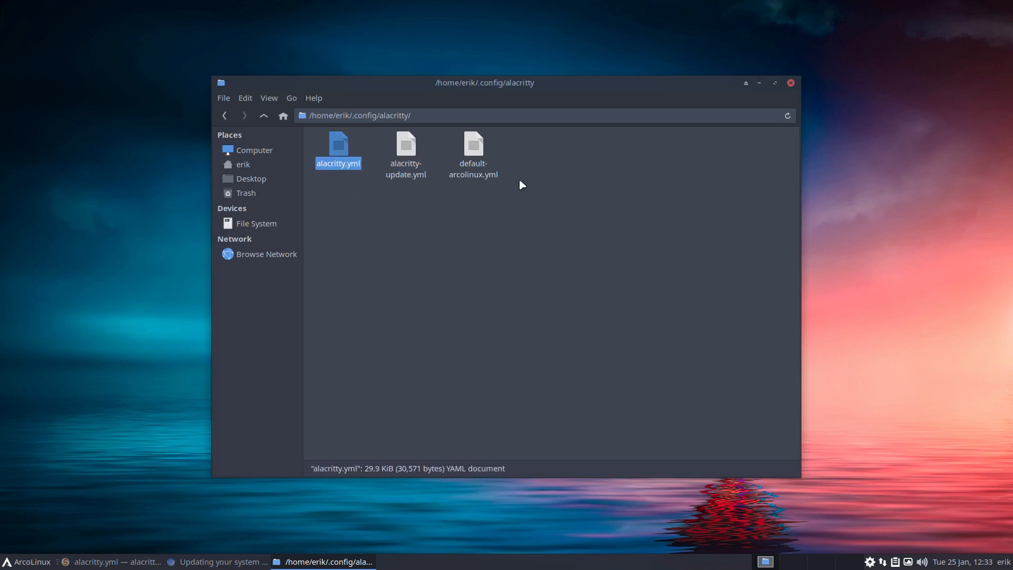
click(791, 83)
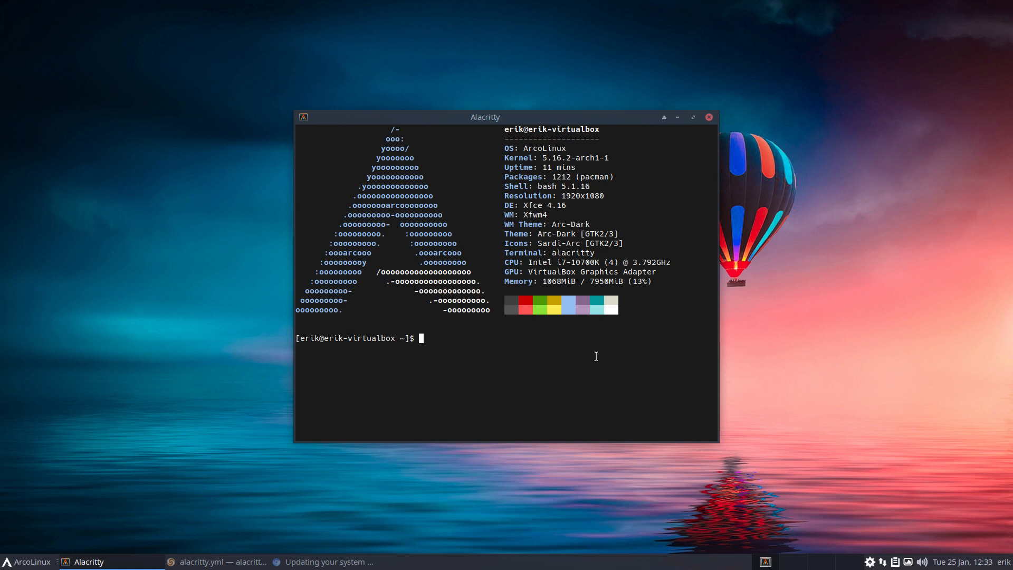
mouse_move(702, 360)
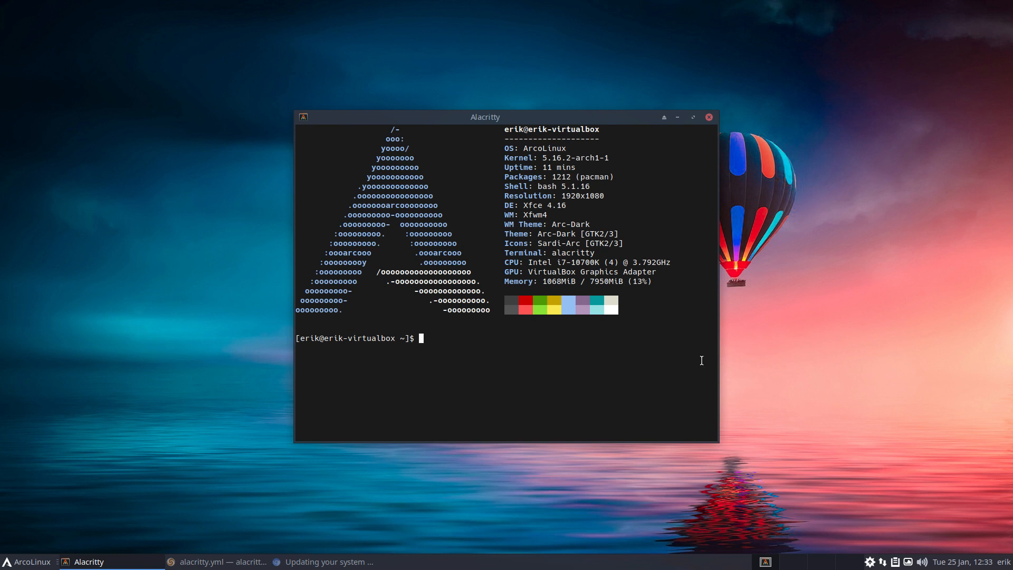